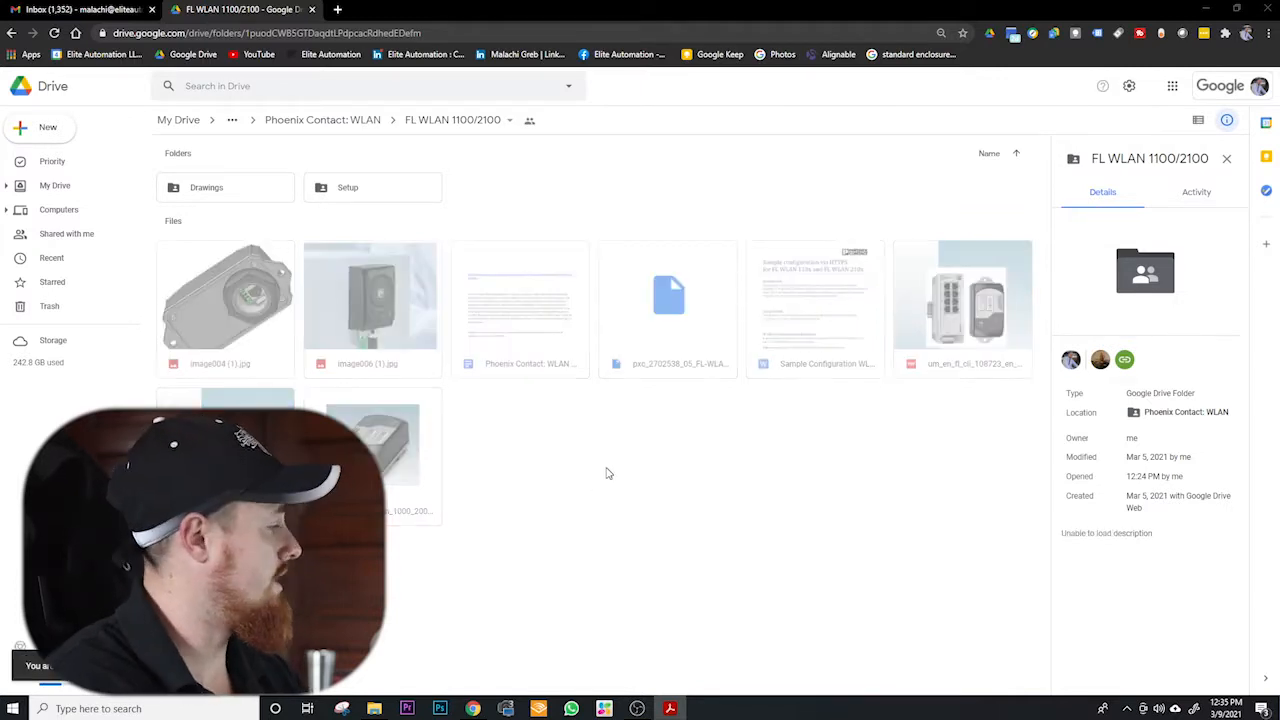
pyautogui.moveTo(652, 376)
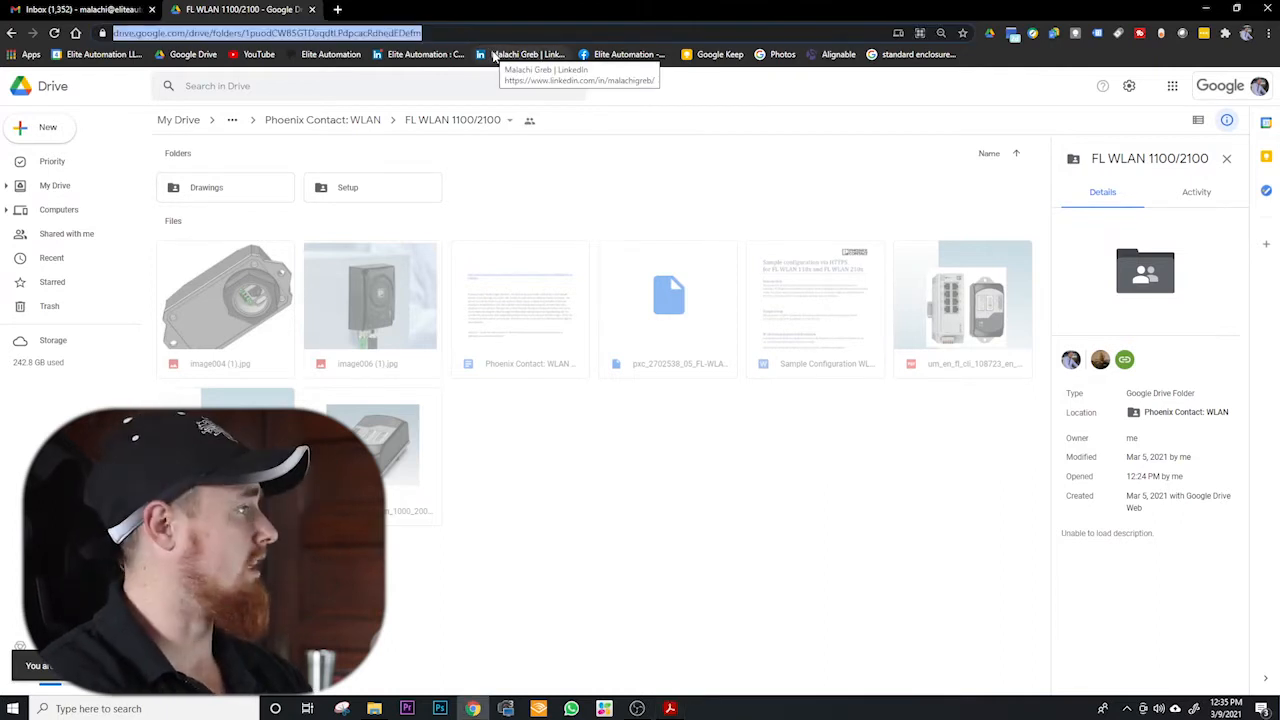
pyautogui.moveTo(604, 620)
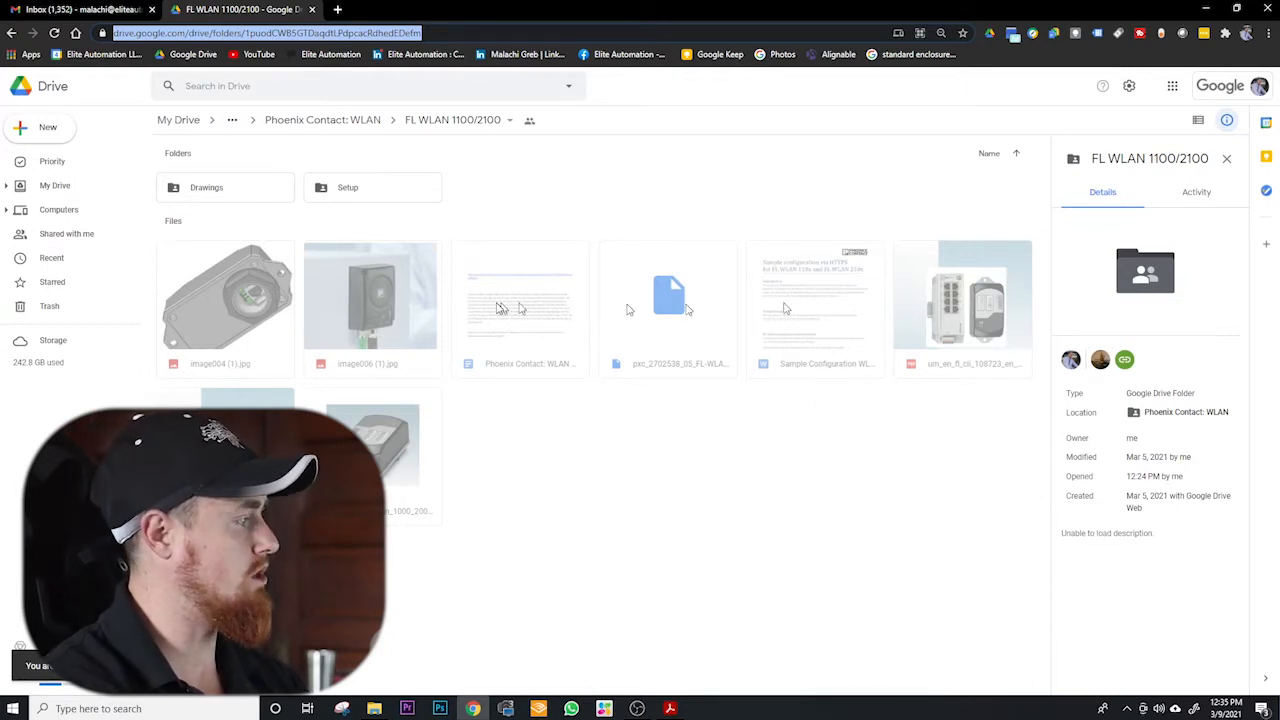
pyautogui.moveTo(614, 404)
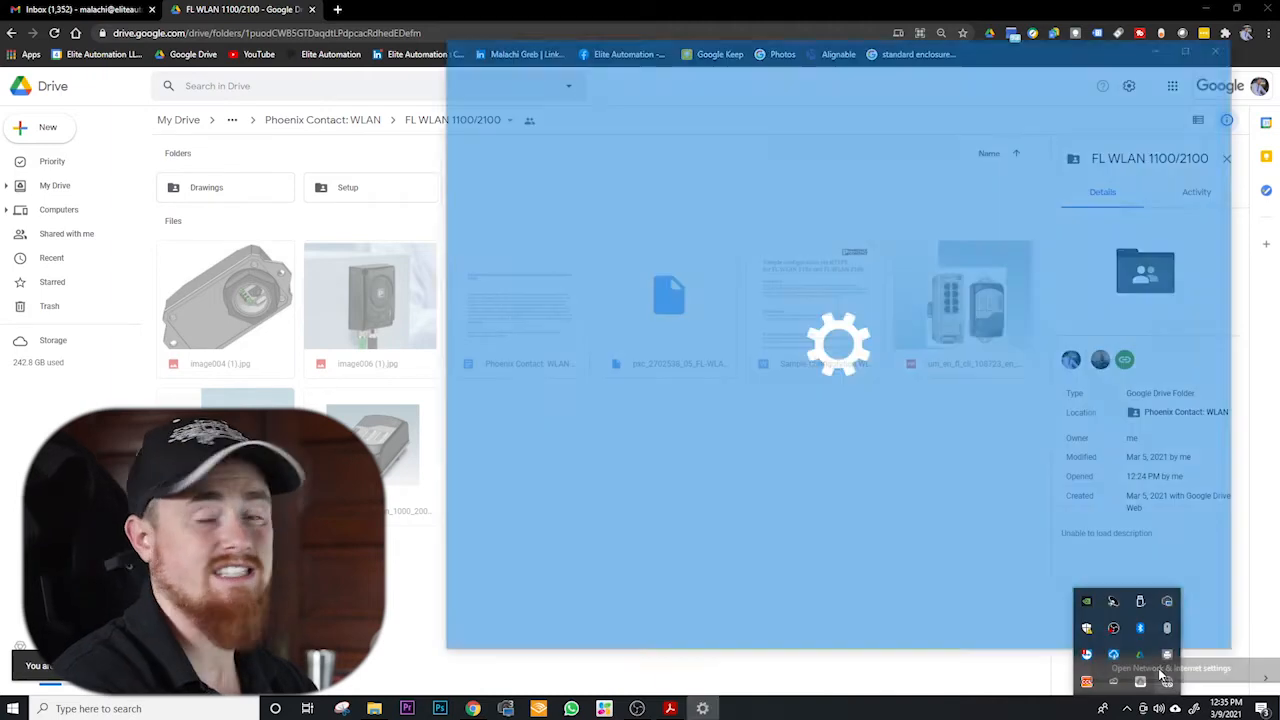
# - Show the network adapters list and select the Ethernet adapter
pyautogui.click(1172, 668)
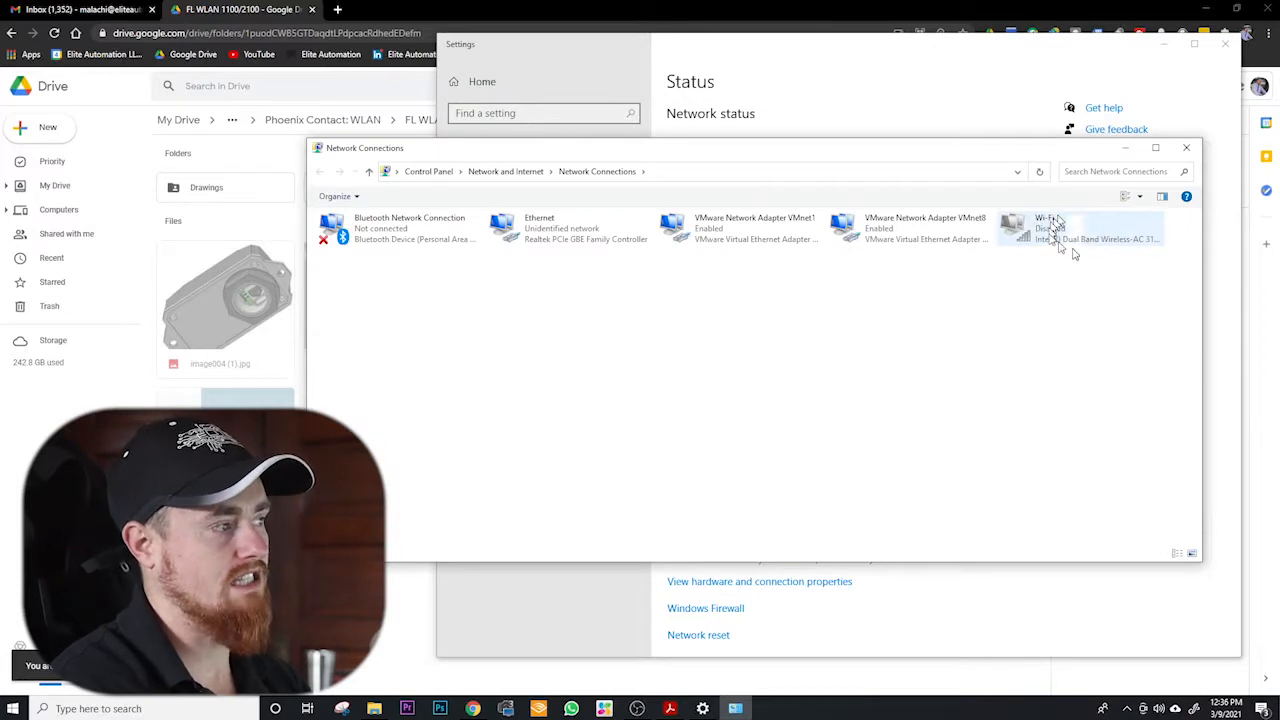
pyautogui.rightClick(1060, 230)
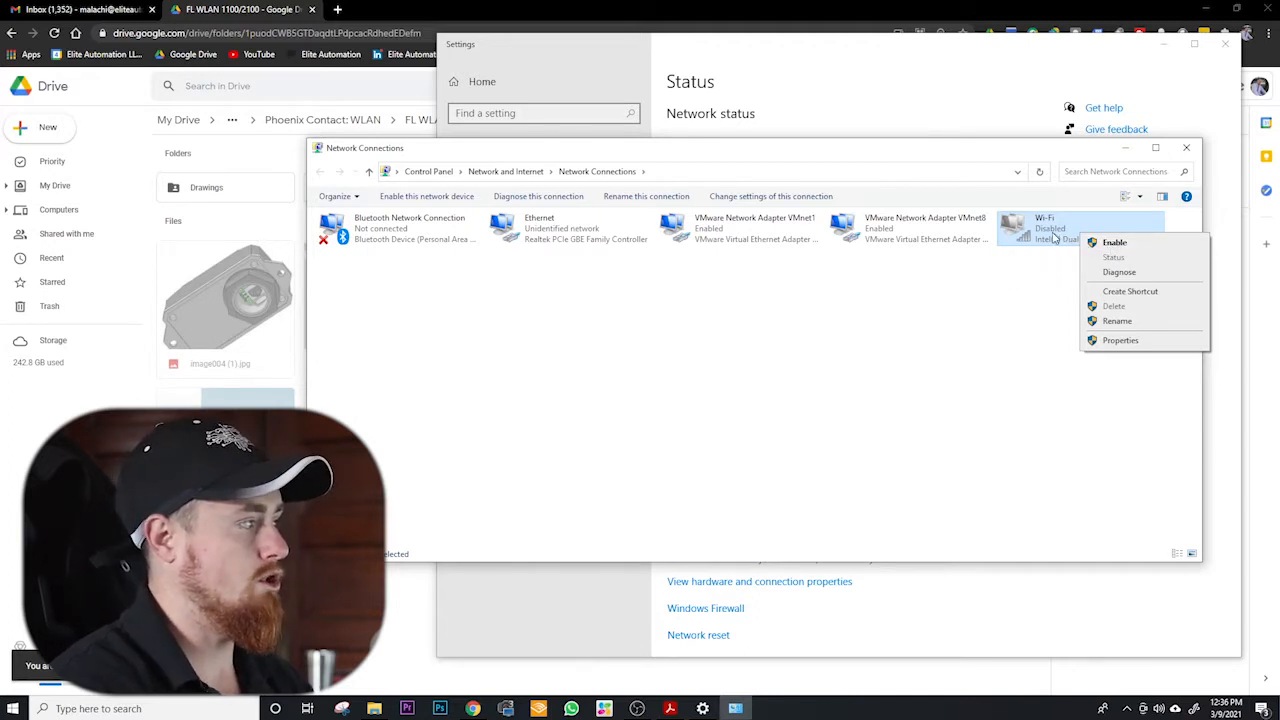
pyautogui.moveTo(1052, 308)
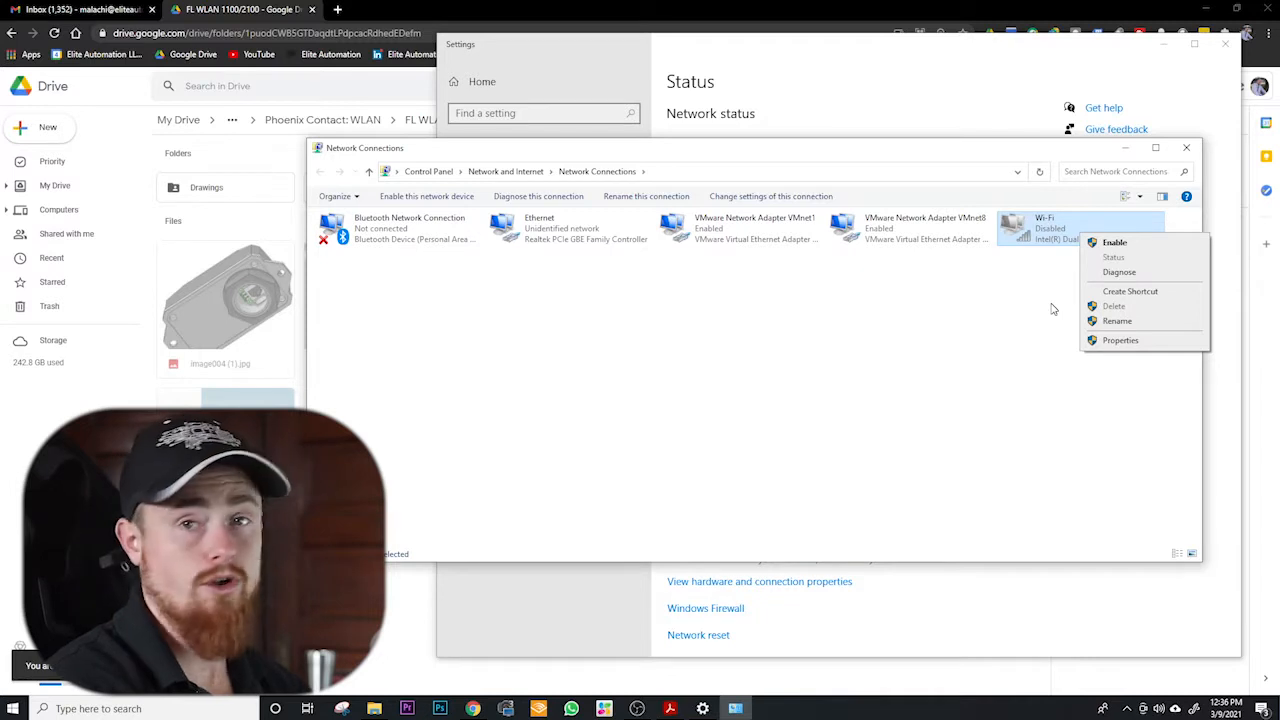
pyautogui.moveTo(1040, 362)
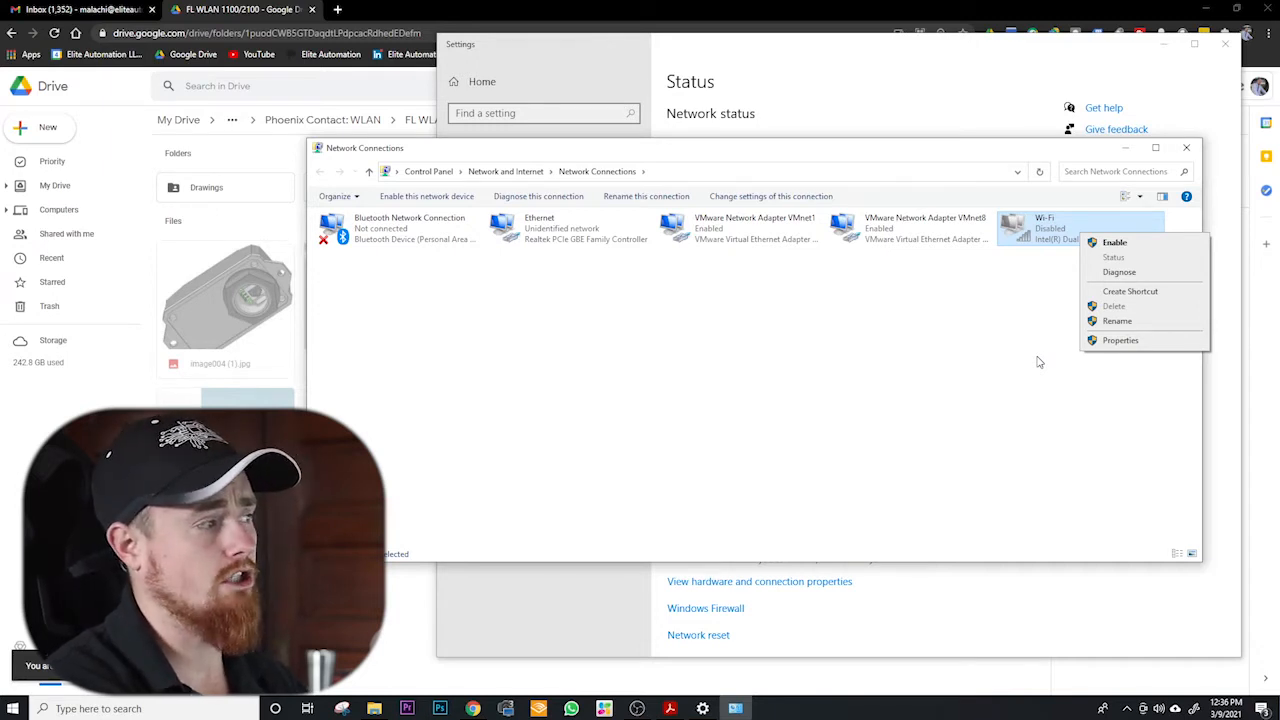
pyautogui.moveTo(1006, 344)
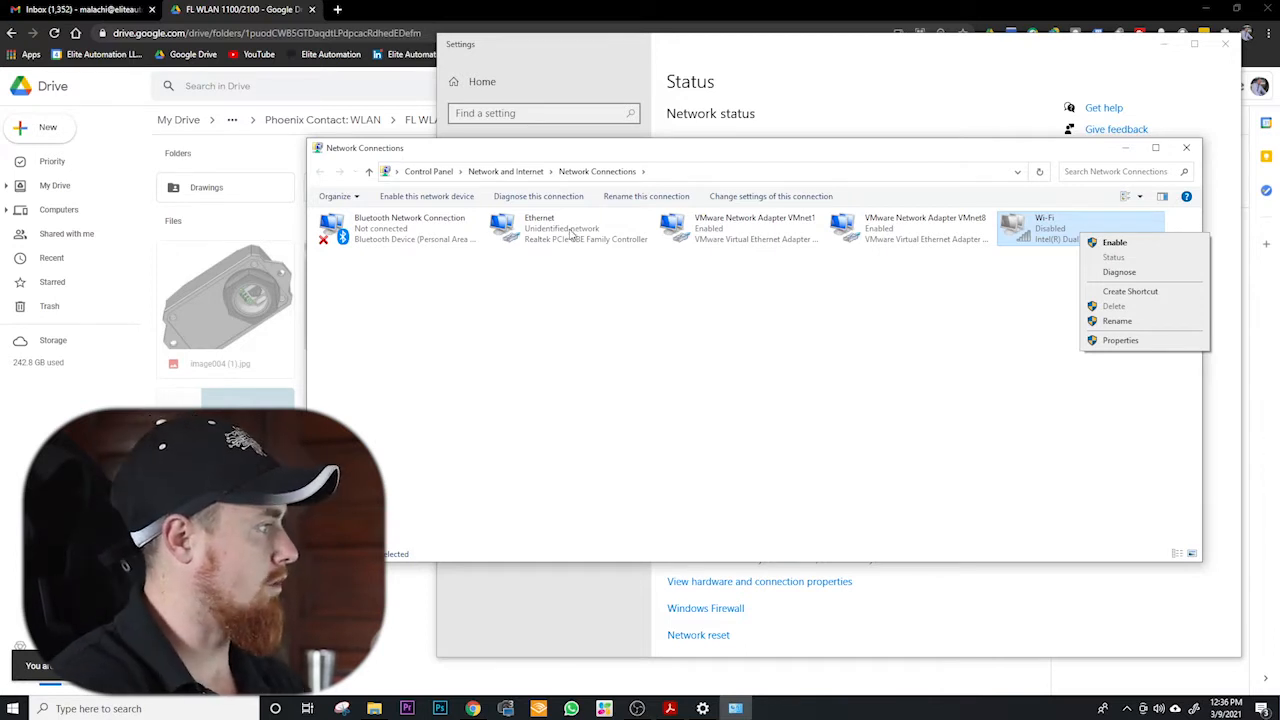
pyautogui.click(556, 228)
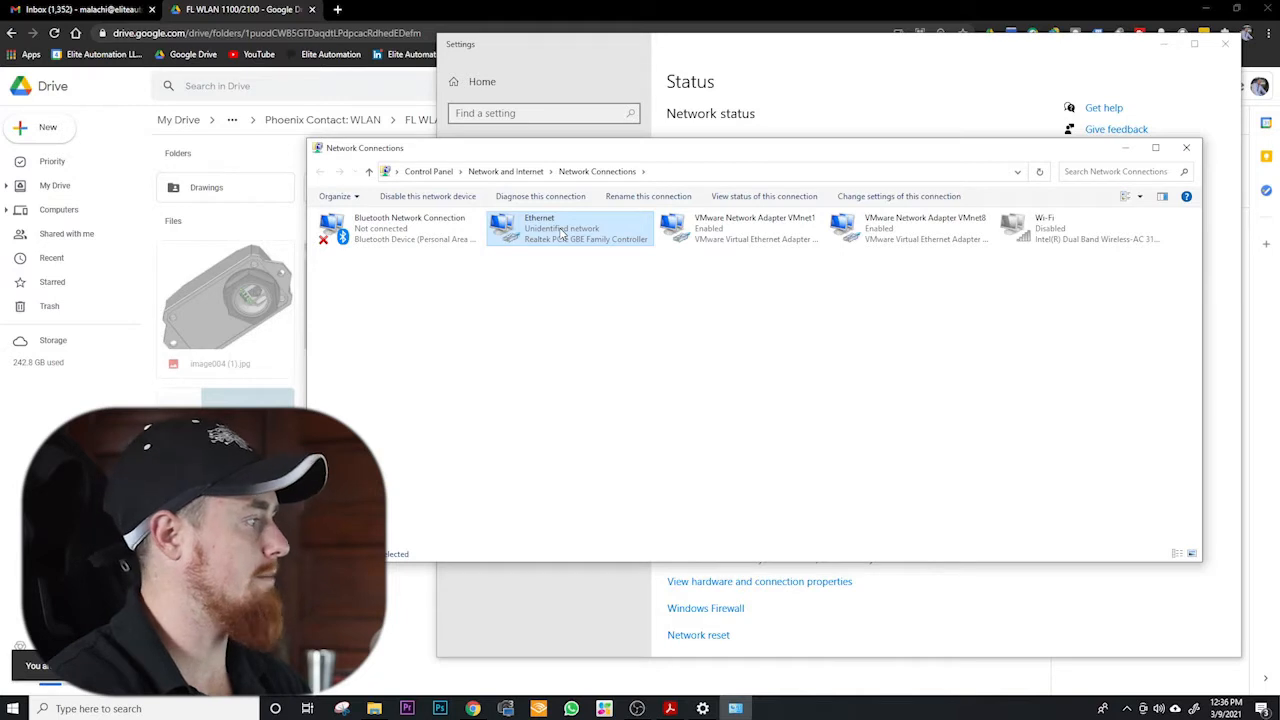
# - In Ethernet's IPv4 properties, switch to a manually specified IP address
pyautogui.rightClick(558, 228)
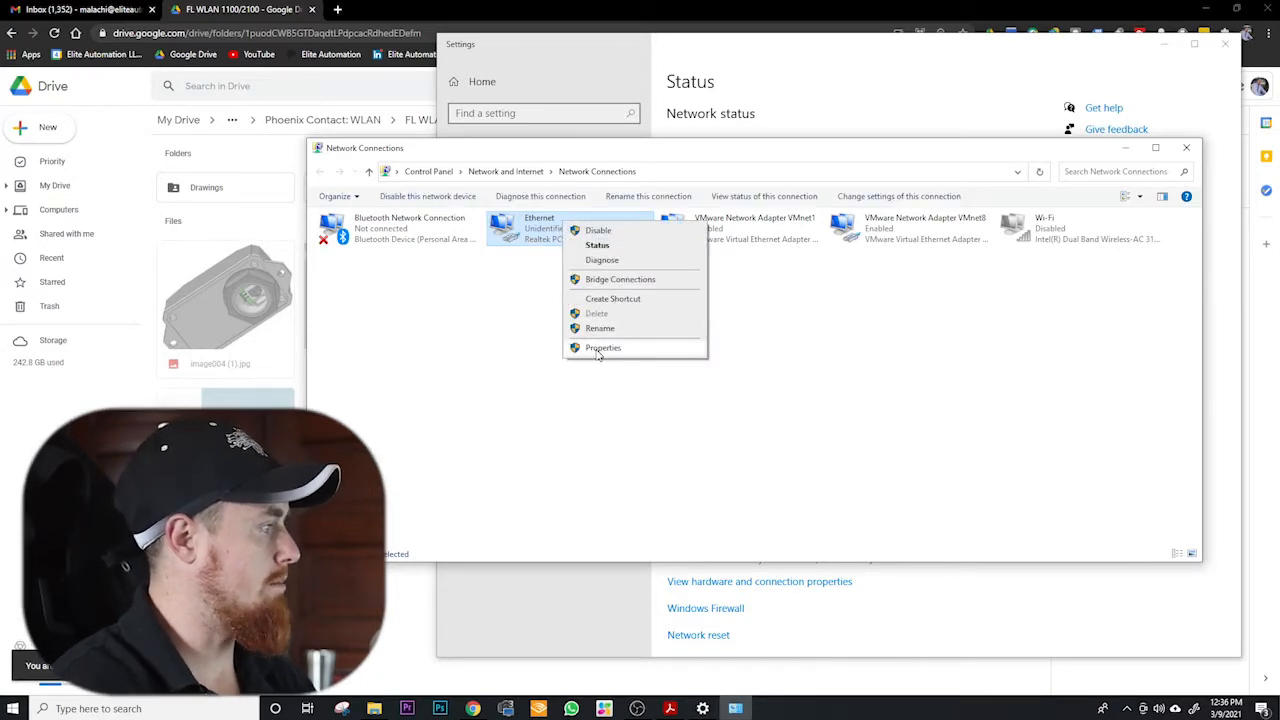
pyautogui.click(602, 348)
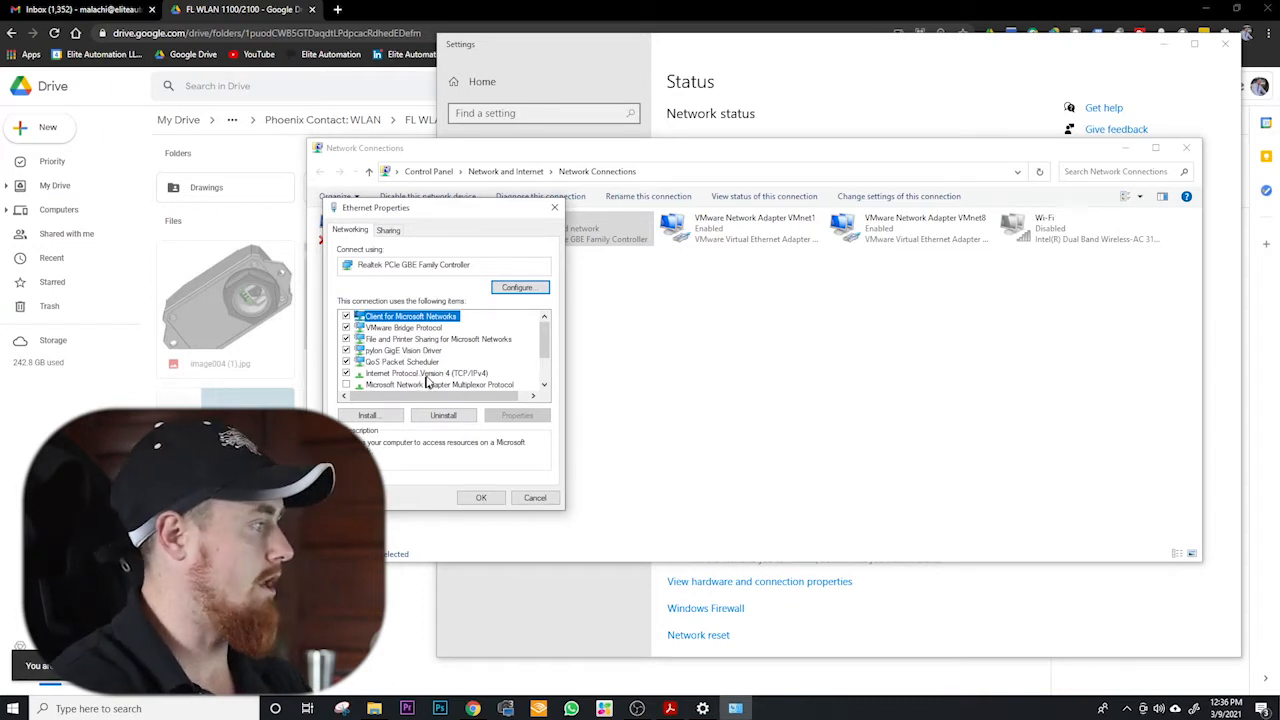
pyautogui.click(430, 374)
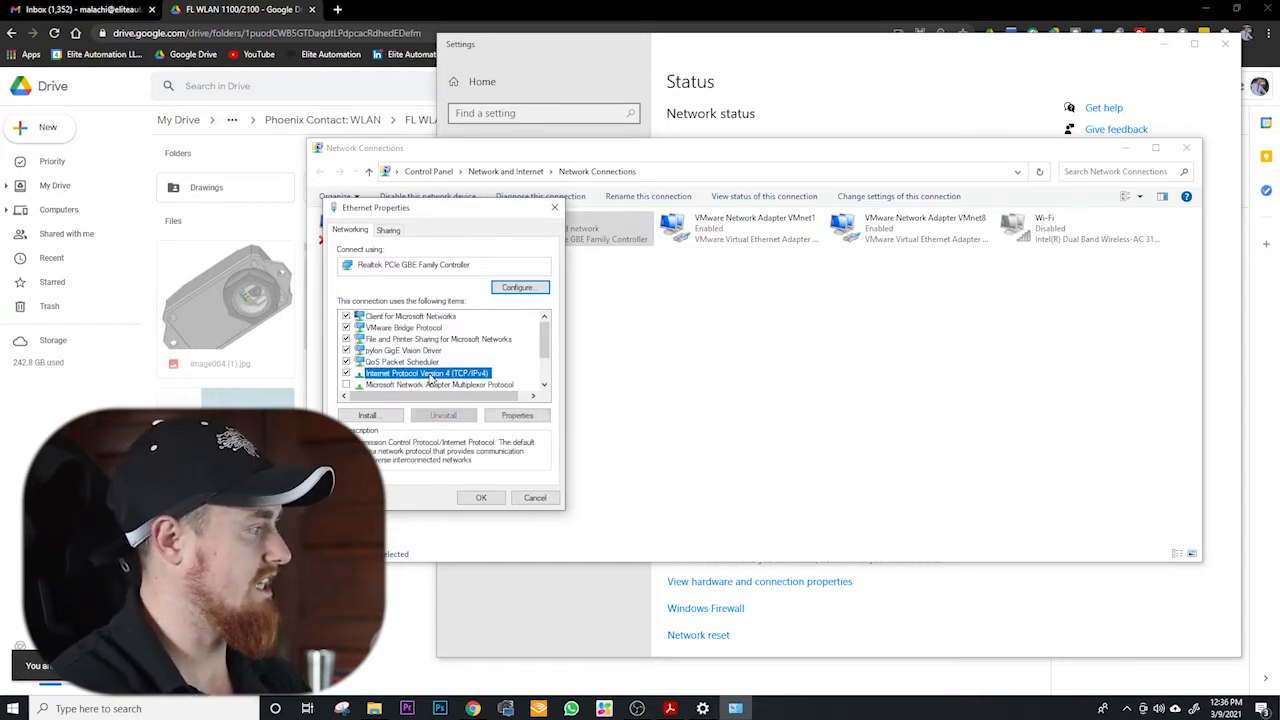
pyautogui.click(516, 414)
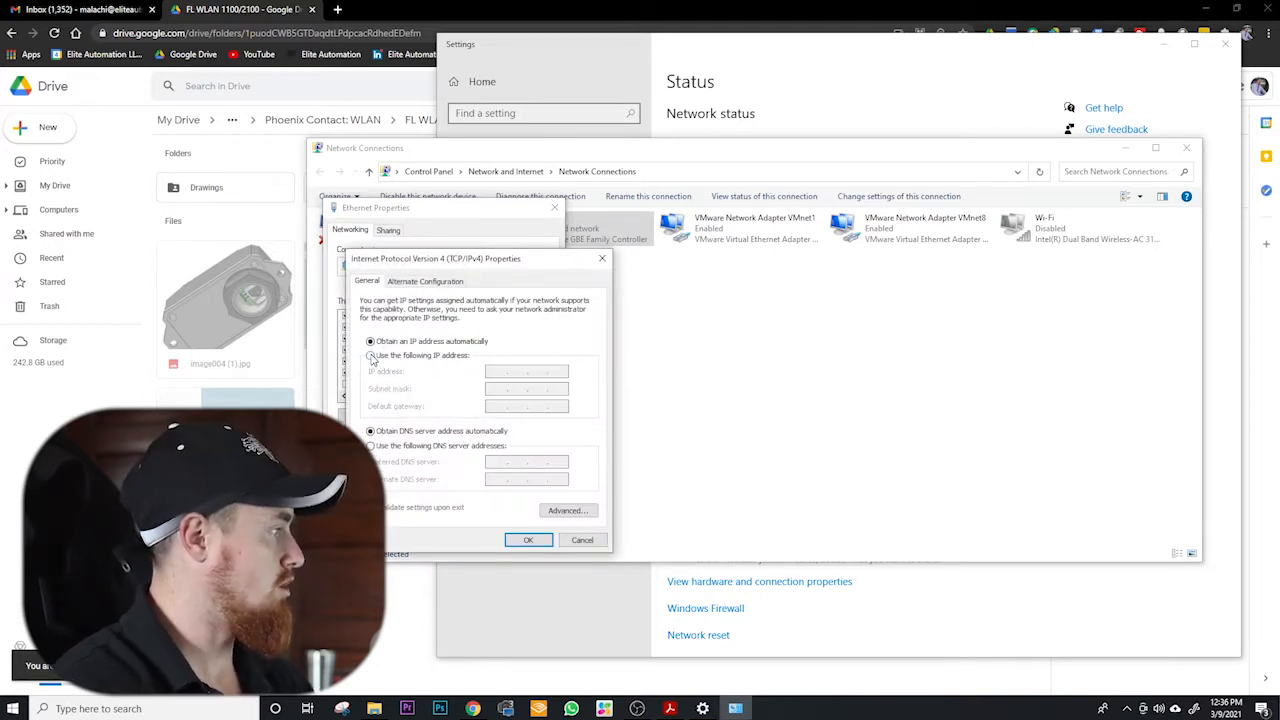
pyautogui.click(368, 356)
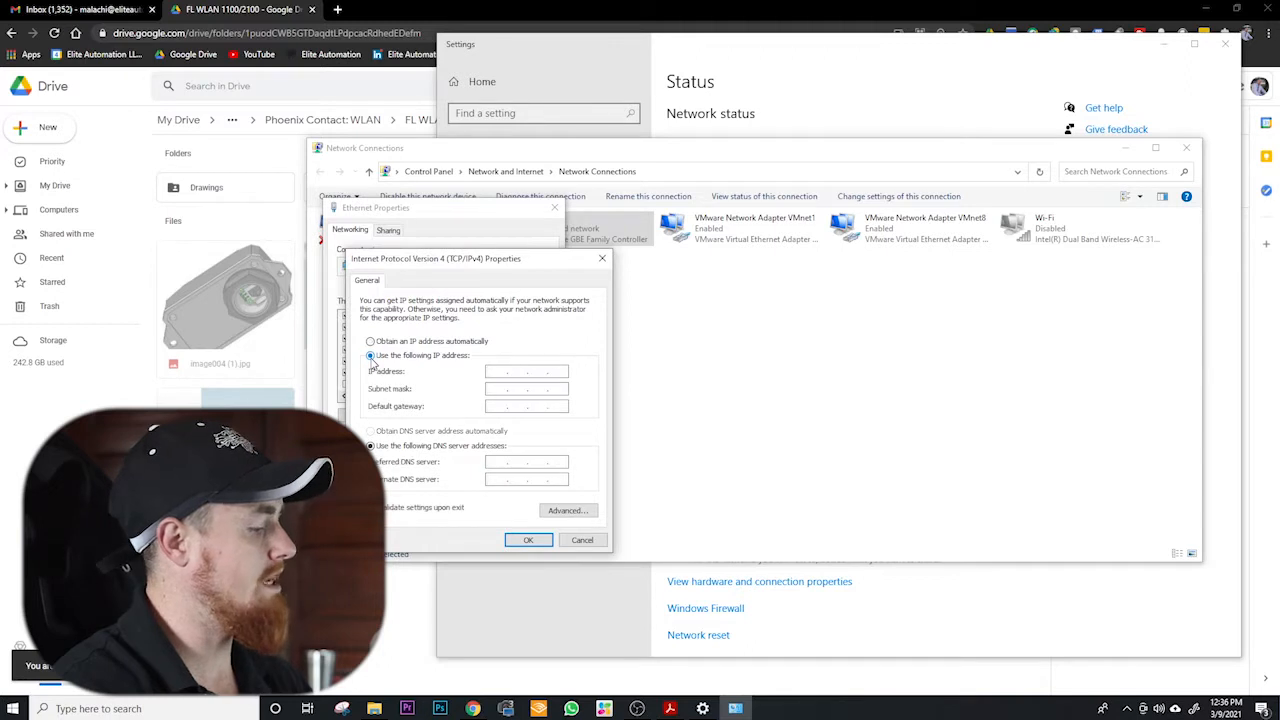
pyautogui.moveTo(410, 368)
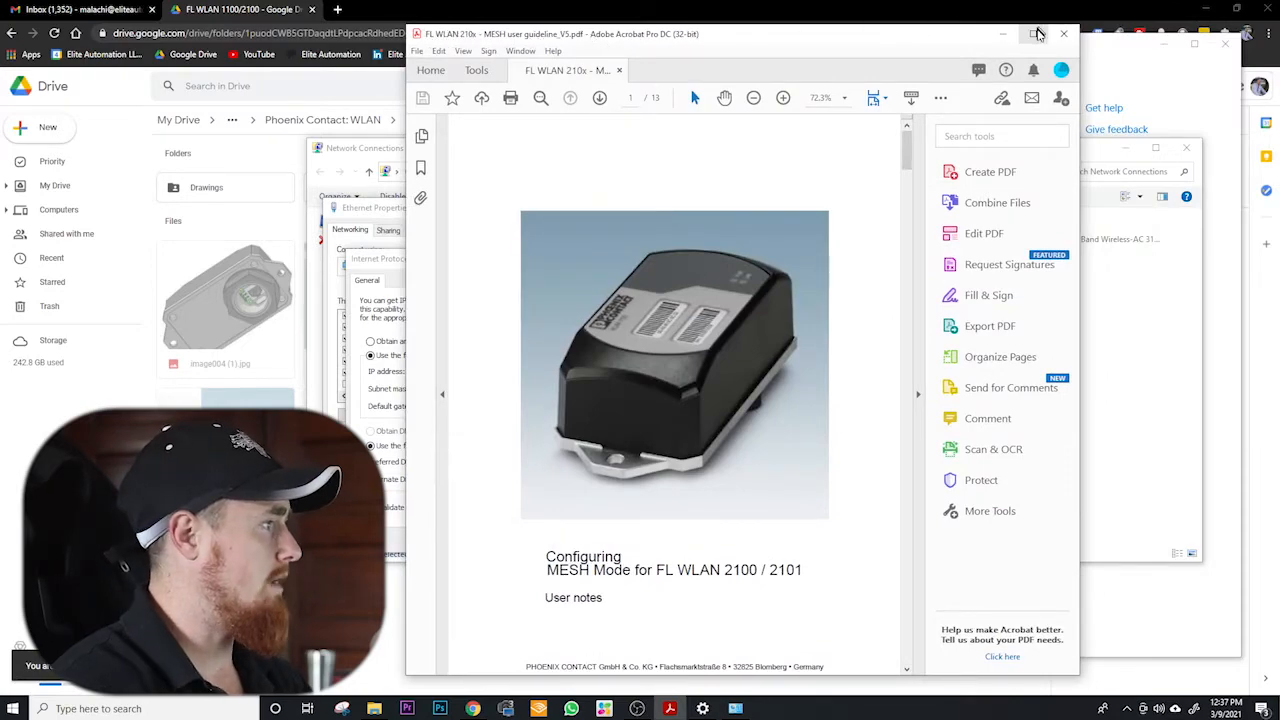
# - Maximize the guide and search it for 'ip address' to find the configuration procedure
pyautogui.click(1036, 32)
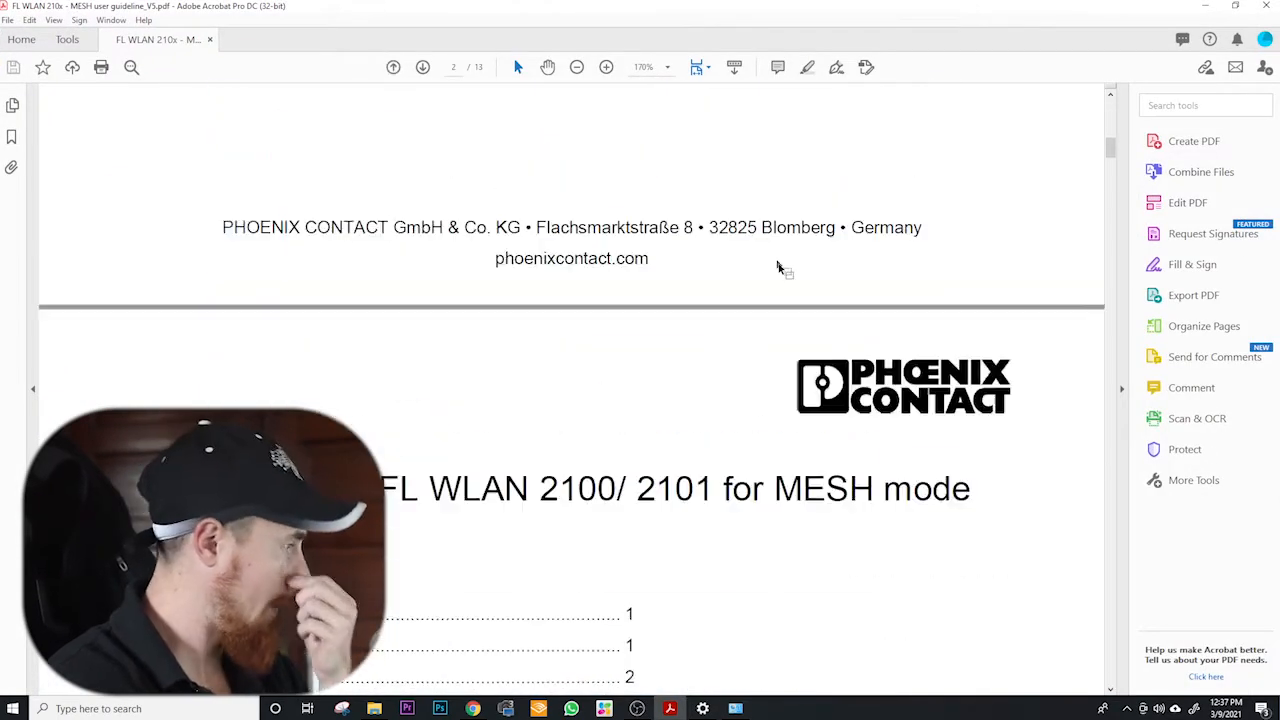
pyautogui.scroll(-3)
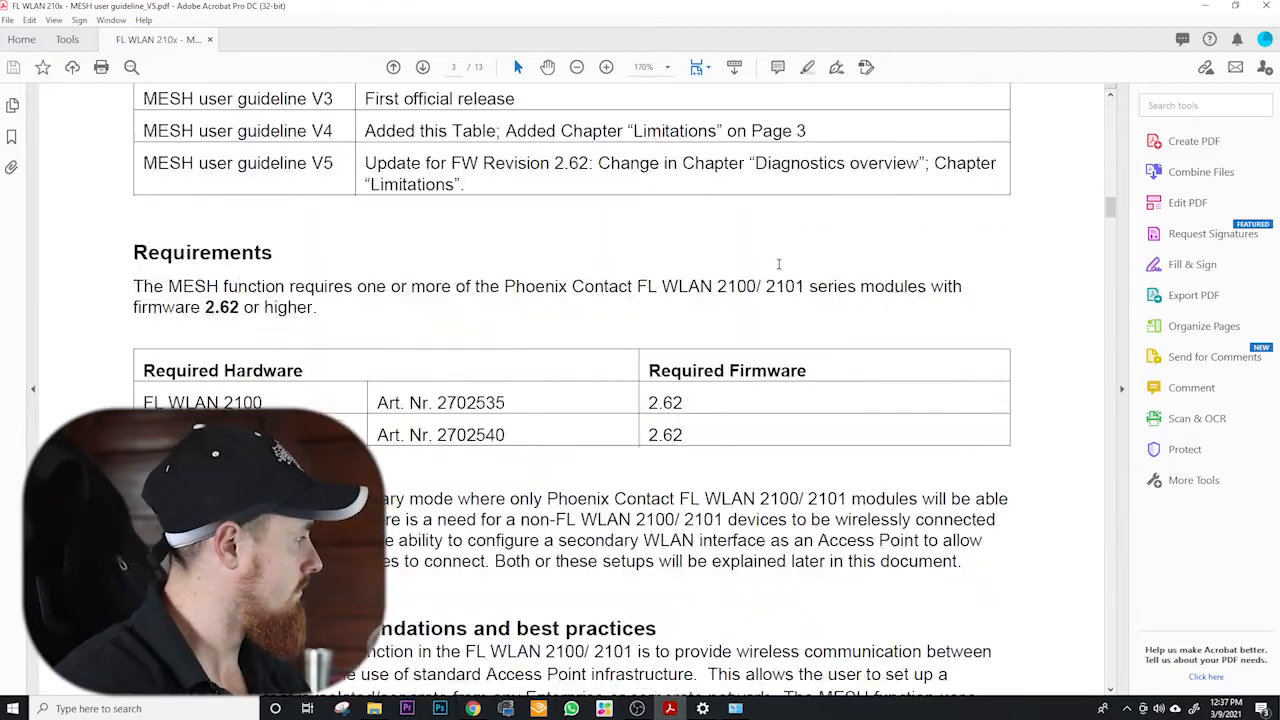
pyautogui.scroll(-3)
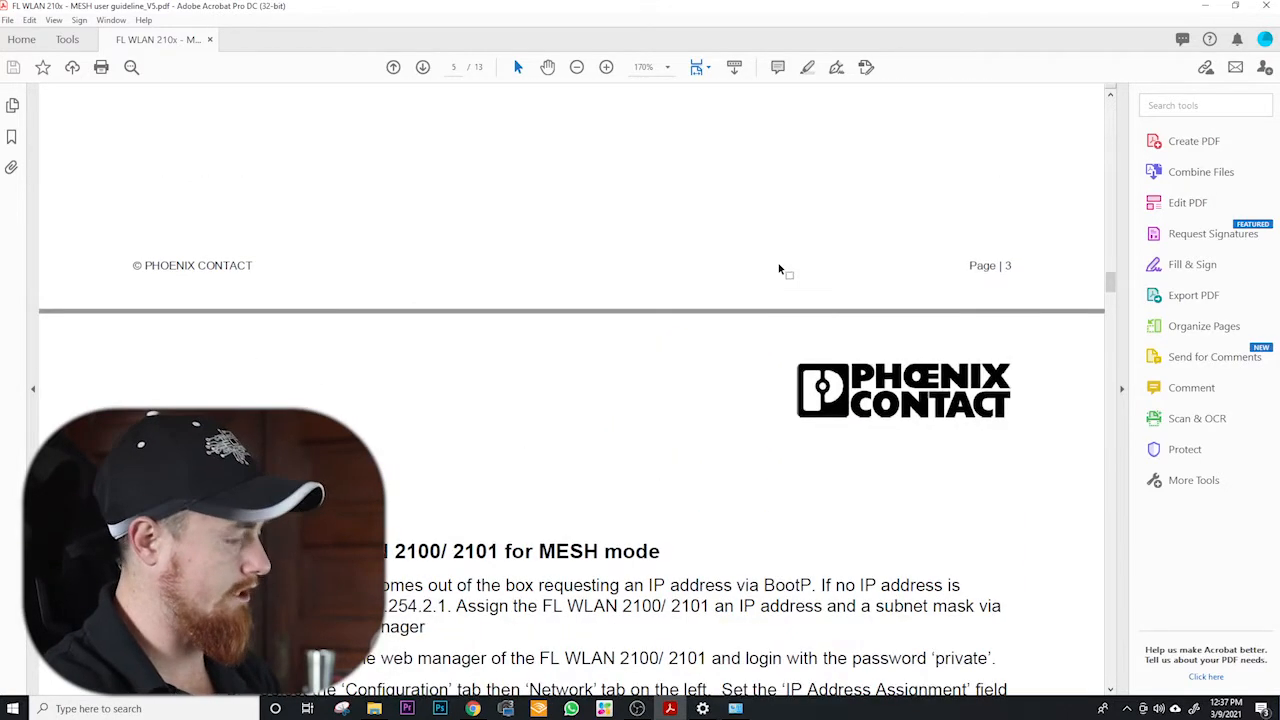
pyautogui.press('Ctrl+f')
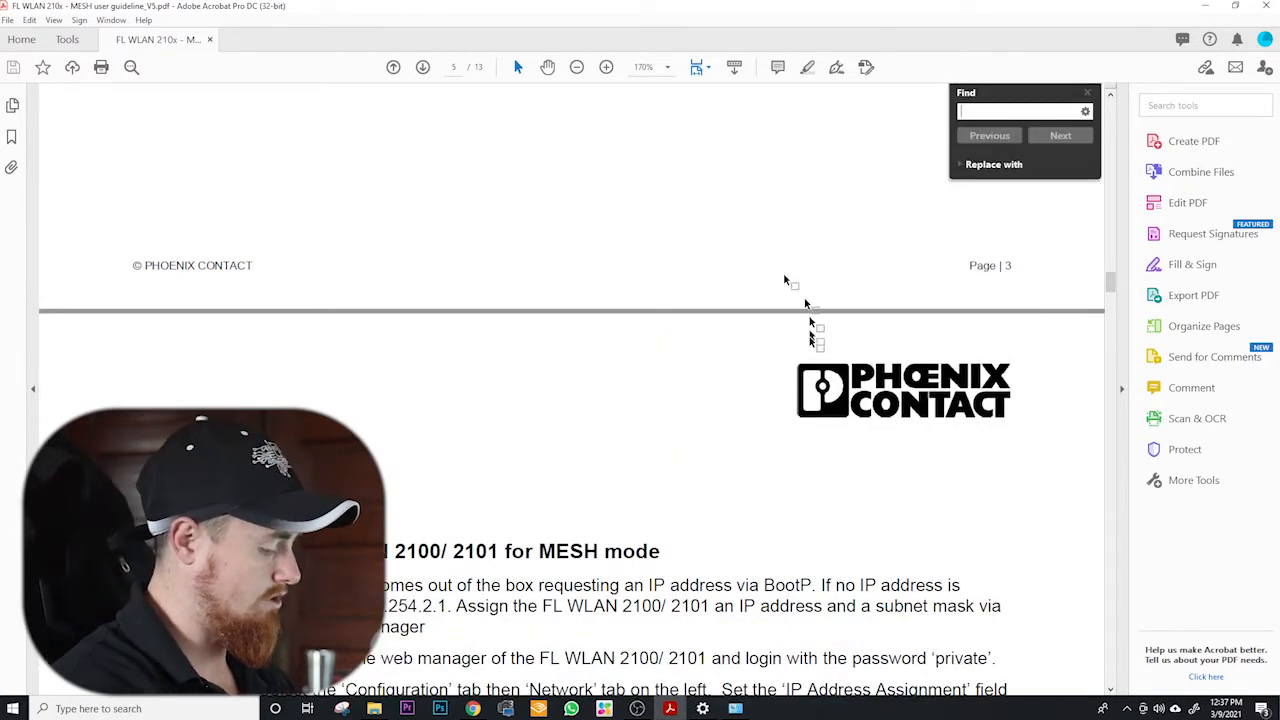
pyautogui.write('IP Adress')
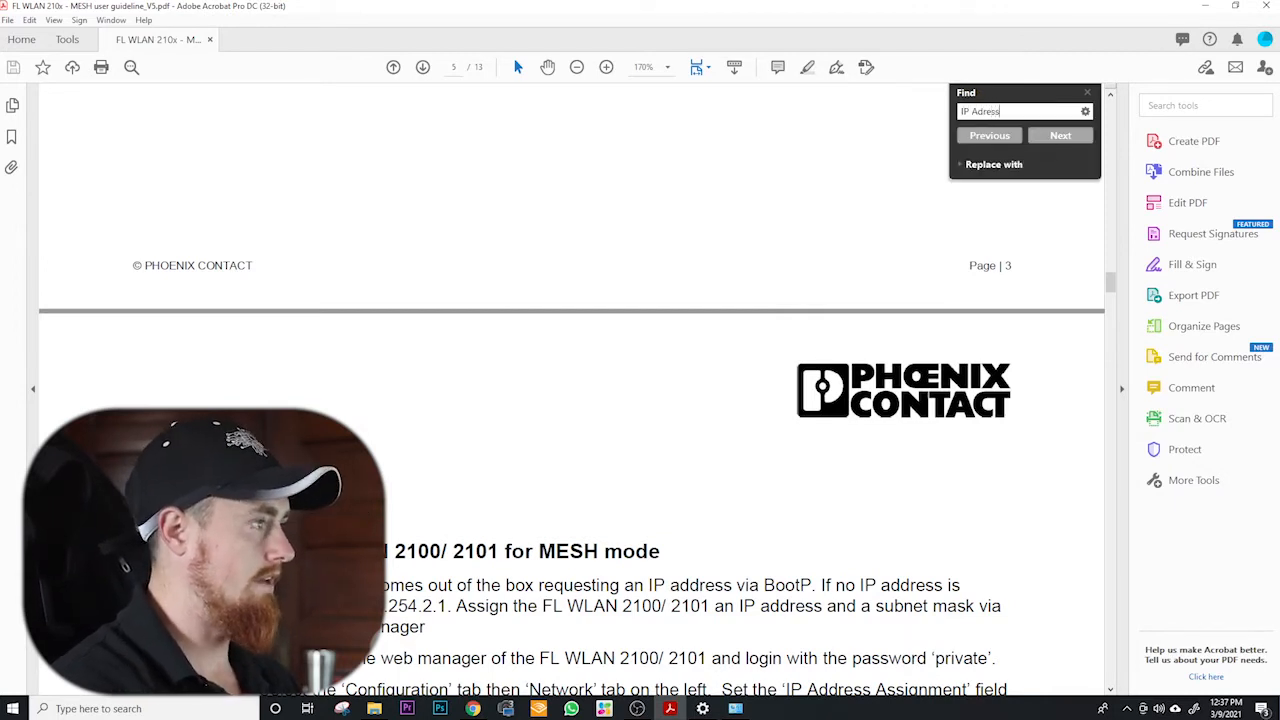
pyautogui.click(1060, 136)
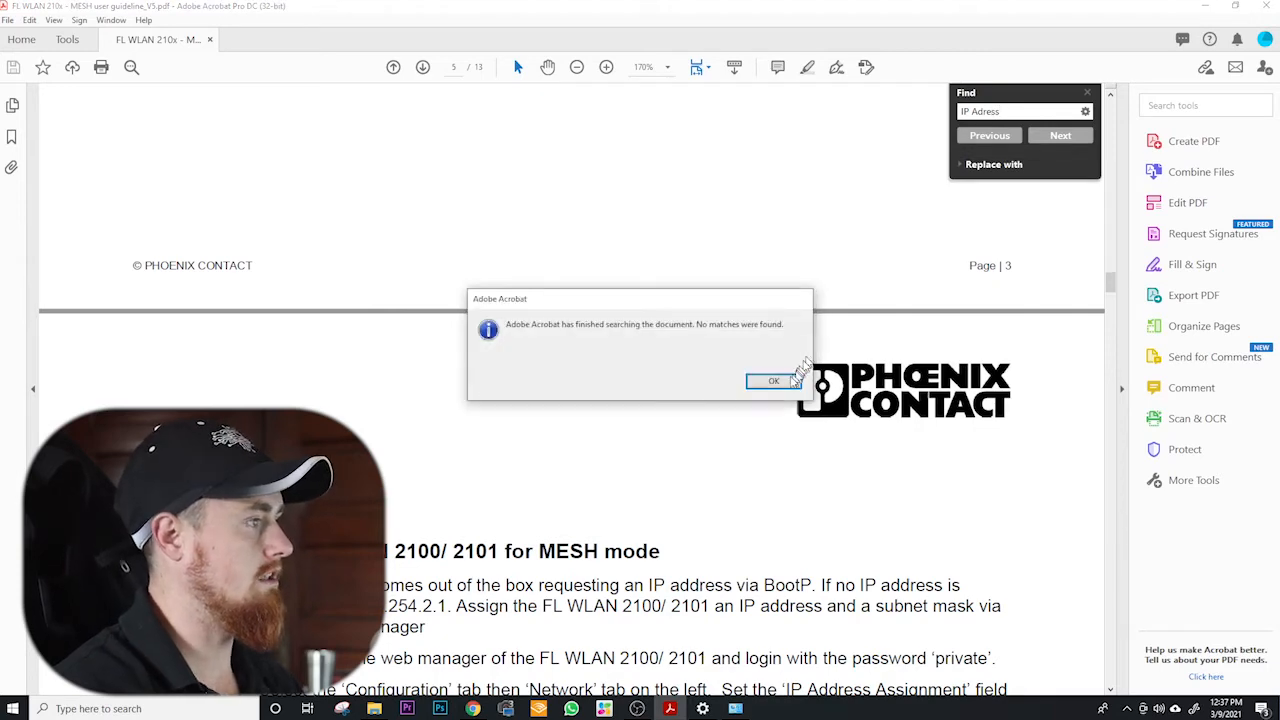
pyautogui.click(774, 380)
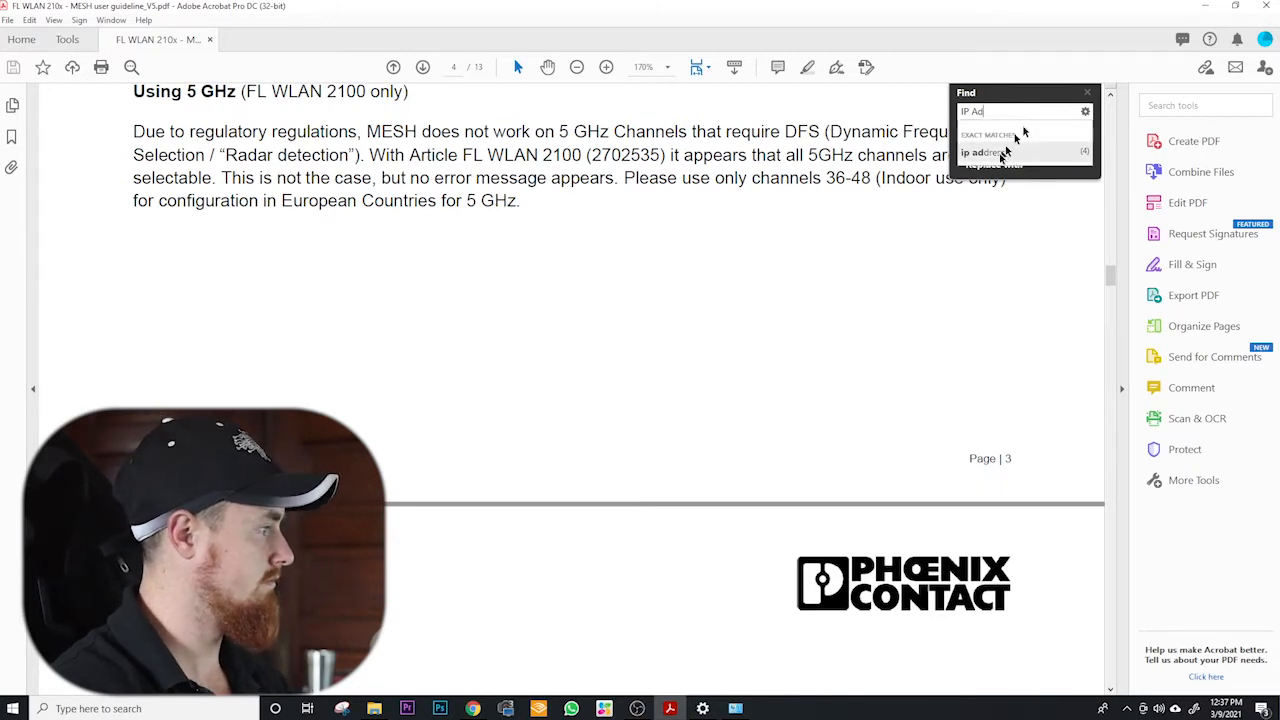
pyautogui.click(984, 152)
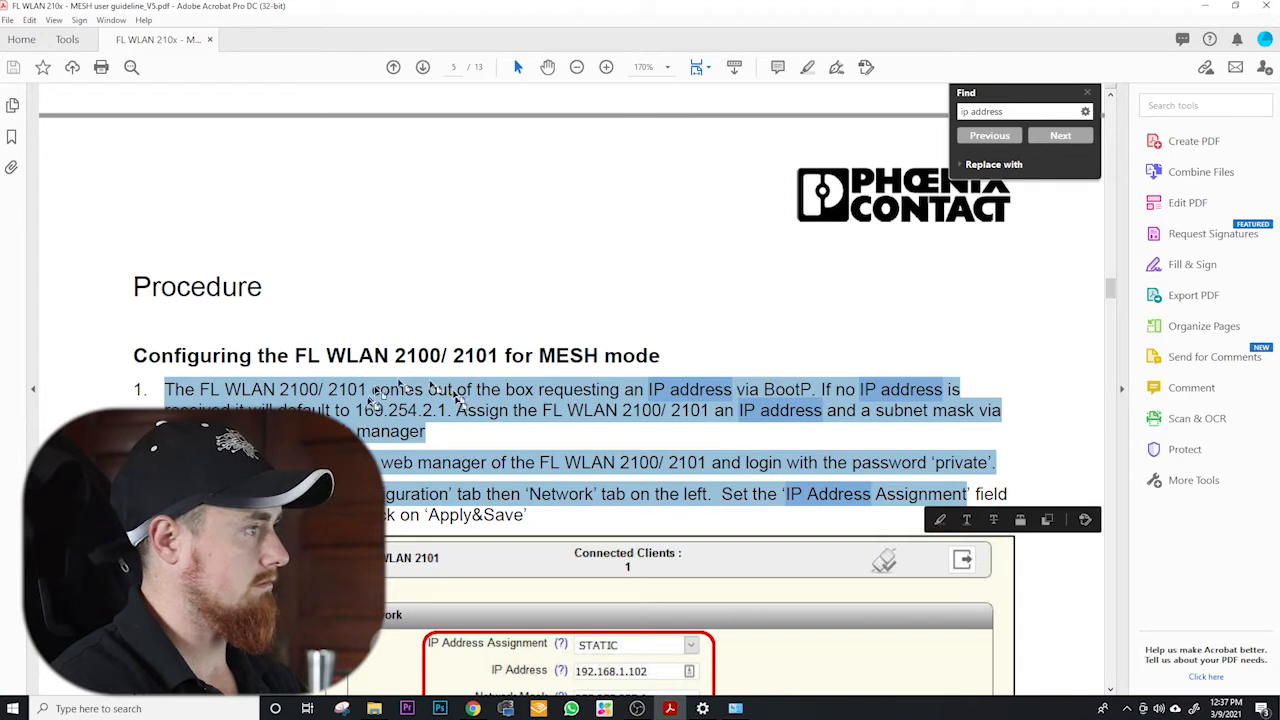
pyautogui.moveTo(758, 244)
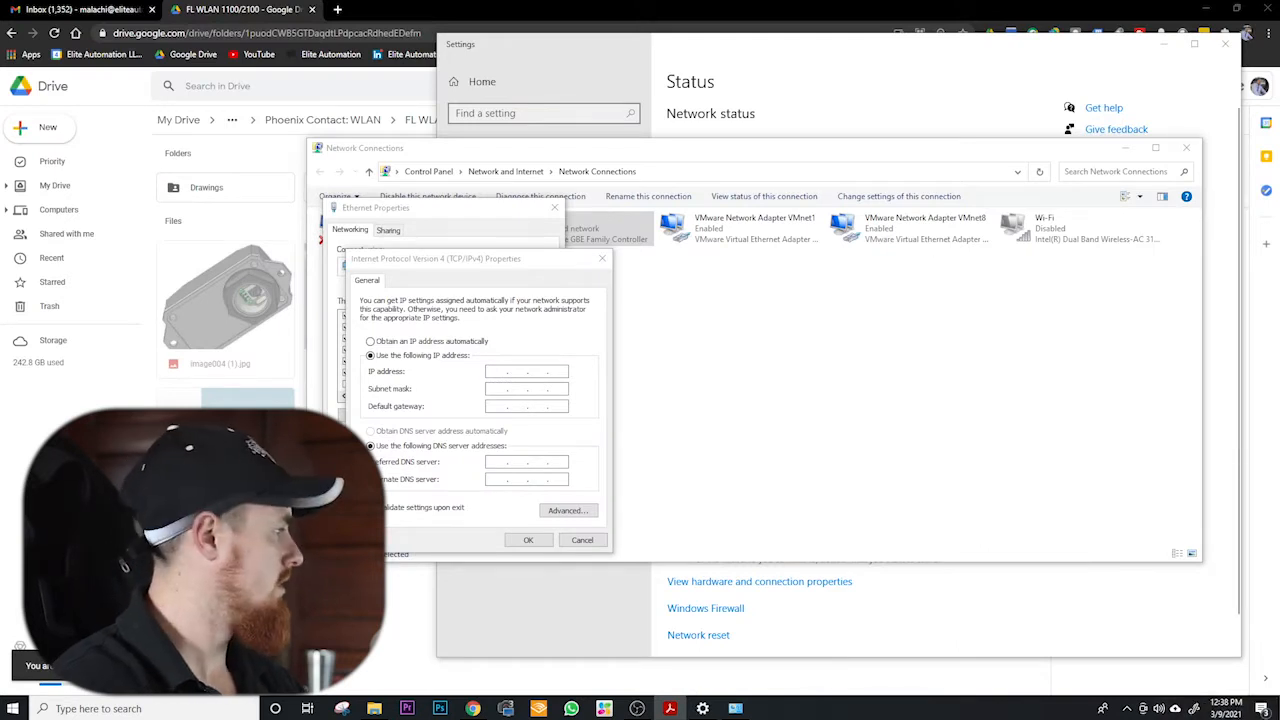
# - Give the laptop a static 169.254 address with subnet mask 255.255.255.0 and confirm
pyautogui.click(500, 370)
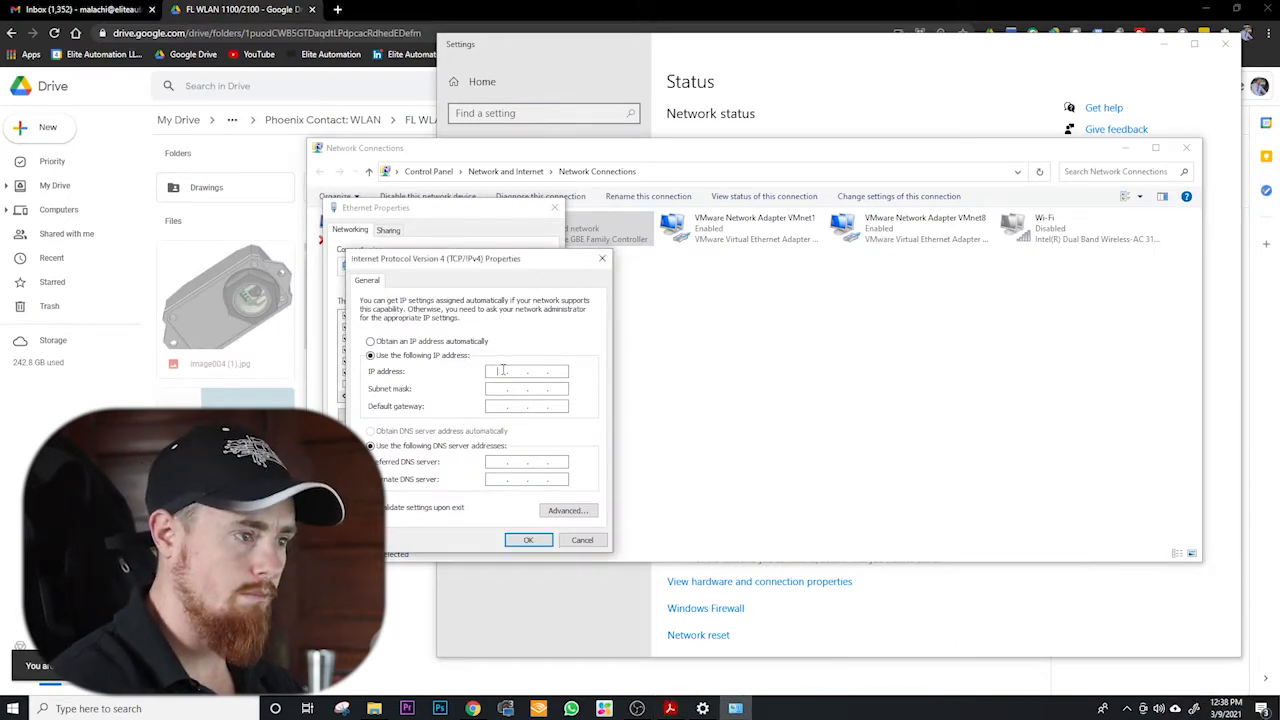
pyautogui.write('169 . 254 .  .')
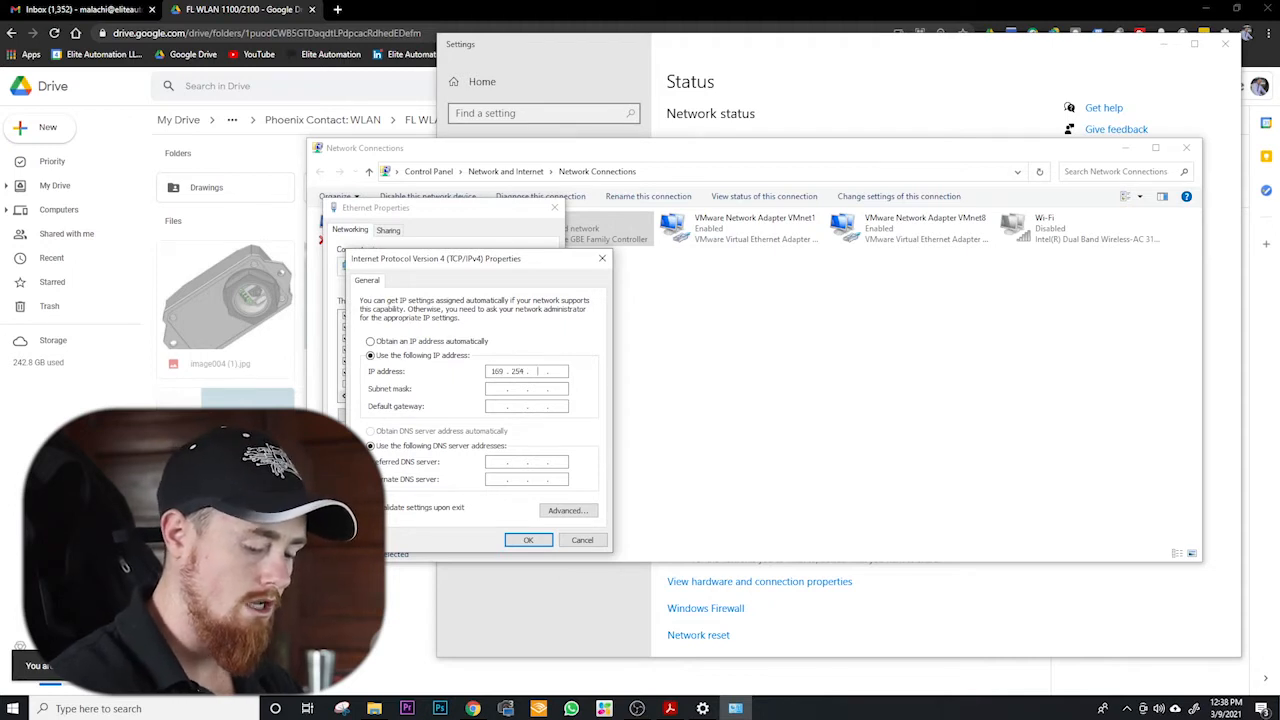
pyautogui.write('2')
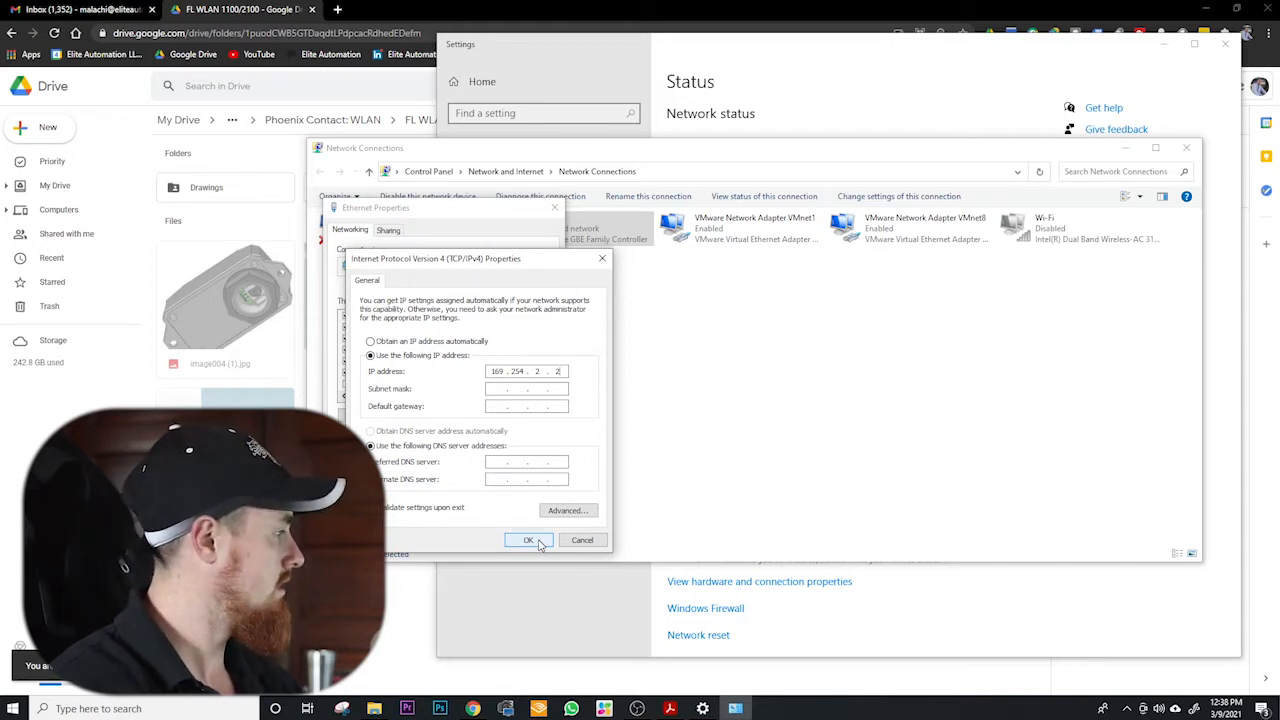
pyautogui.click(528, 540)
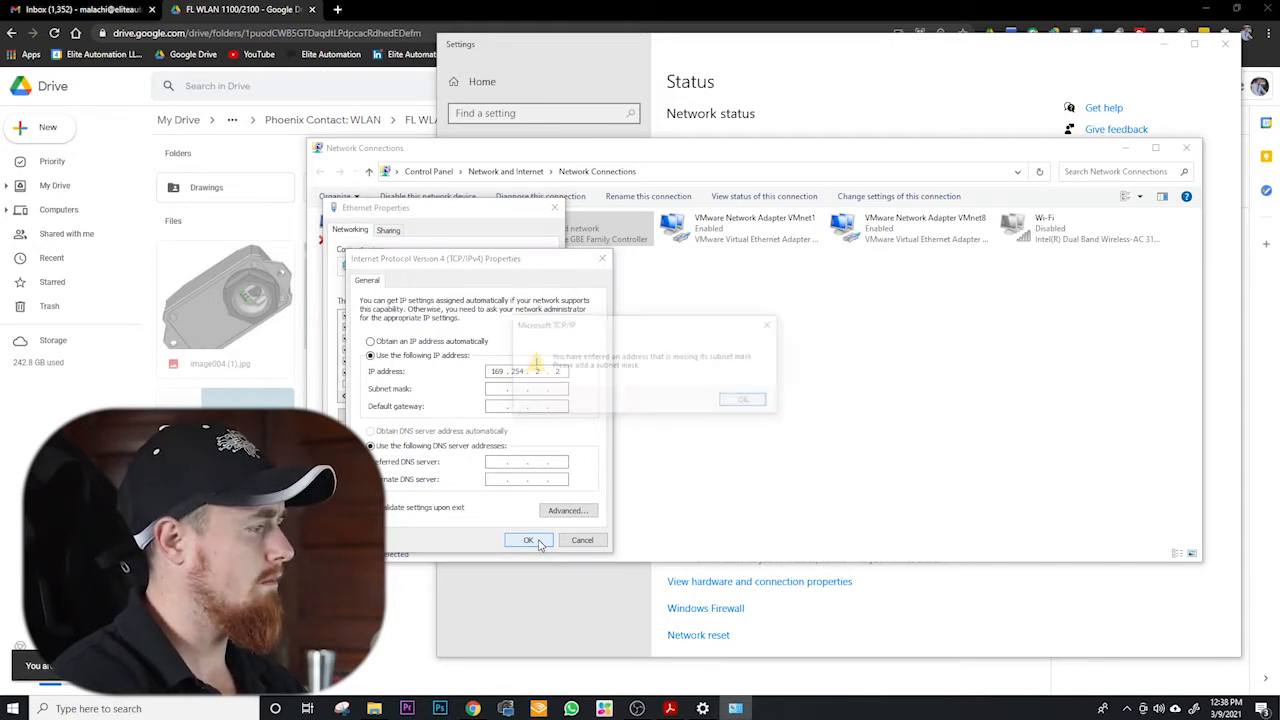
pyautogui.click(528, 540)
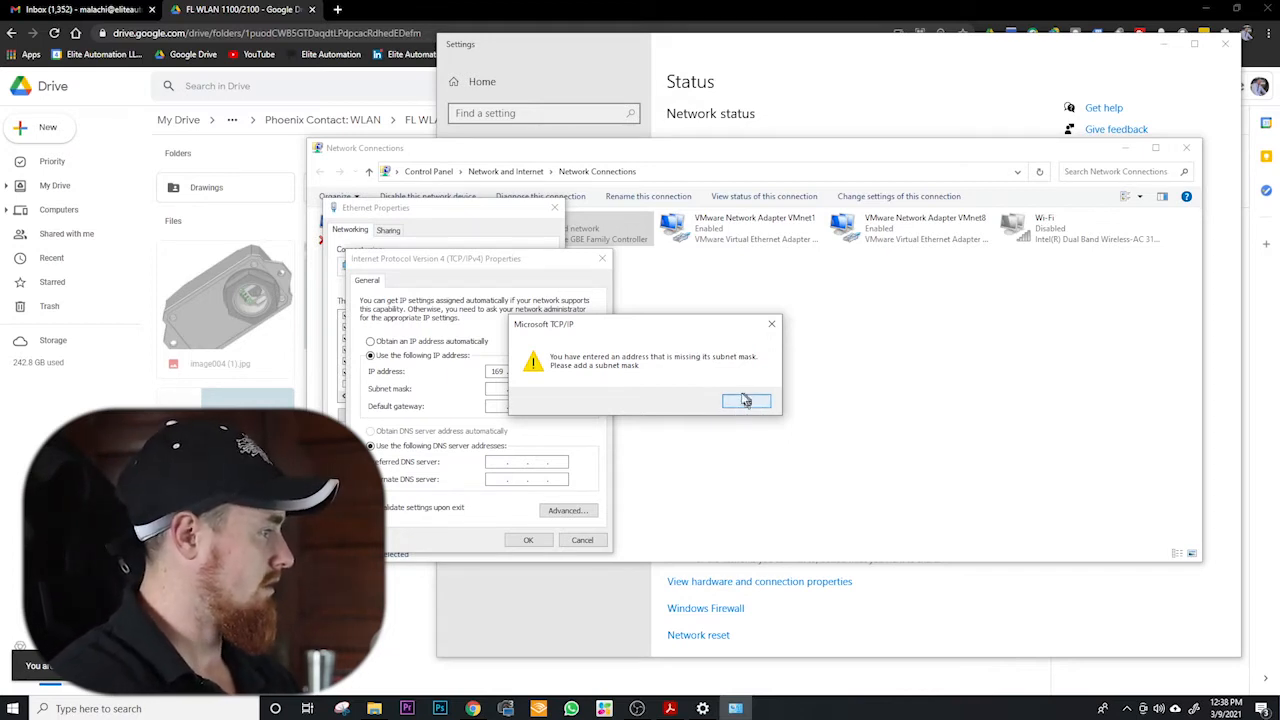
pyautogui.click(746, 400)
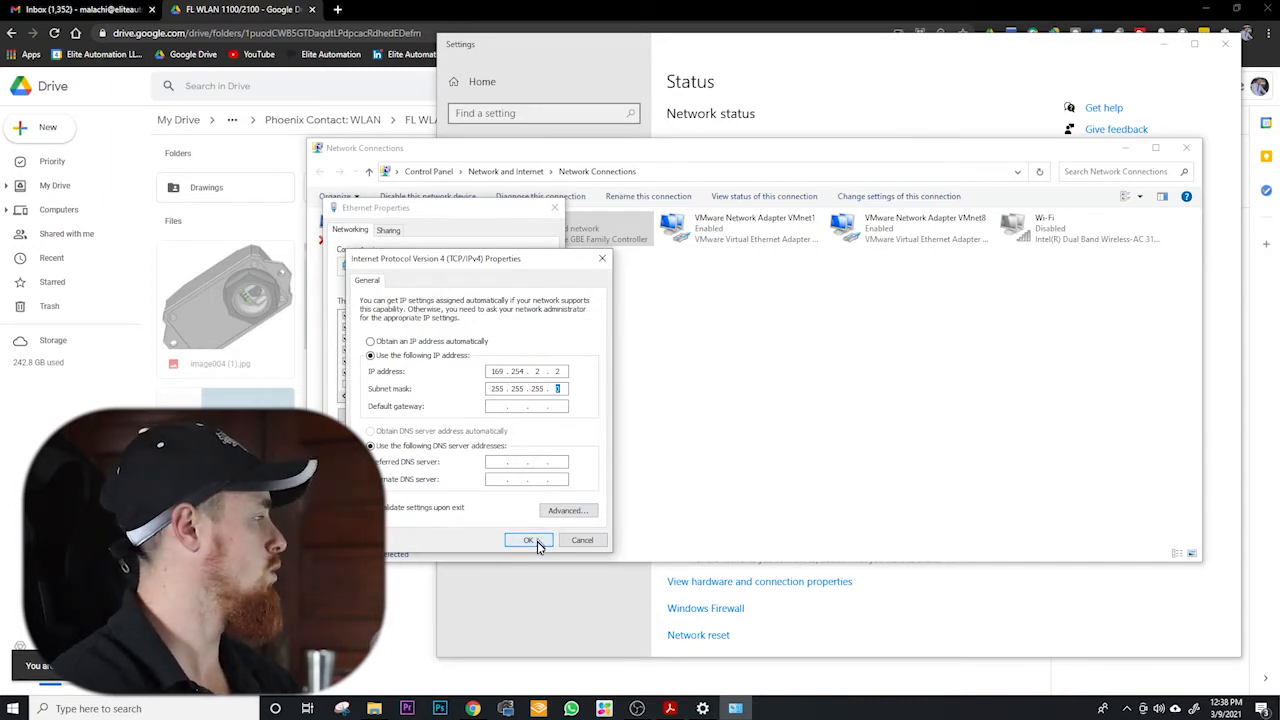
pyautogui.click(528, 540)
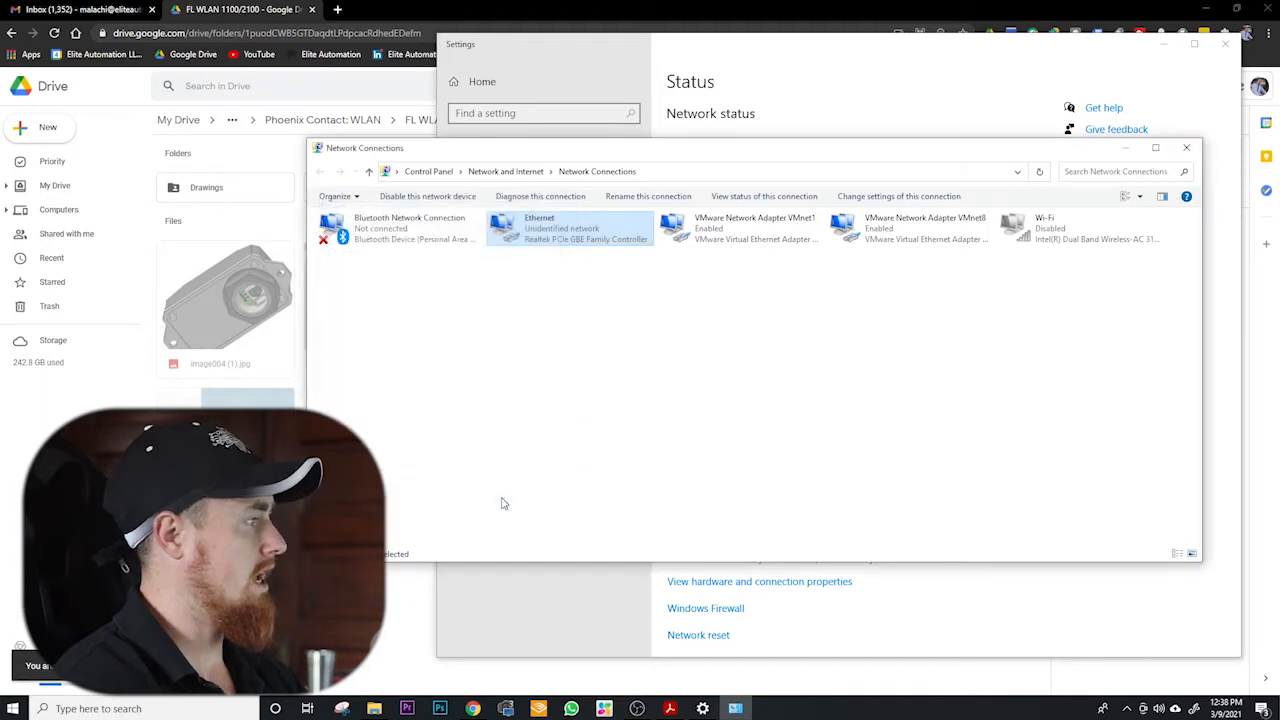
# - Reopen Ethernet's properties to verify the saved address, then close the dialogs
pyautogui.rightClick(568, 228)
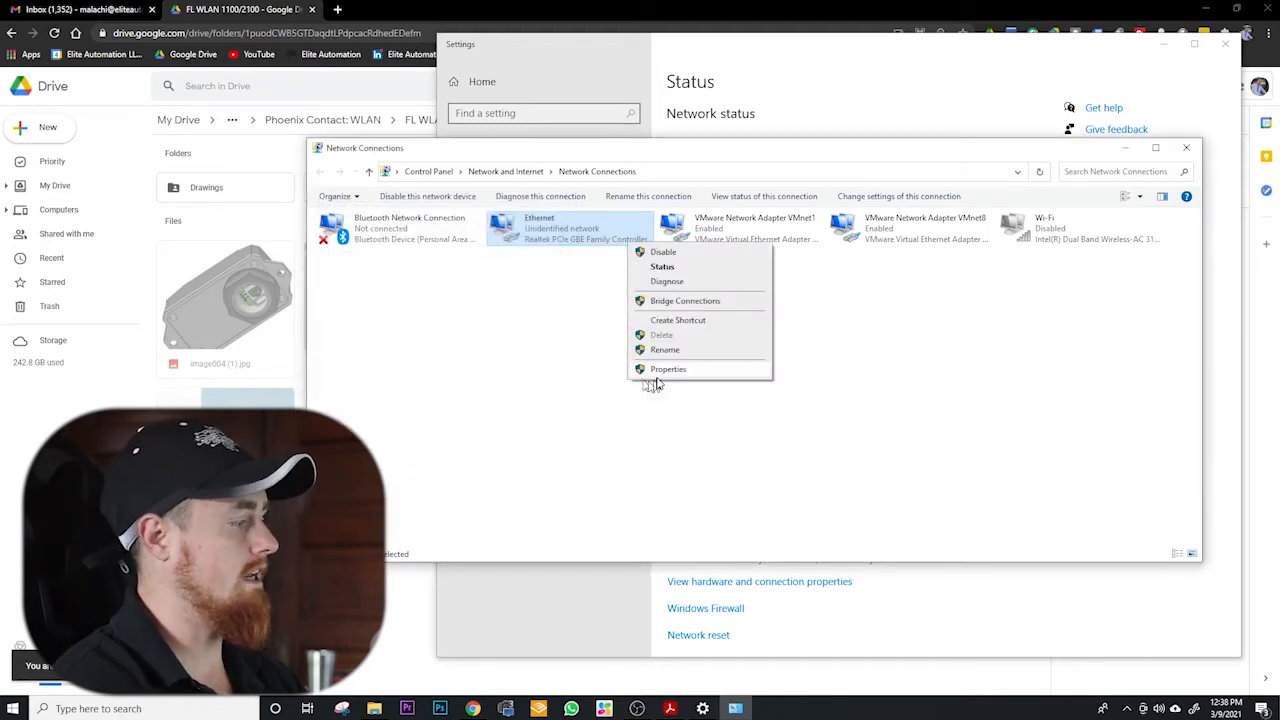
pyautogui.click(668, 368)
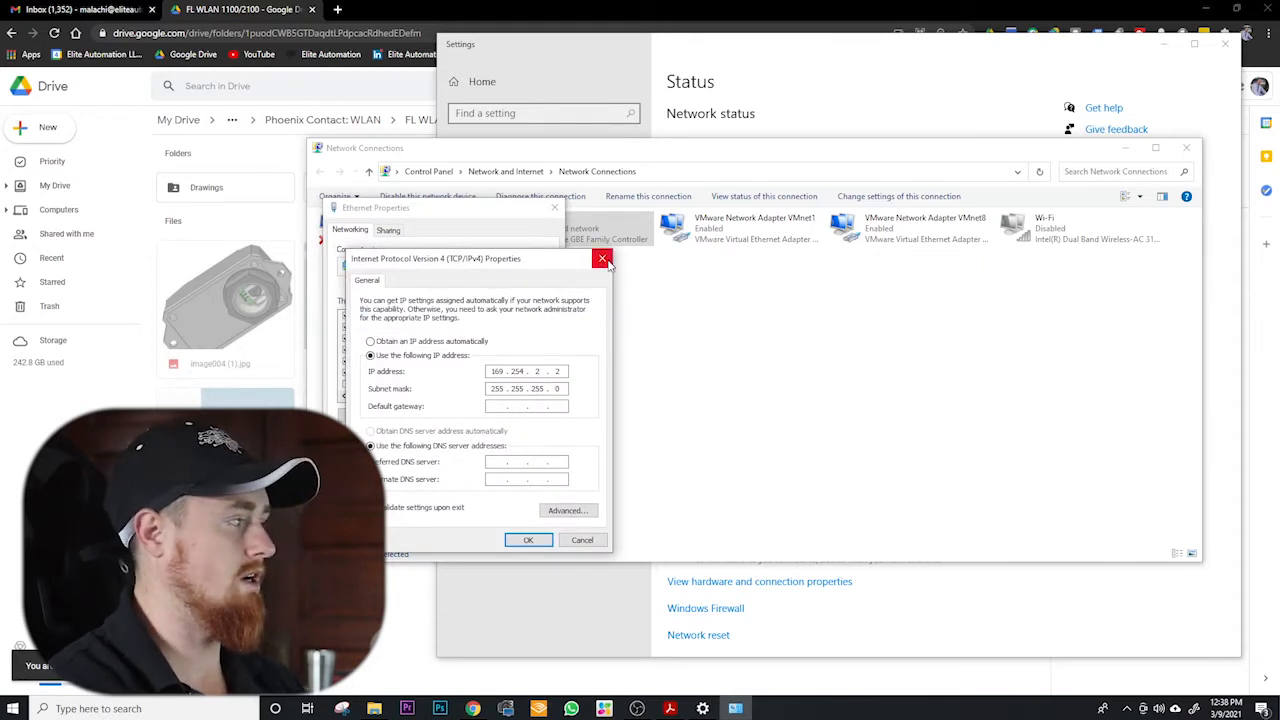
pyautogui.click(604, 260)
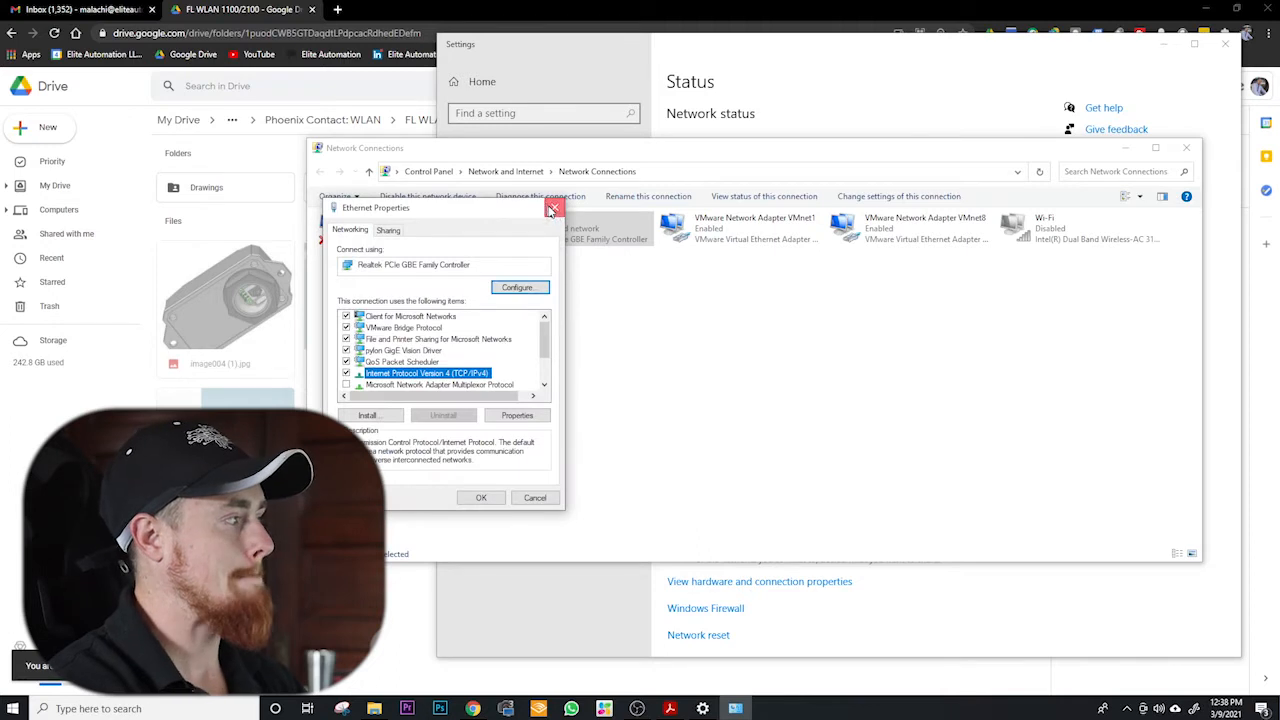
pyautogui.click(552, 208)
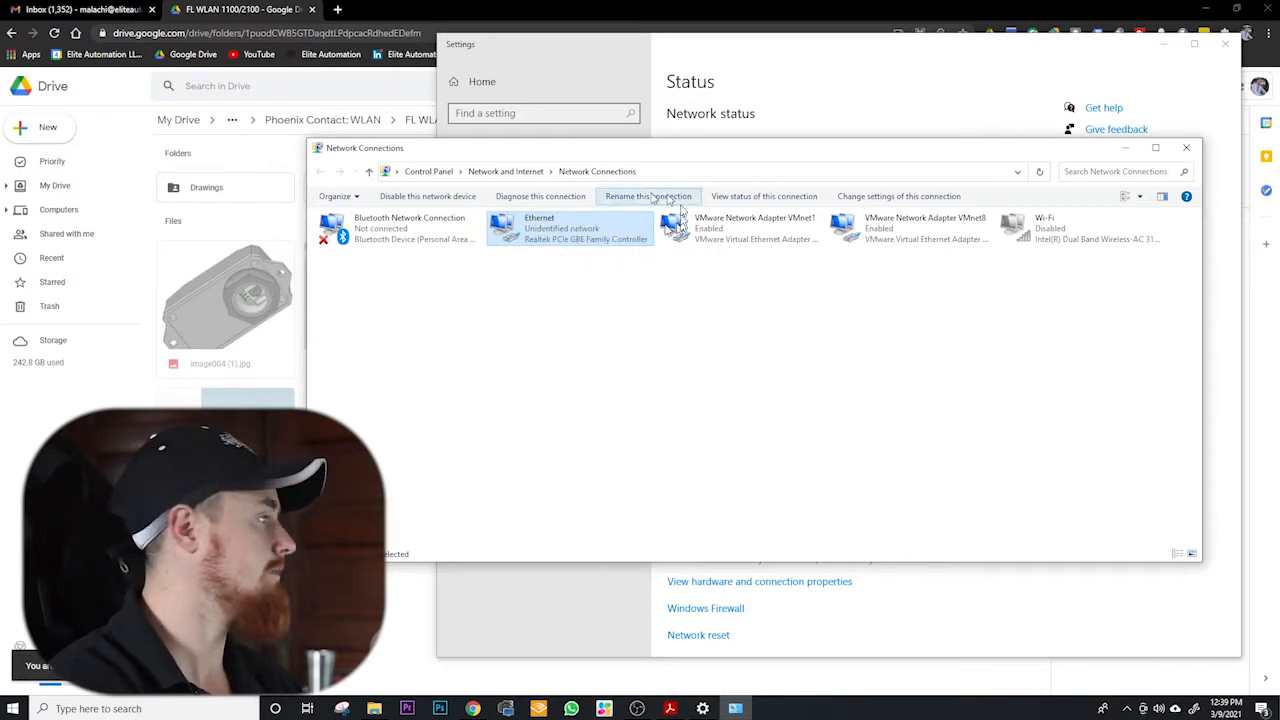
pyautogui.moveTo(596, 48)
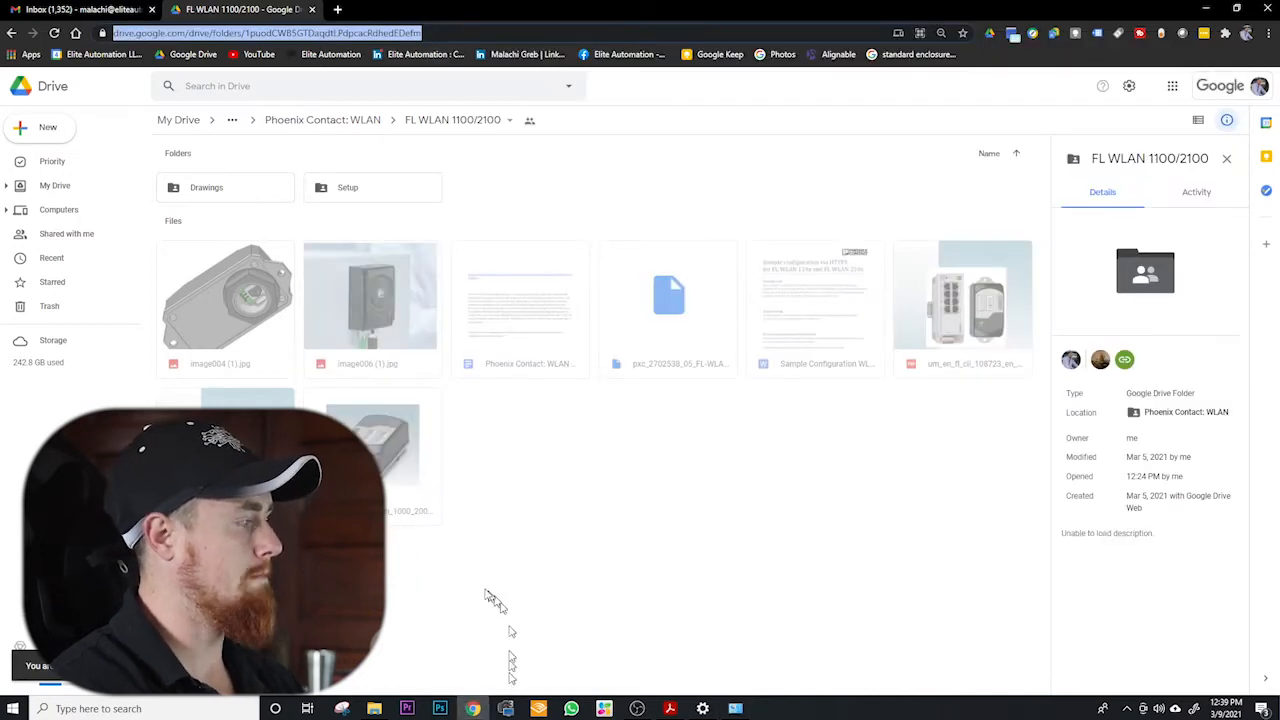
pyautogui.moveTo(338, 8)
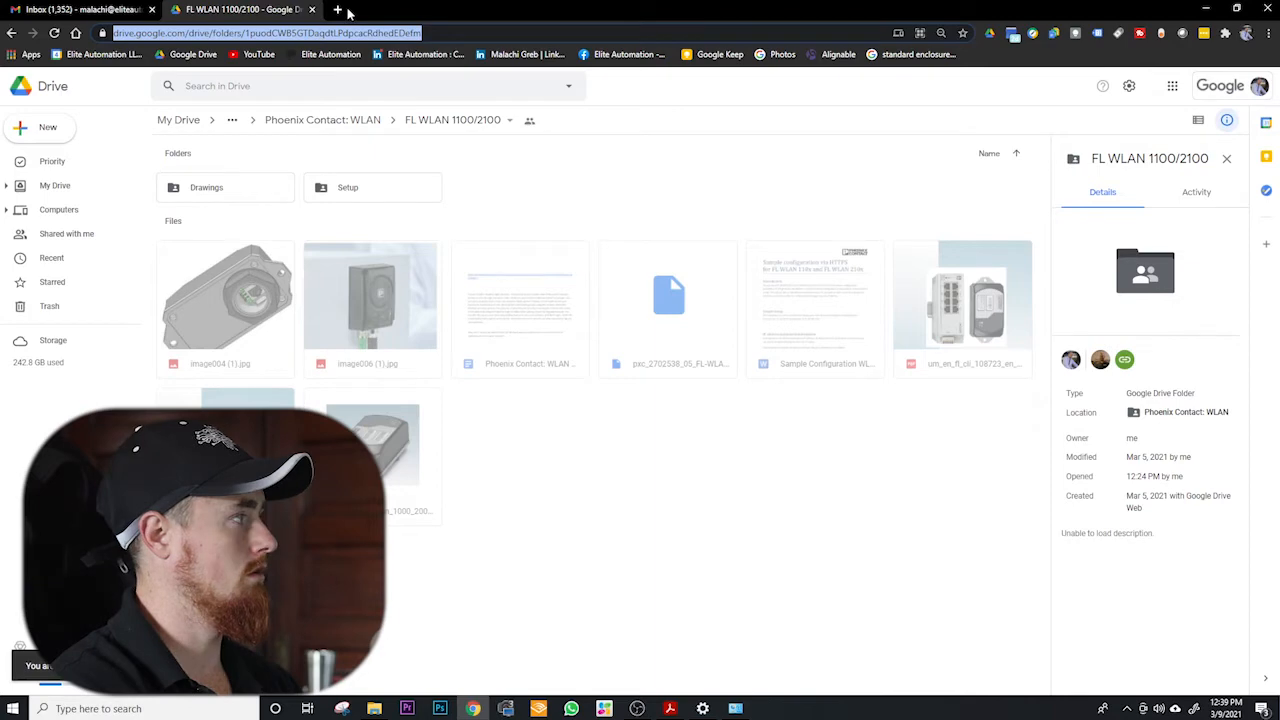
# - Load the FL WLAN 1101 web interface at 169.254.2.1 in a new browser tab
pyautogui.click(338, 12)
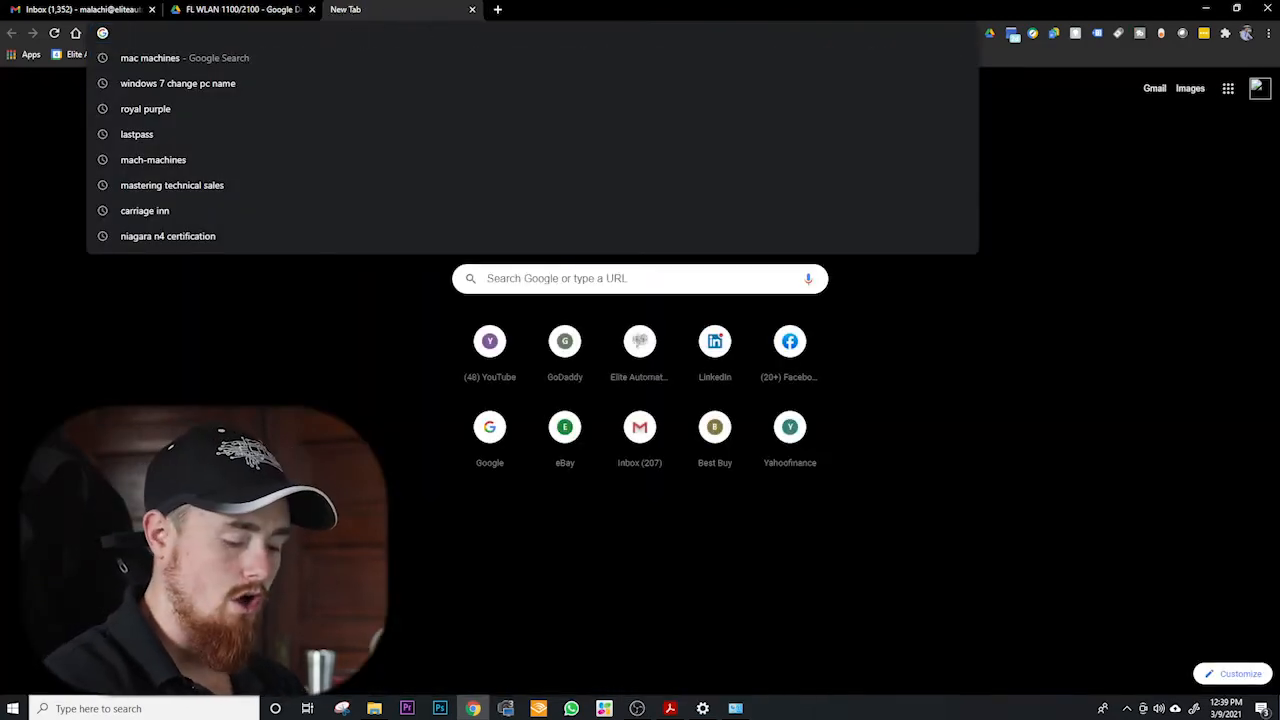
pyautogui.write('1')
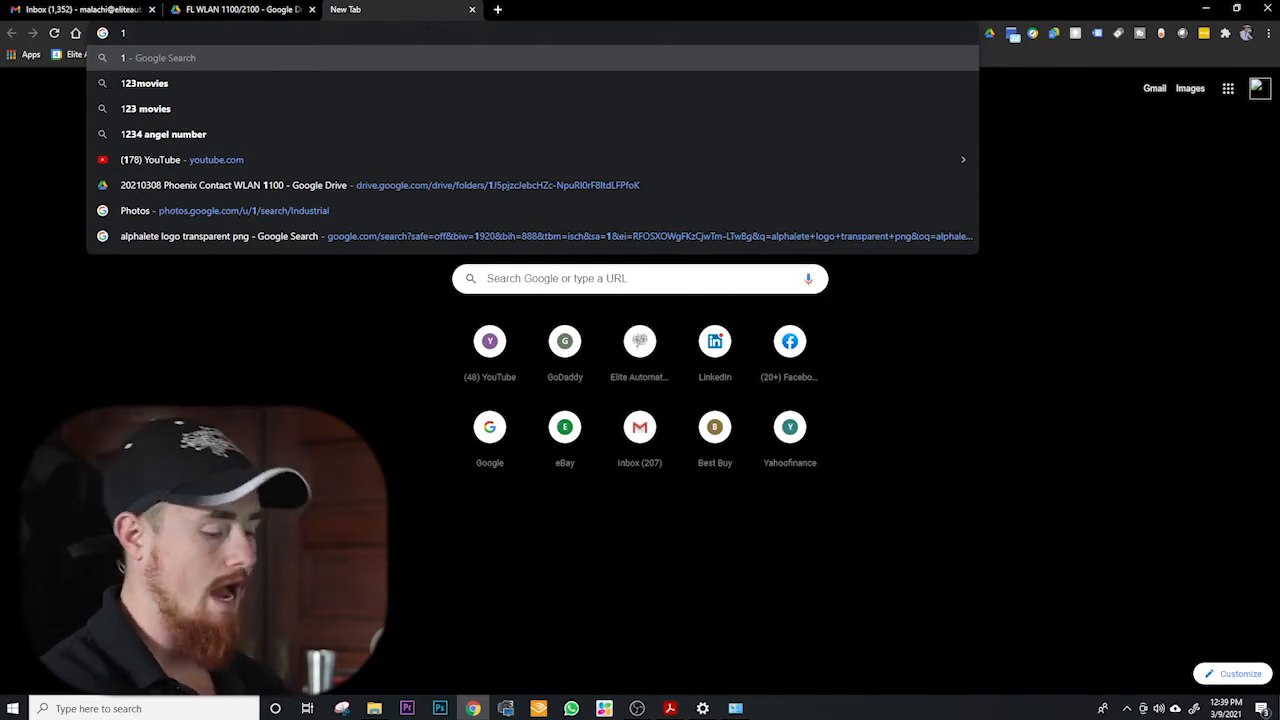
pyautogui.write('69.254.2.1')
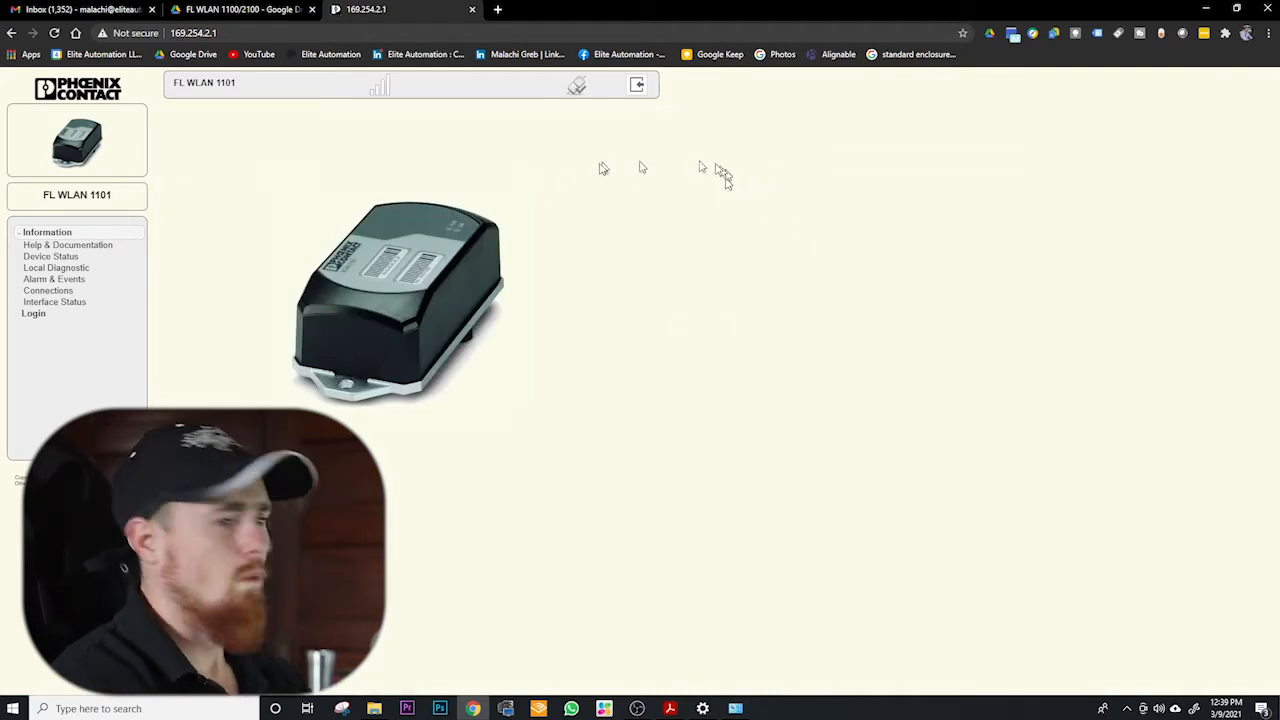
pyautogui.moveTo(632, 304)
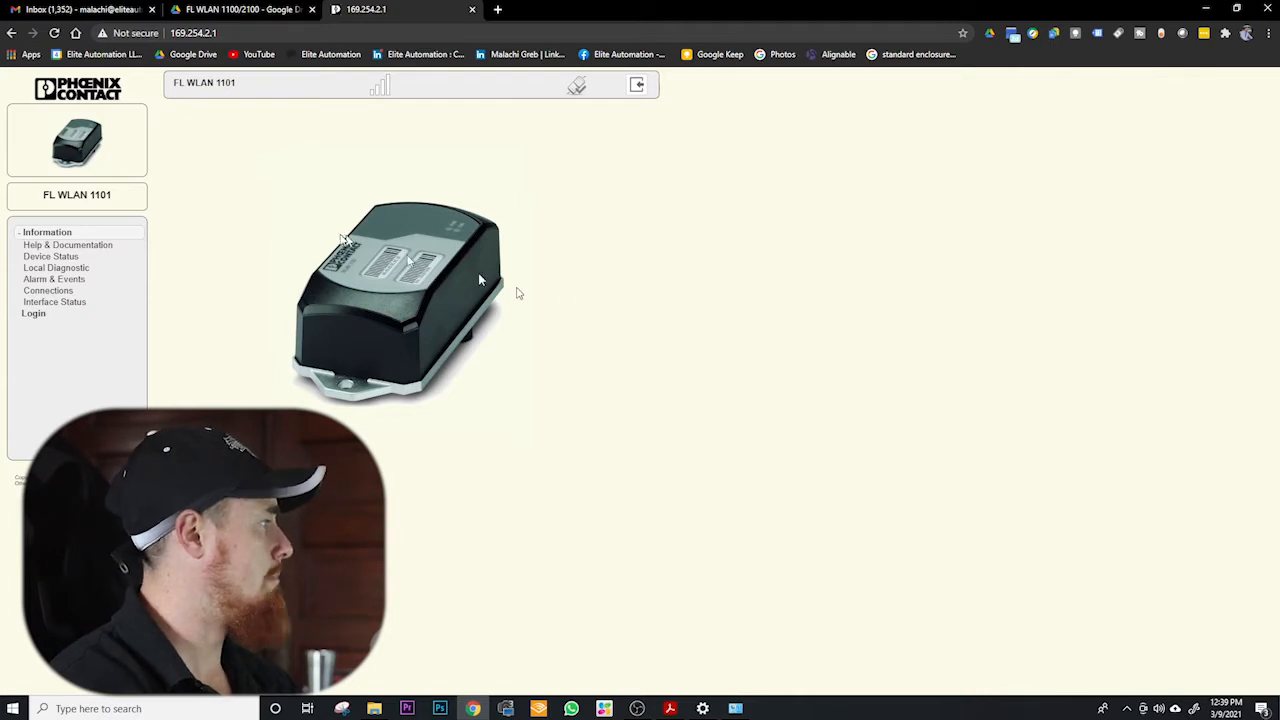
pyautogui.moveTo(298, 190)
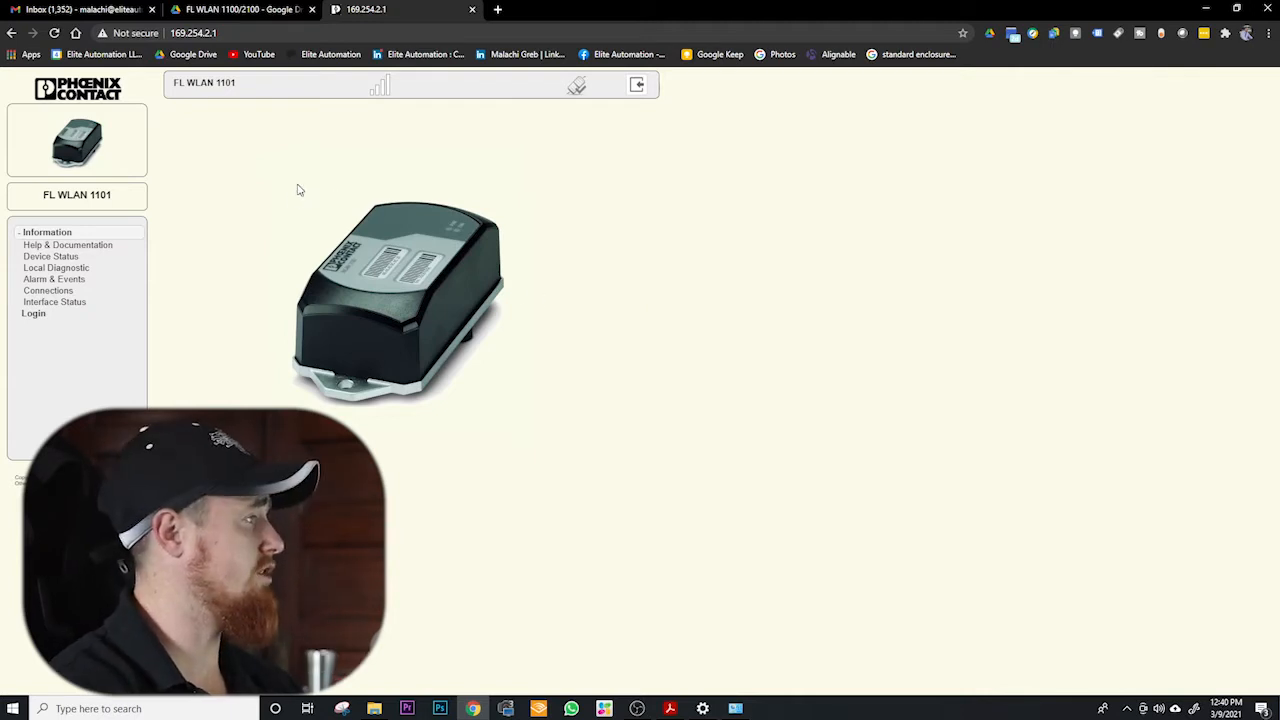
pyautogui.moveTo(42, 336)
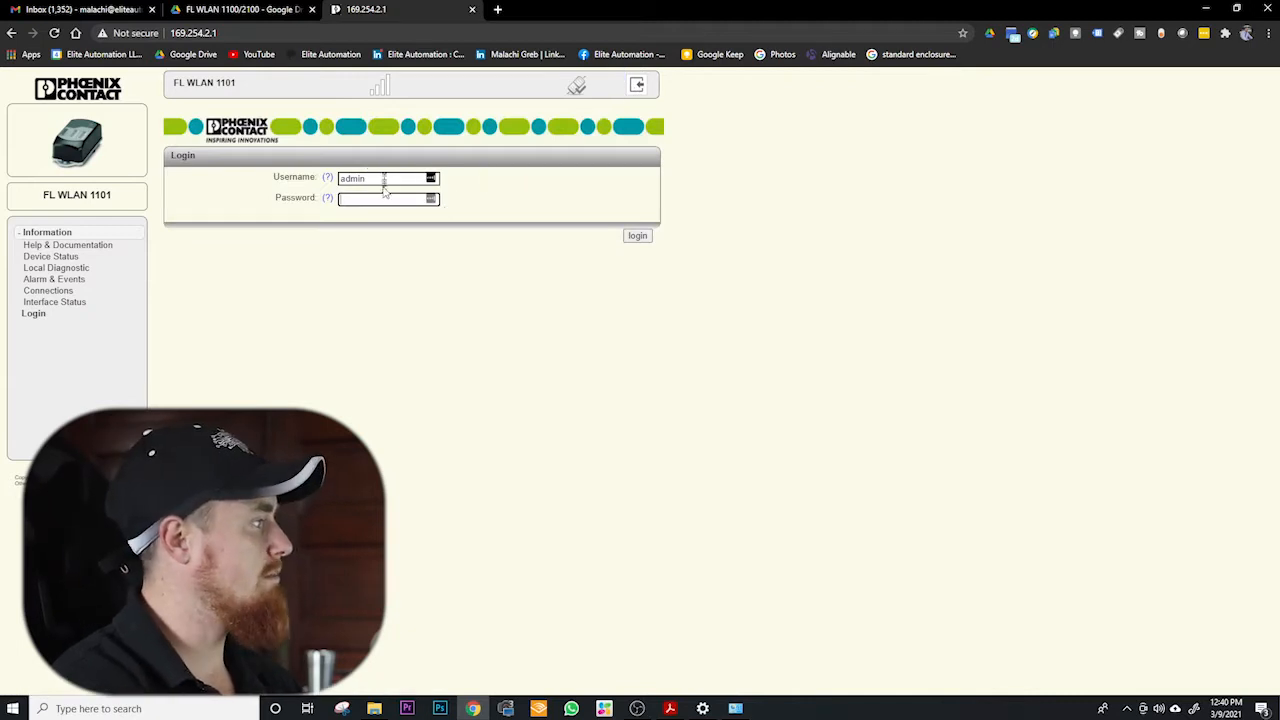
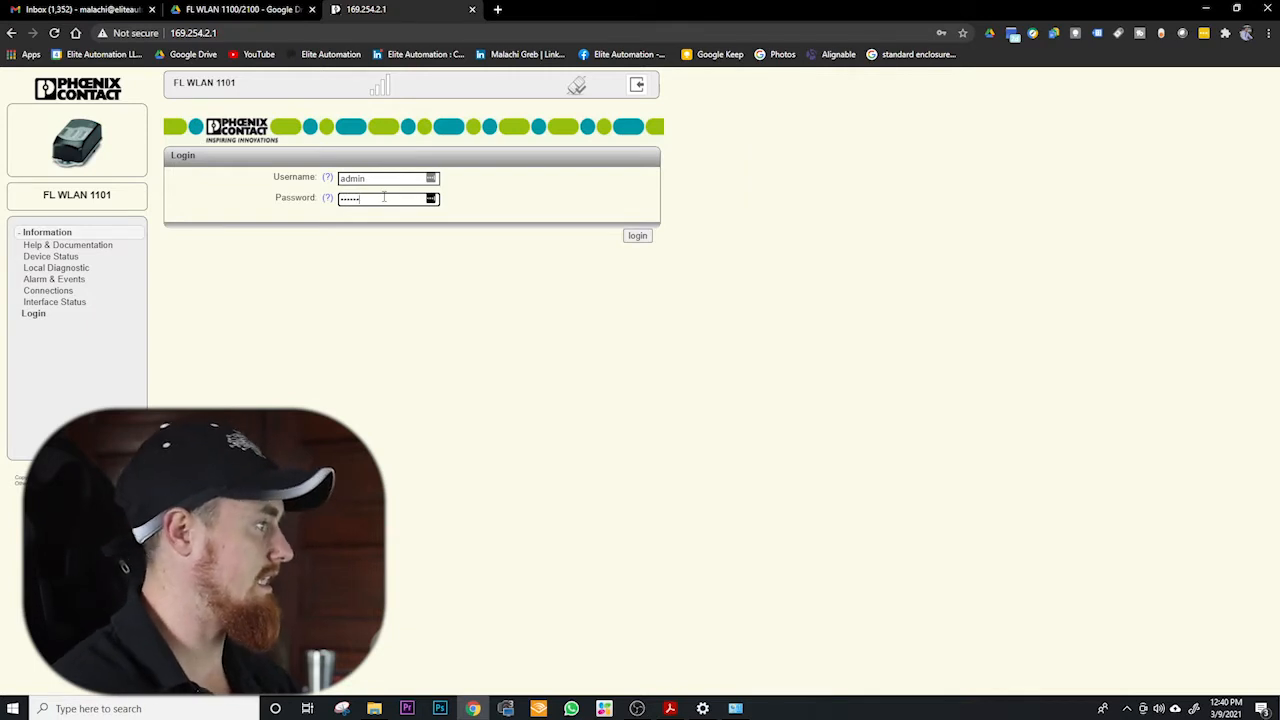
pyautogui.click(636, 236)
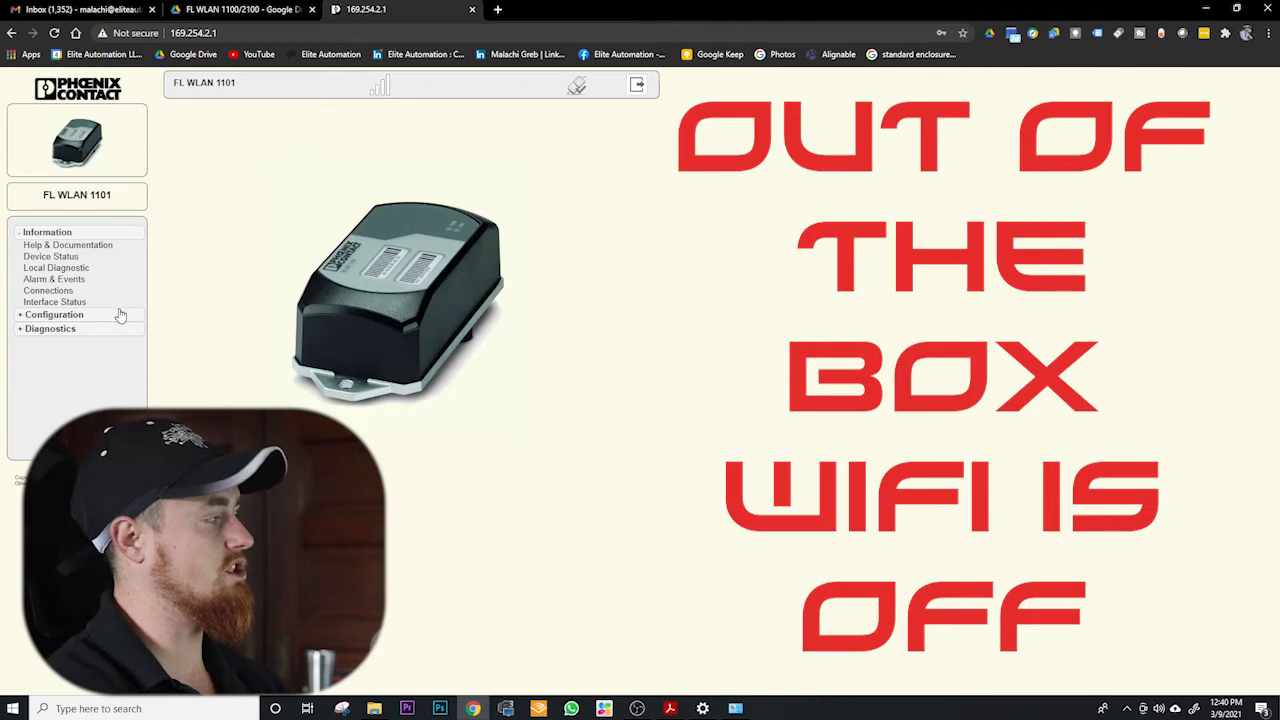
pyautogui.moveTo(184, 320)
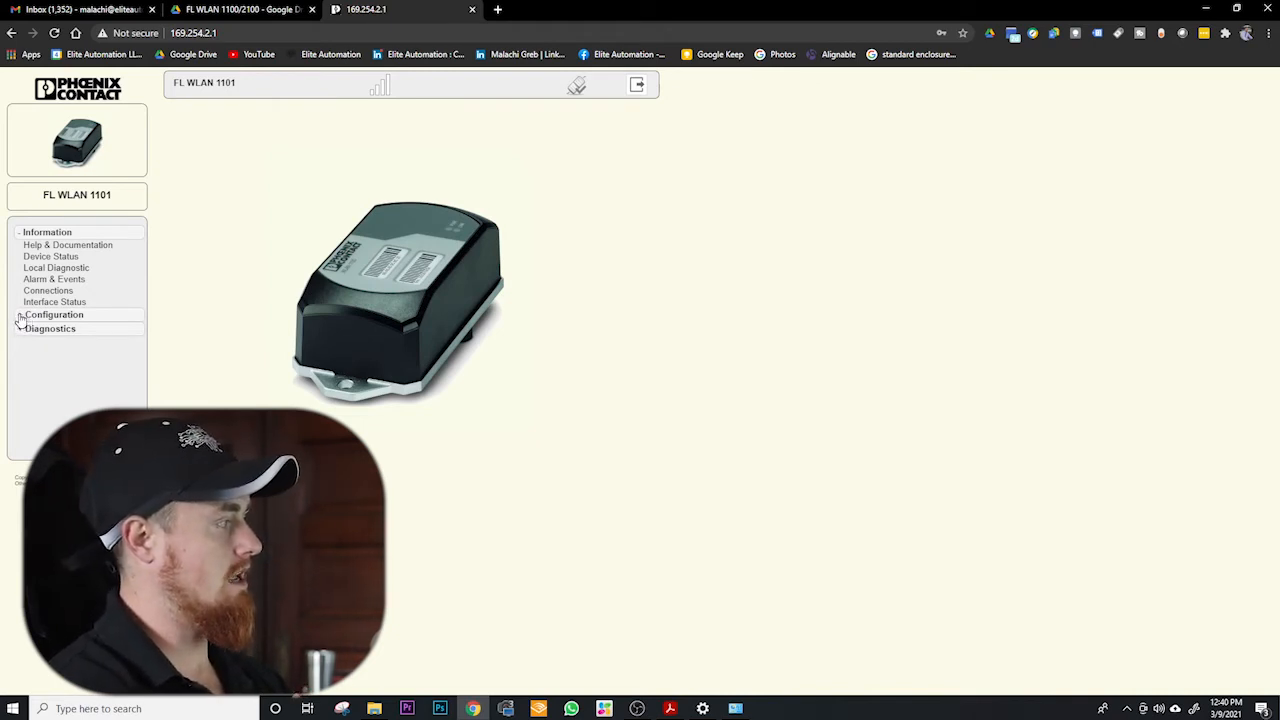
# - Show the WLAN Interface configuration page with the passphrase in clear text
pyautogui.click(54, 314)
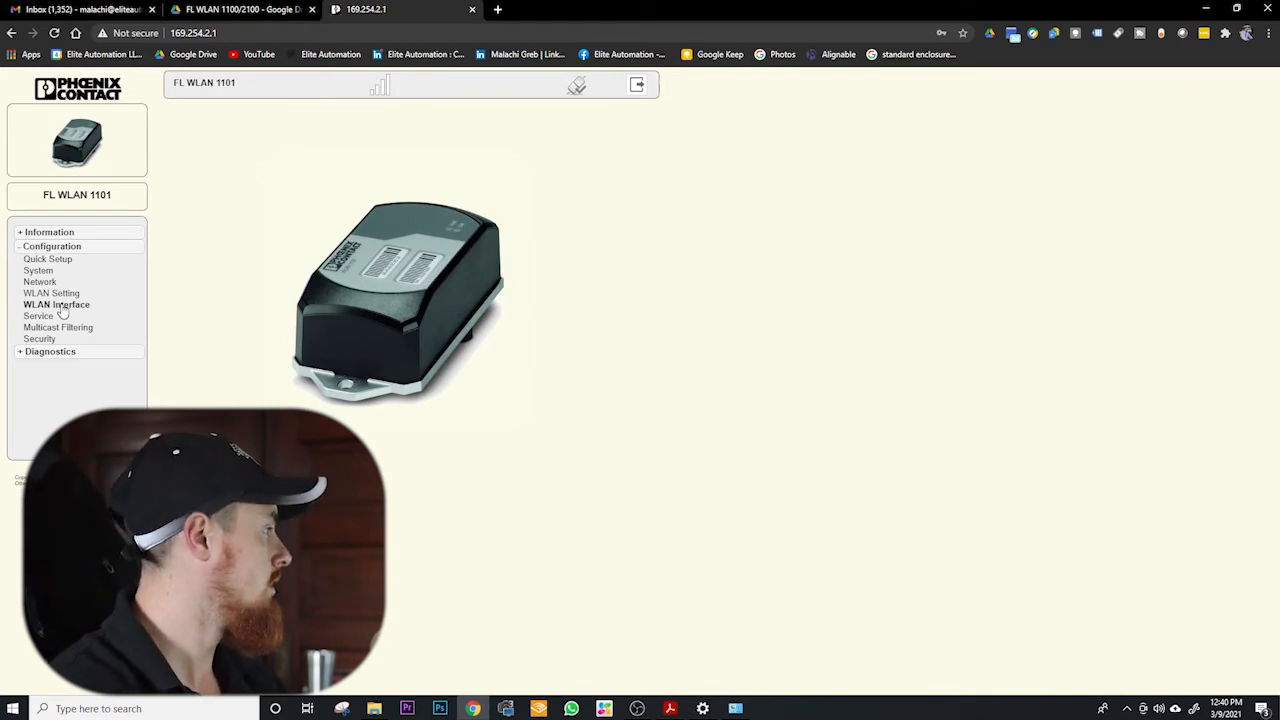
pyautogui.click(56, 304)
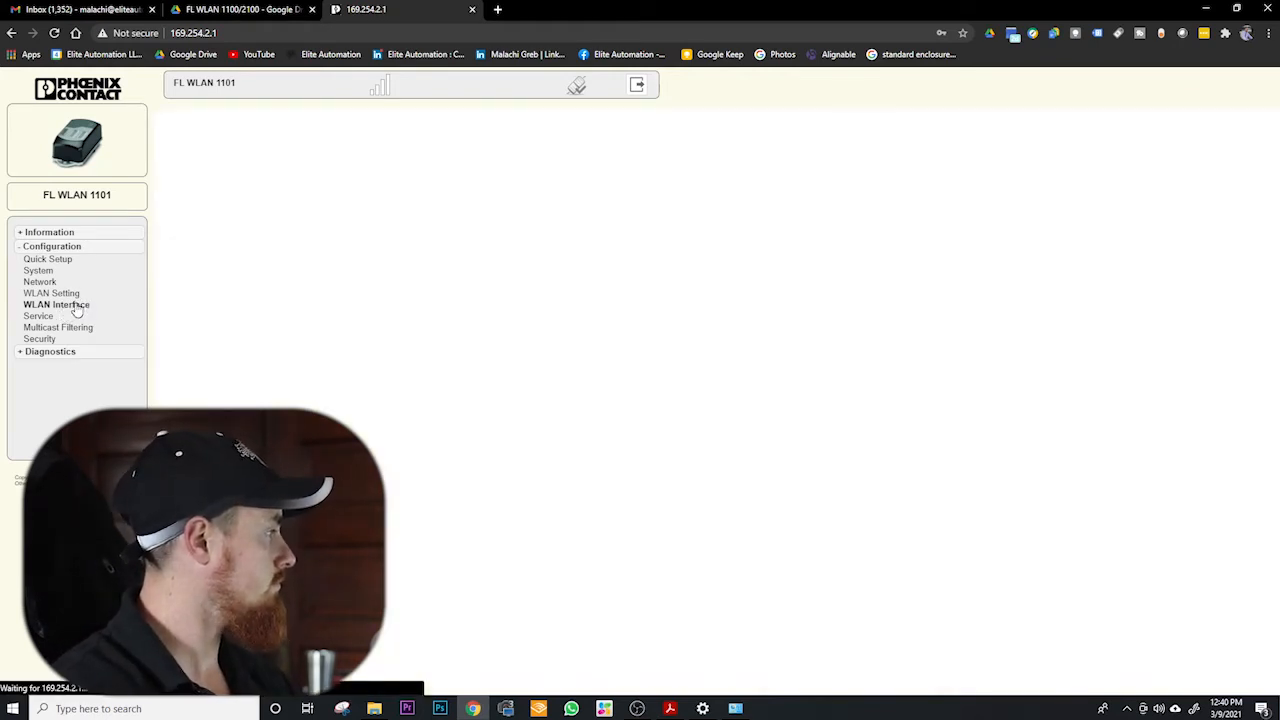
pyautogui.click(56, 304)
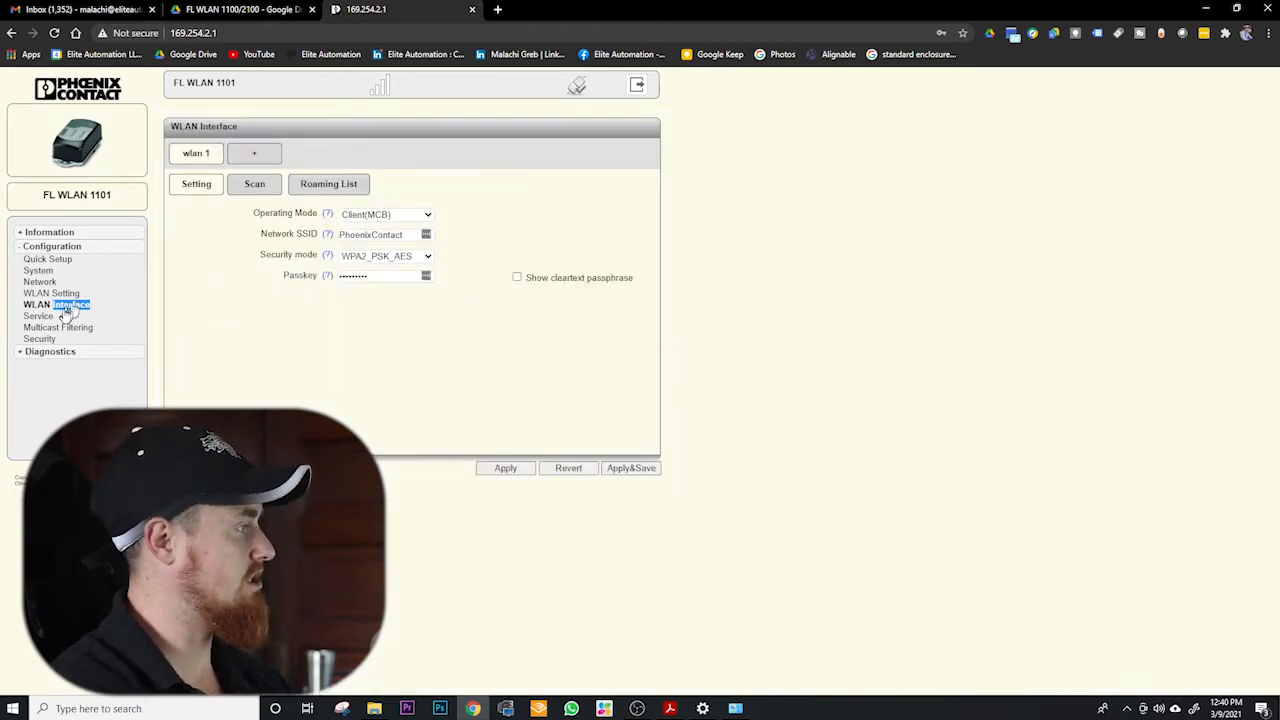
pyautogui.moveTo(238, 302)
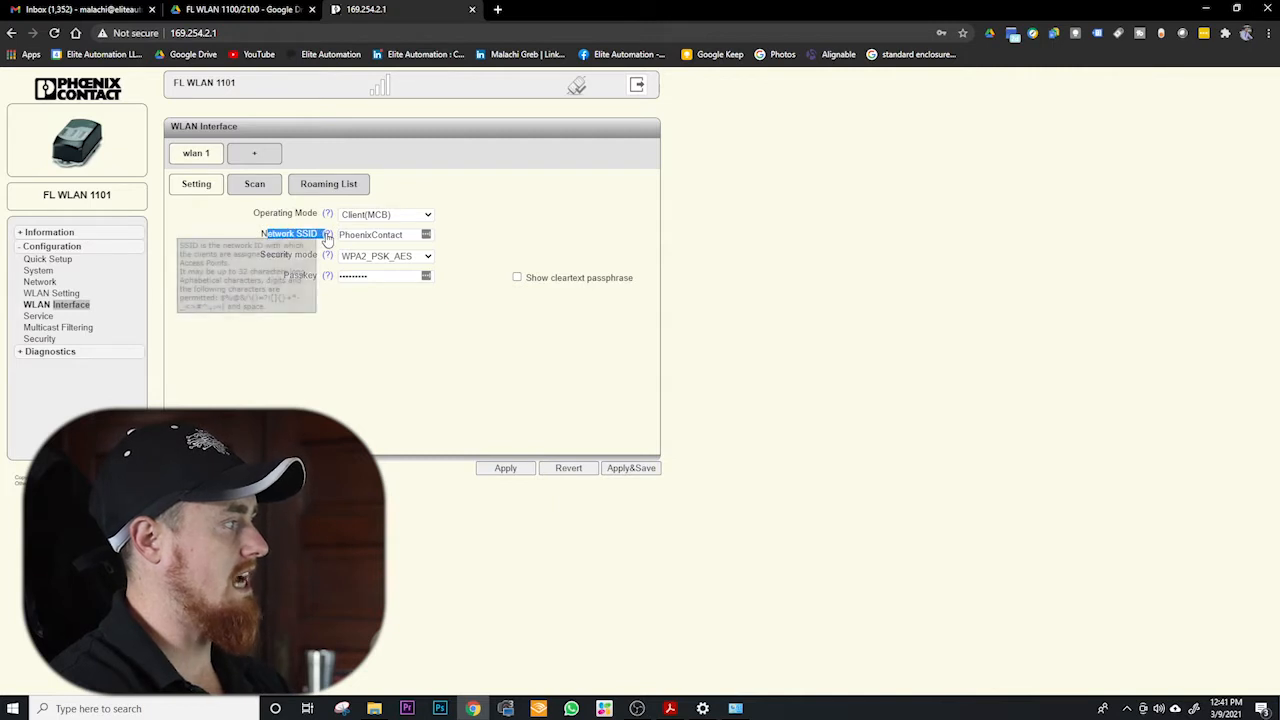
pyautogui.moveTo(278, 254)
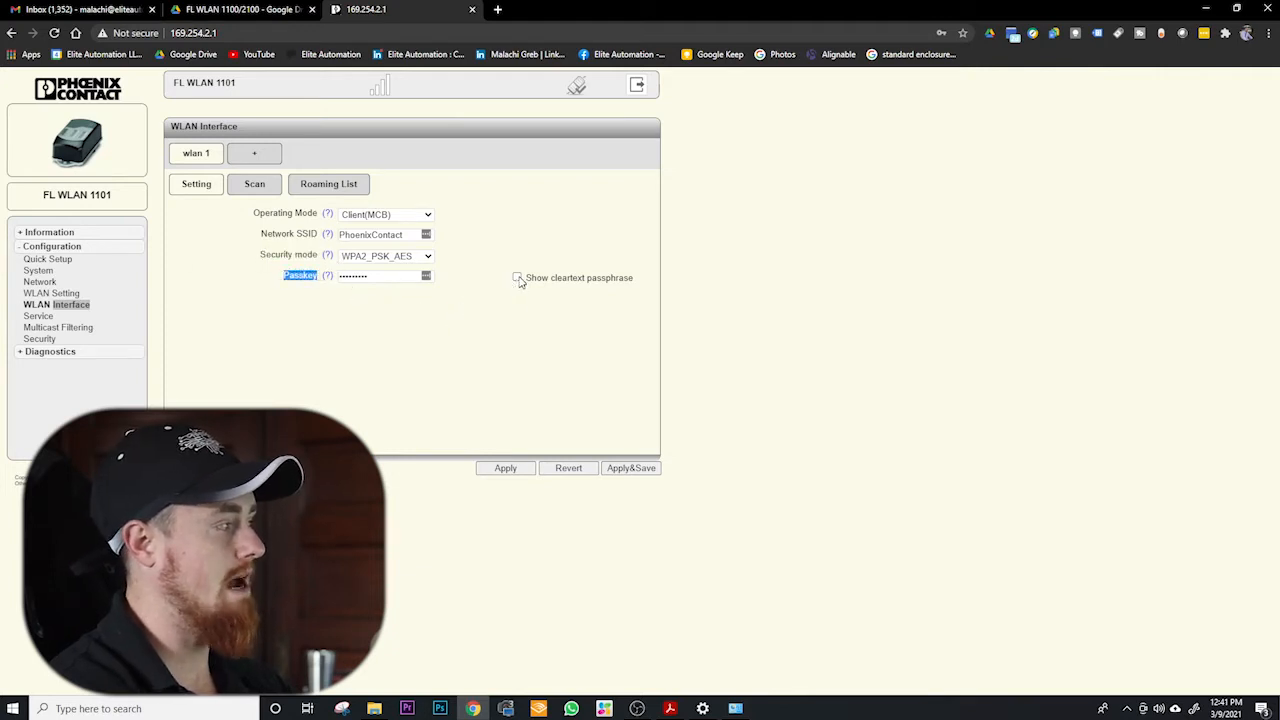
pyautogui.click(516, 276)
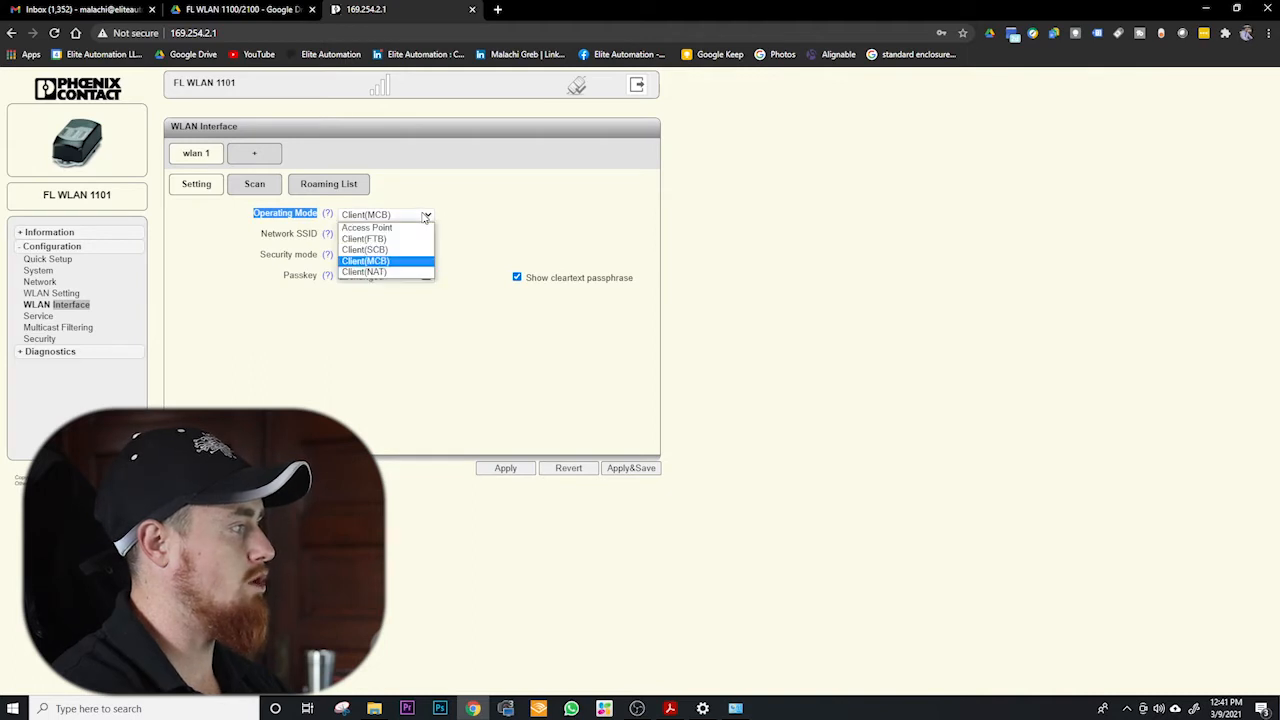
pyautogui.moveTo(396, 230)
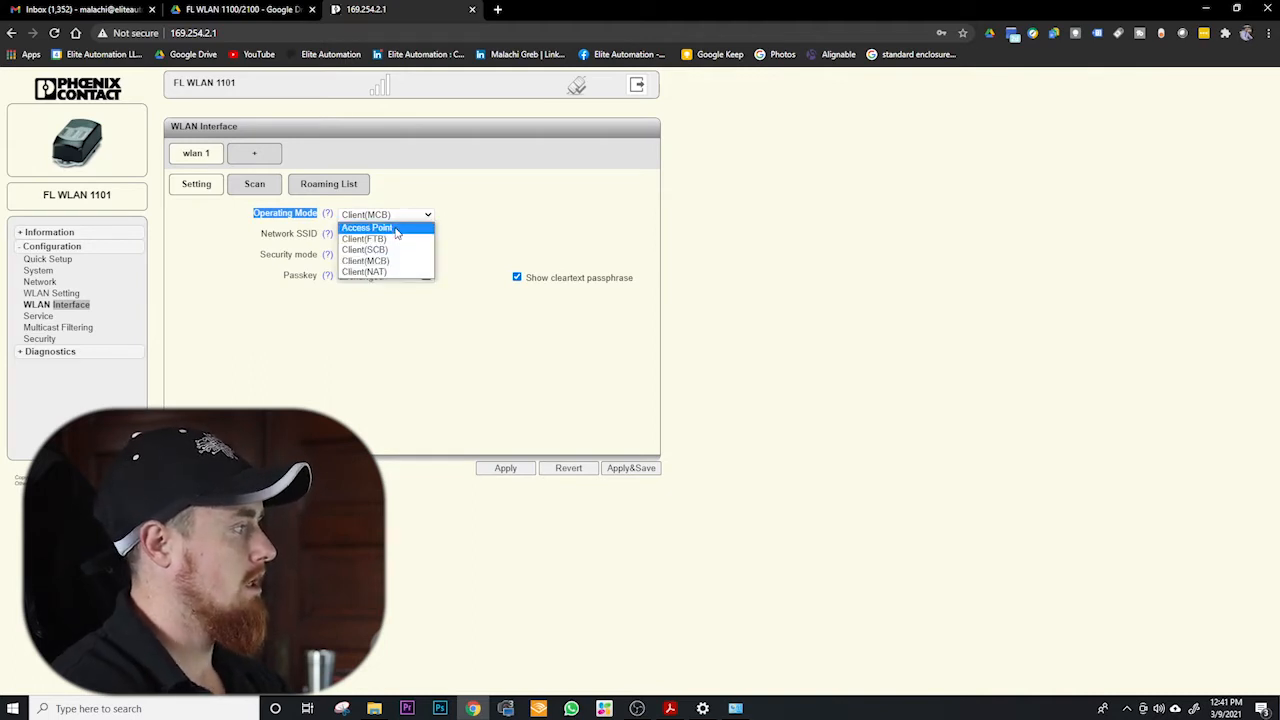
# - Change the WLAN operating mode to Access Point
pyautogui.click(366, 228)
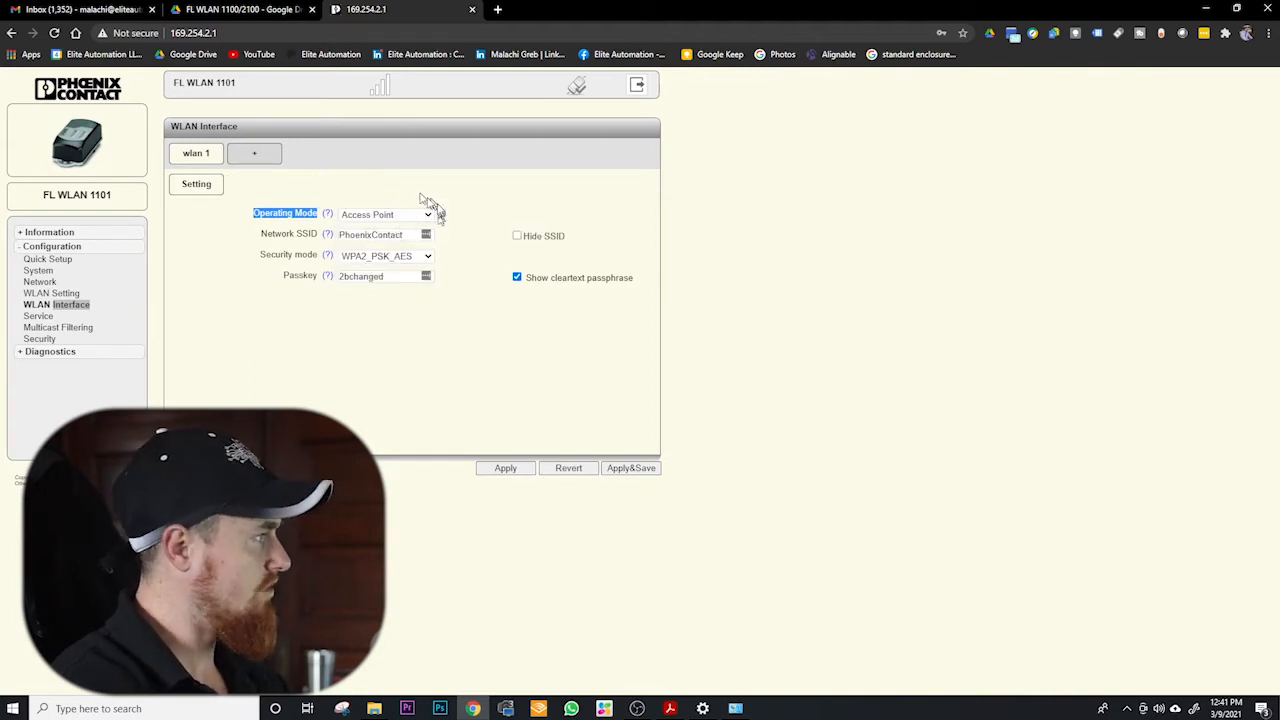
pyautogui.moveTo(384, 160)
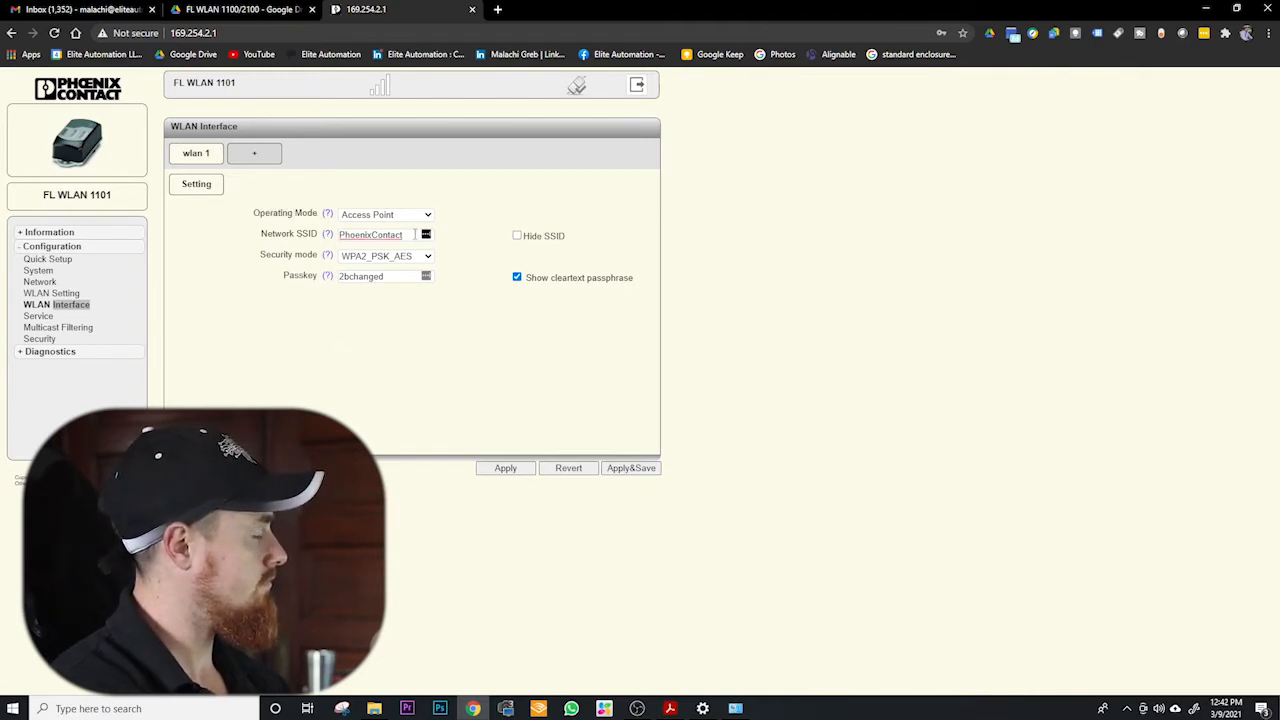
pyautogui.doubleClick(372, 234)
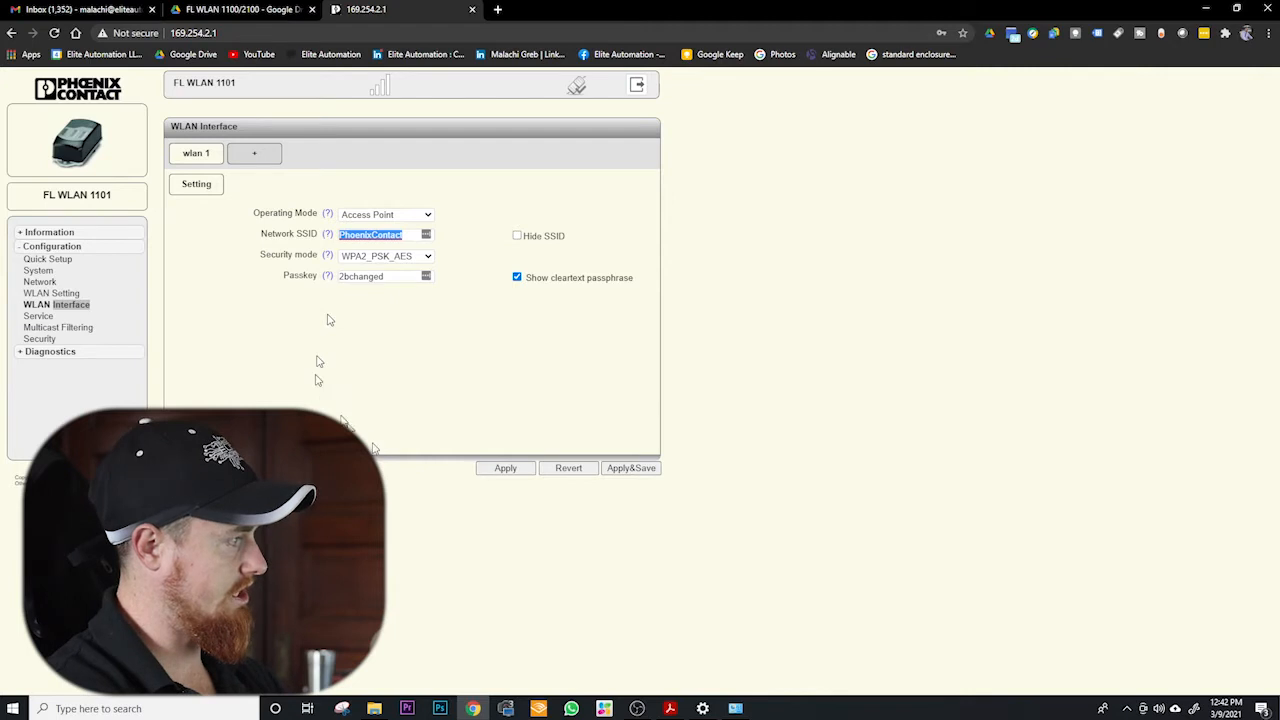
pyautogui.moveTo(248, 318)
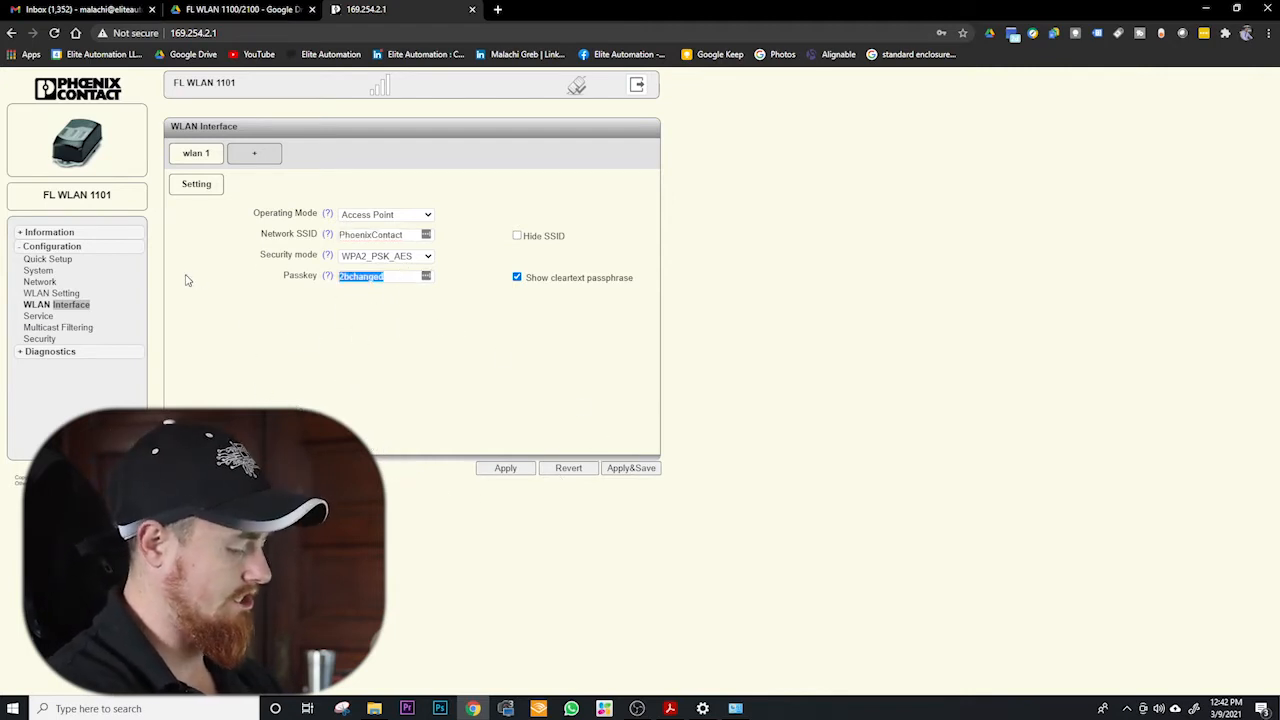
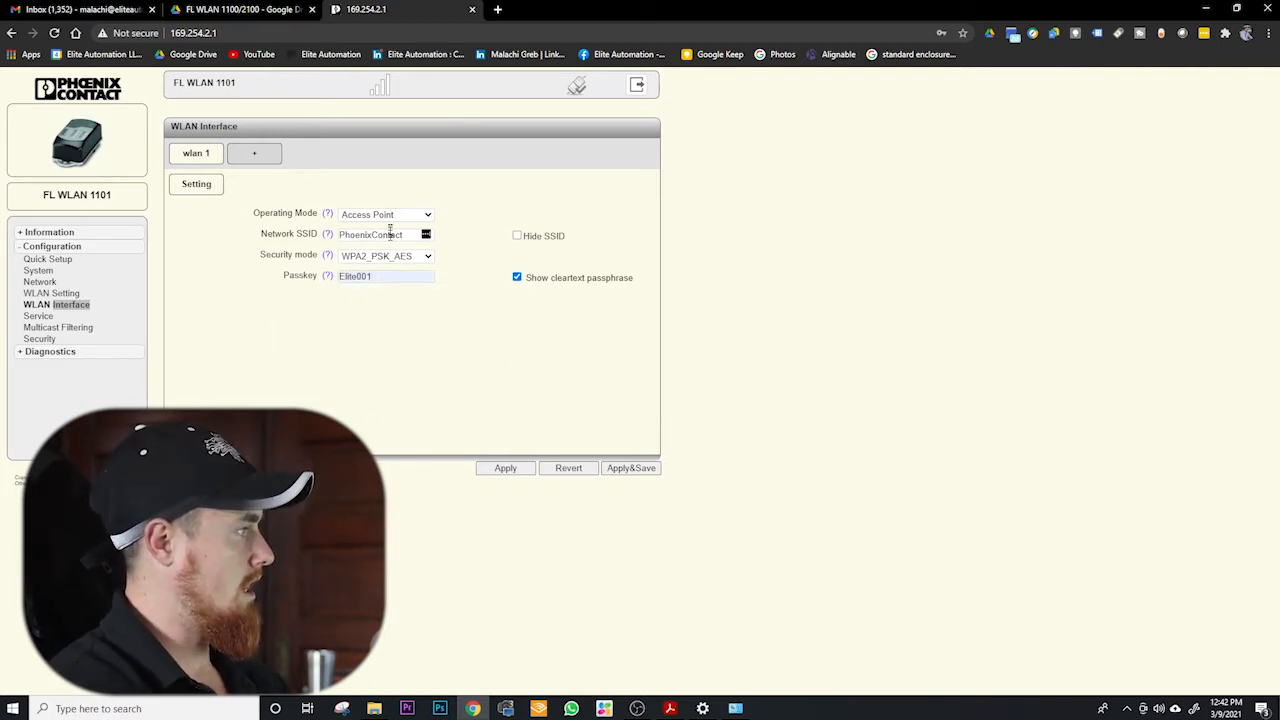
pyautogui.moveTo(616, 470)
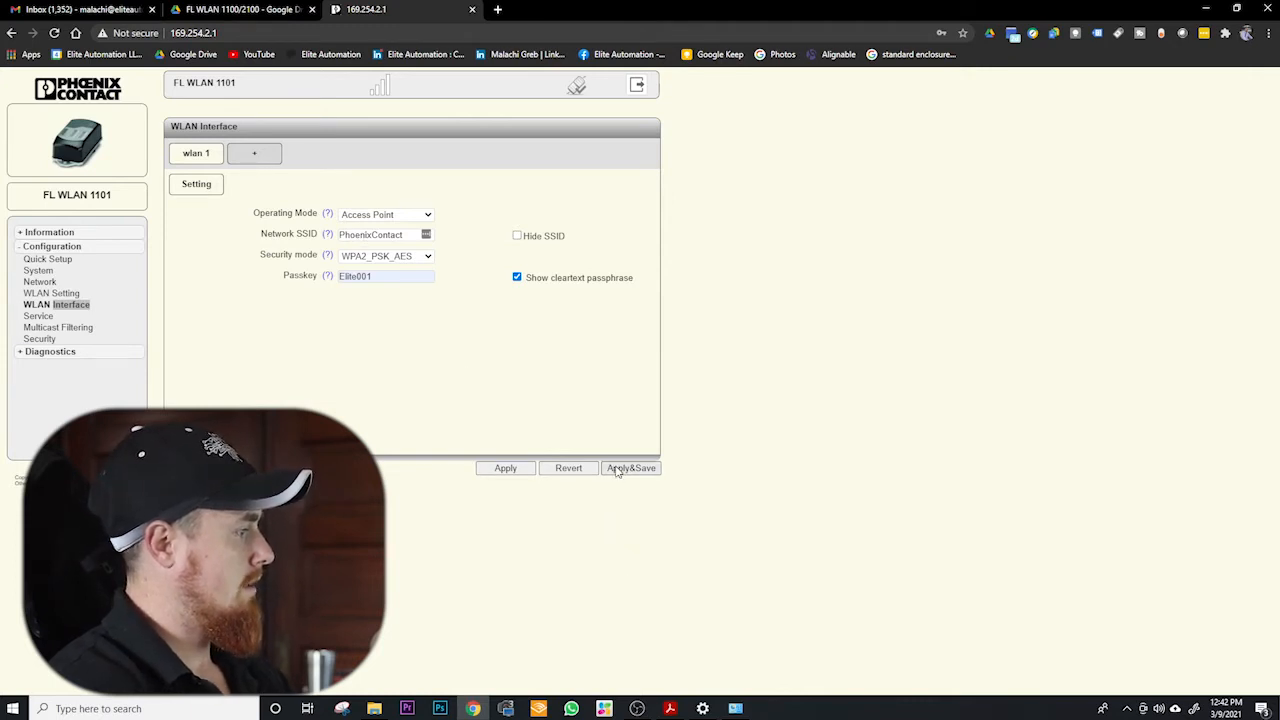
pyautogui.click(632, 468)
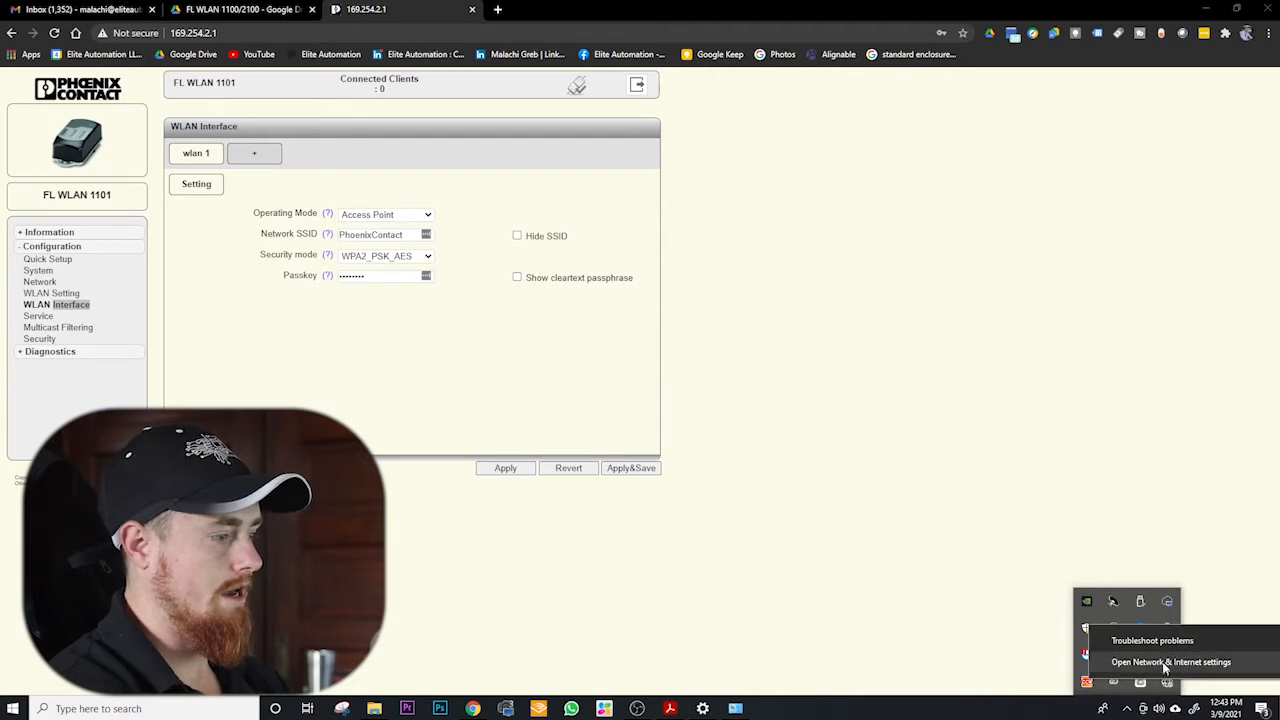
# - Enable the Wi-Fi adapter from the Windows Network Connections list
pyautogui.click(1156, 662)
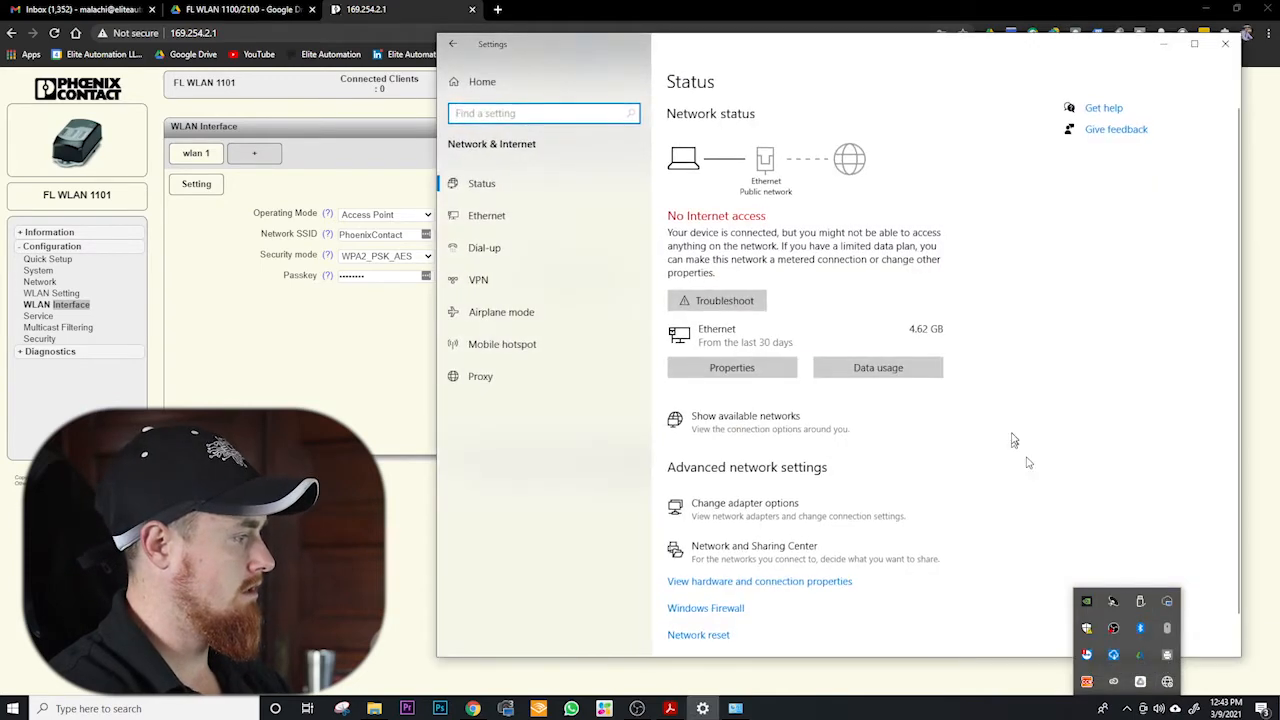
pyautogui.click(744, 504)
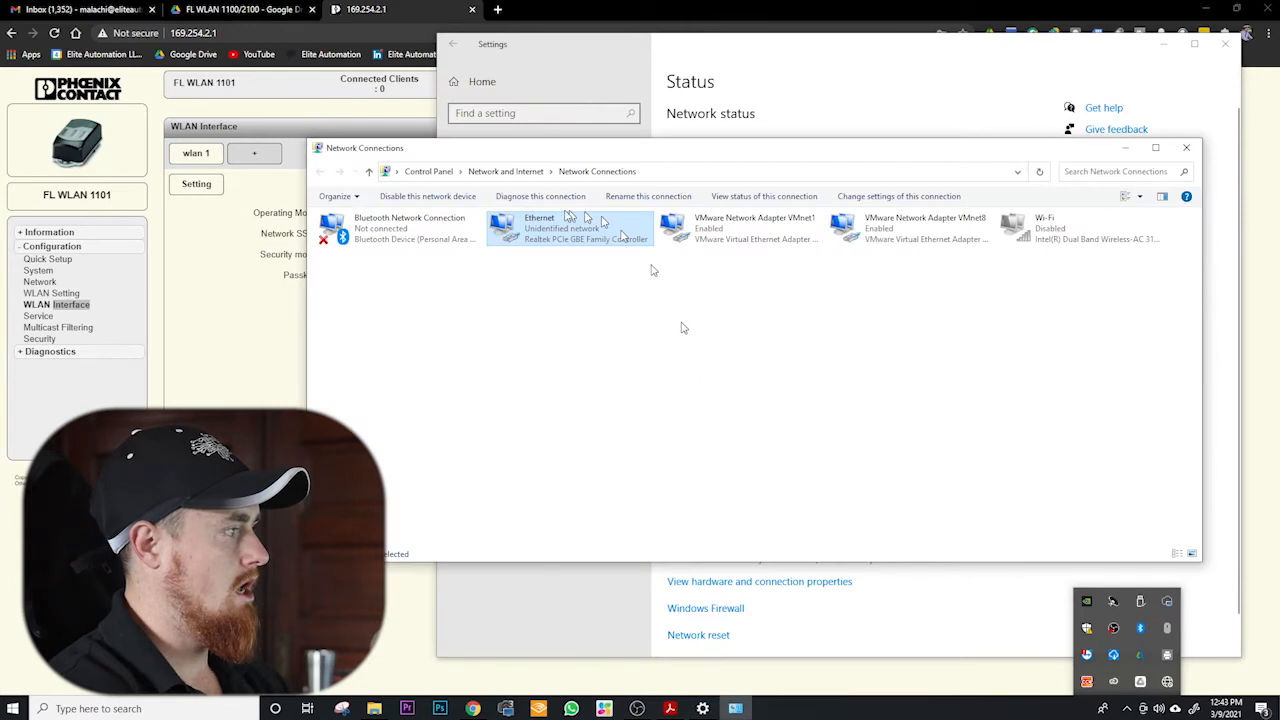
pyautogui.rightClick(560, 228)
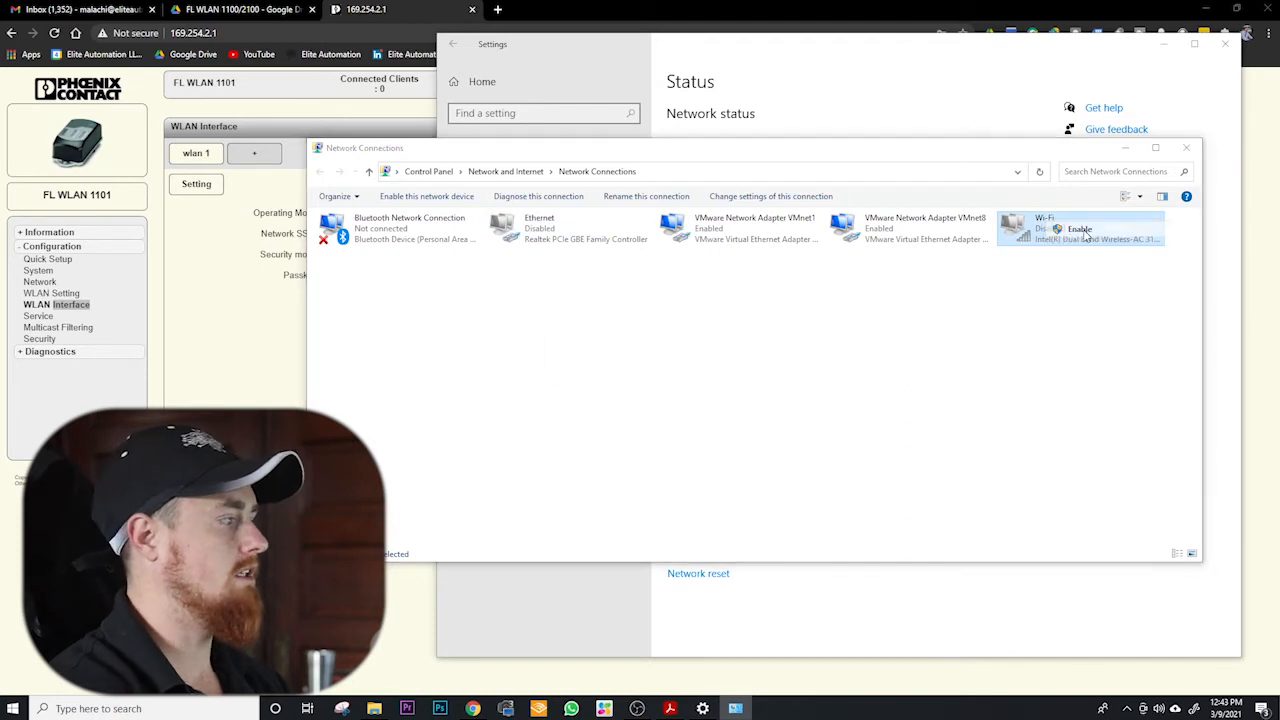
pyautogui.click(1092, 228)
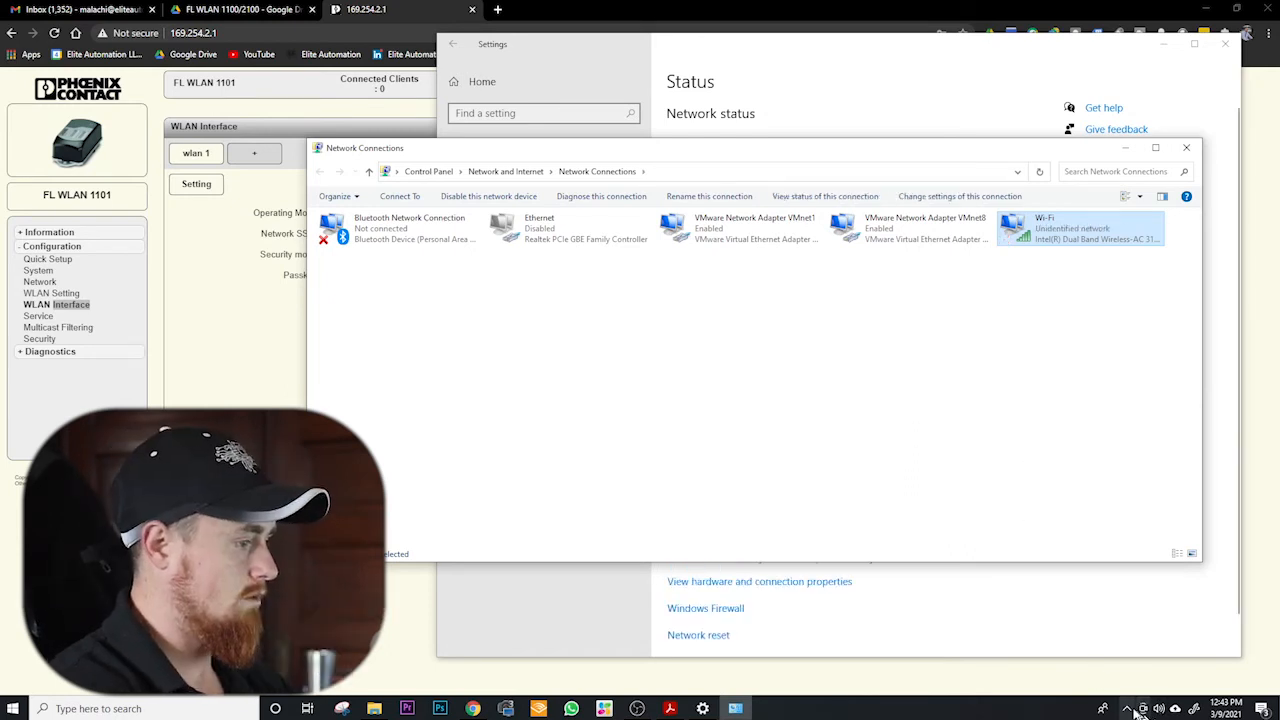
# - Show the available wireless networks from the taskbar to join PhoenixContact
pyautogui.click(1136, 708)
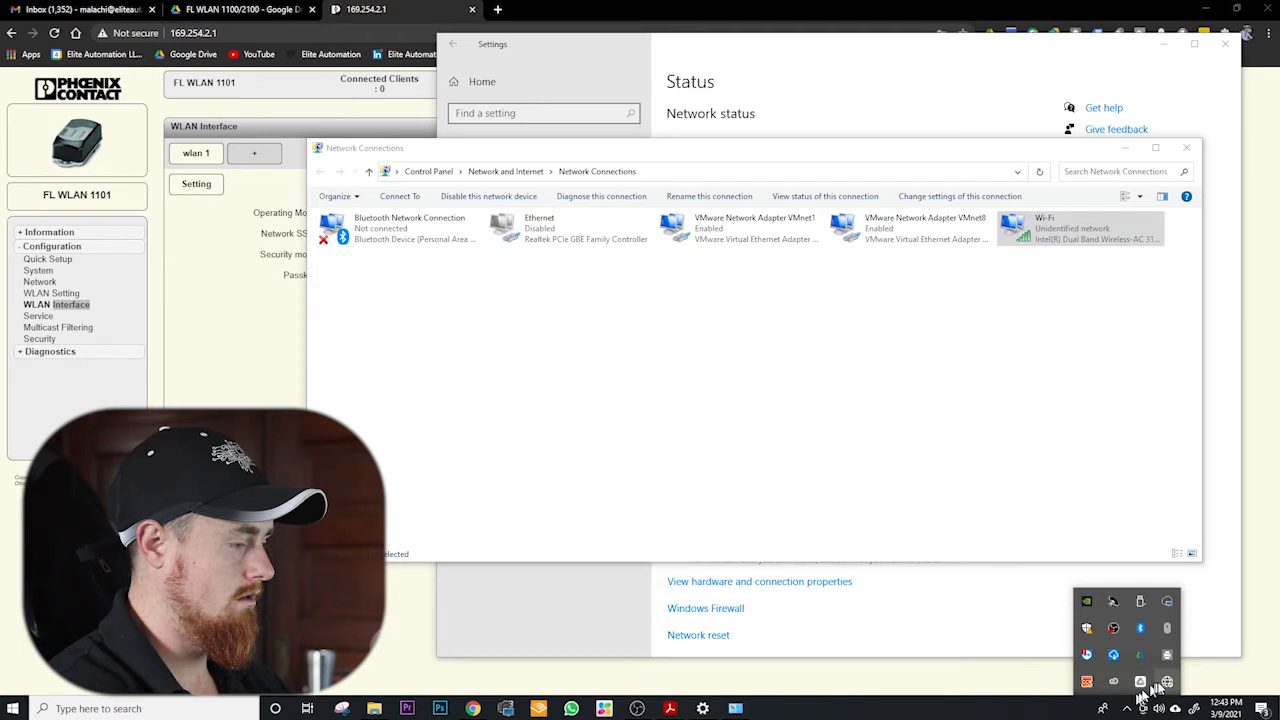
pyautogui.click(1154, 710)
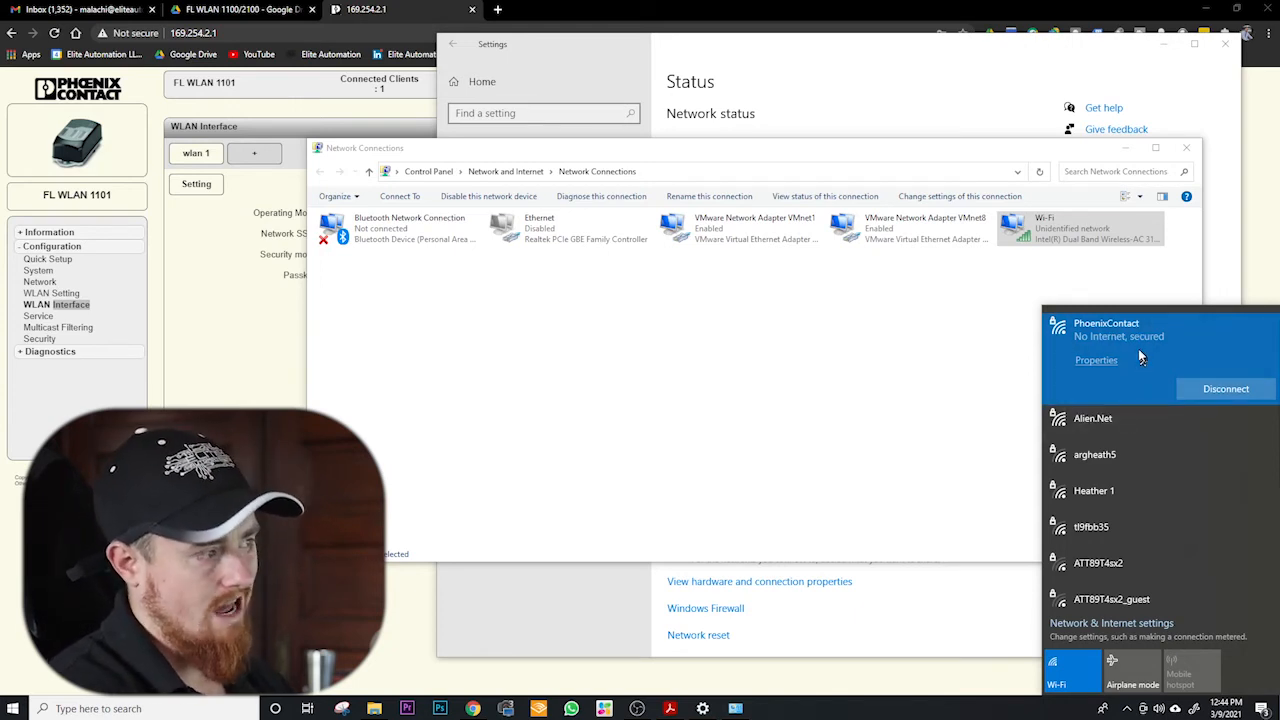
pyautogui.moveTo(972, 338)
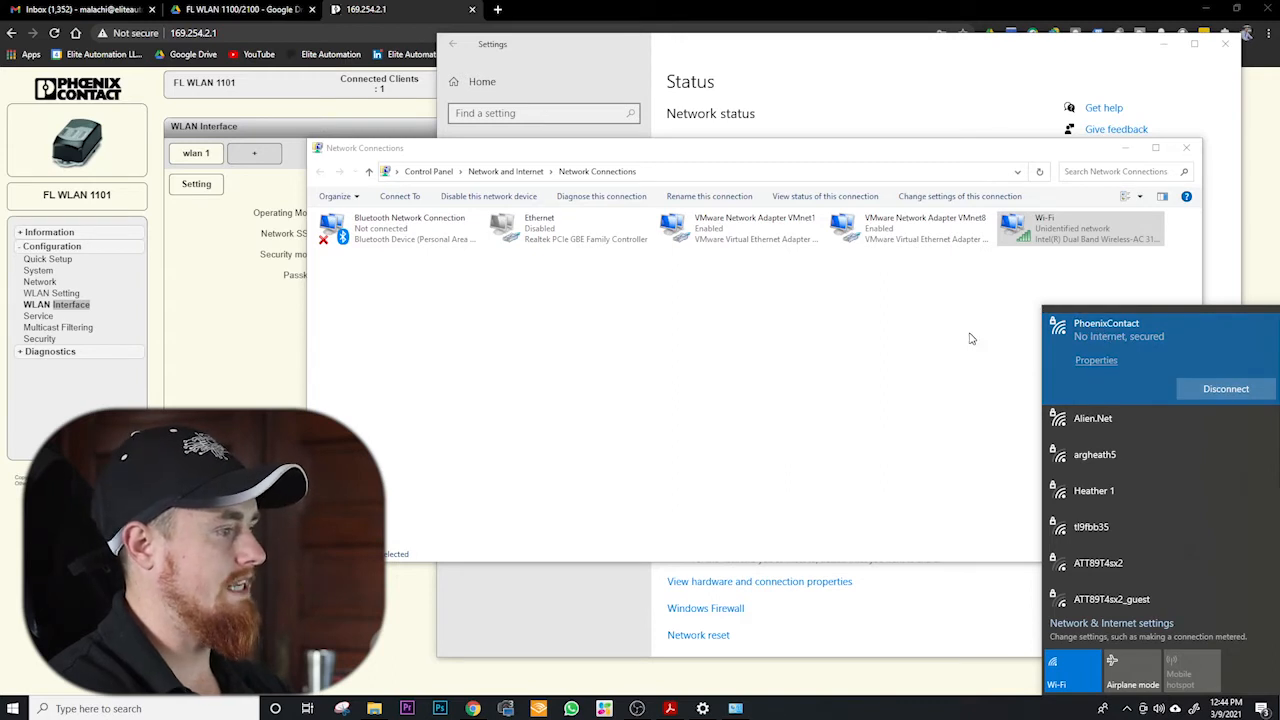
pyautogui.moveTo(910, 348)
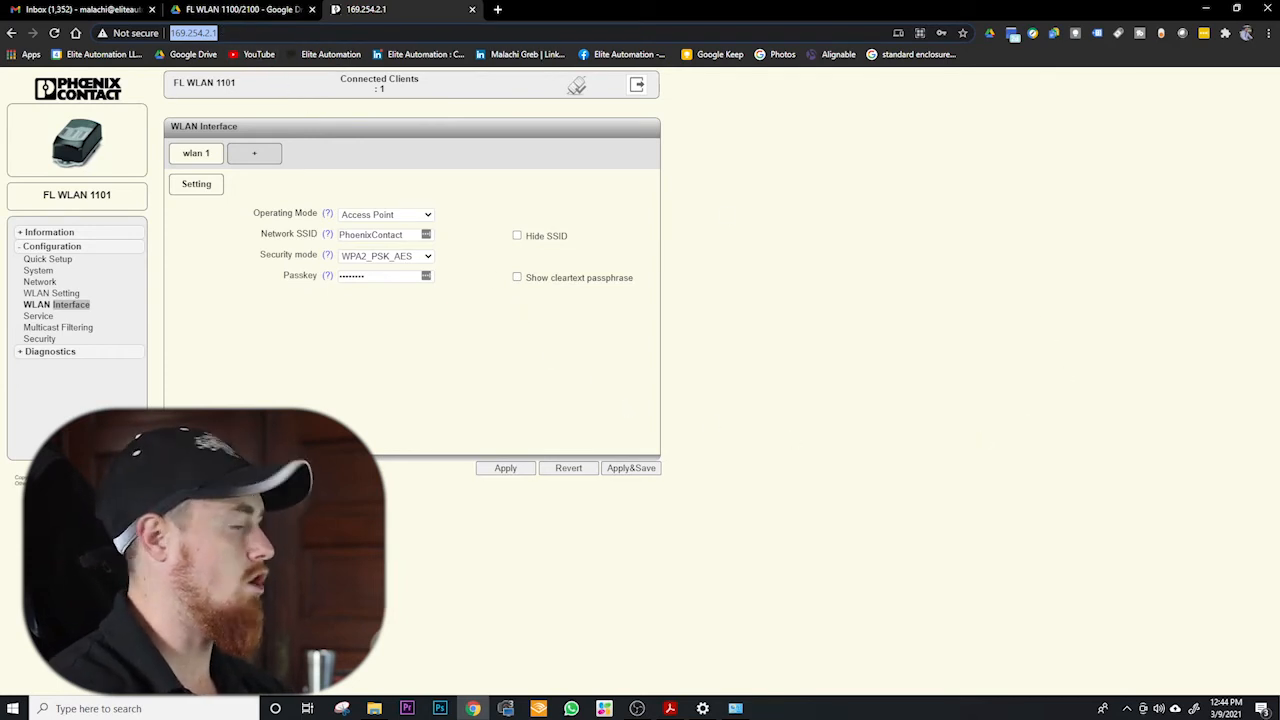
pyautogui.moveTo(848, 358)
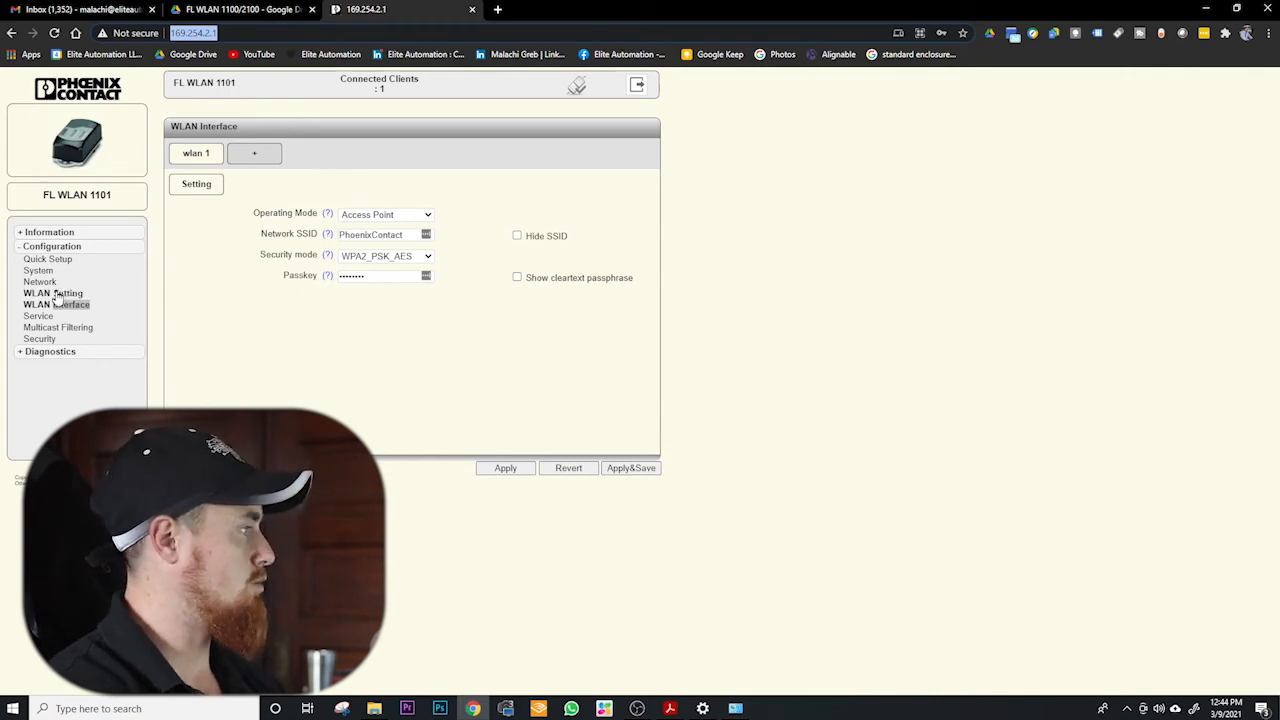
# - Show the device's Network settings page with BOOTP assignment and 0.0.0.0 addresses
pyautogui.click(38, 280)
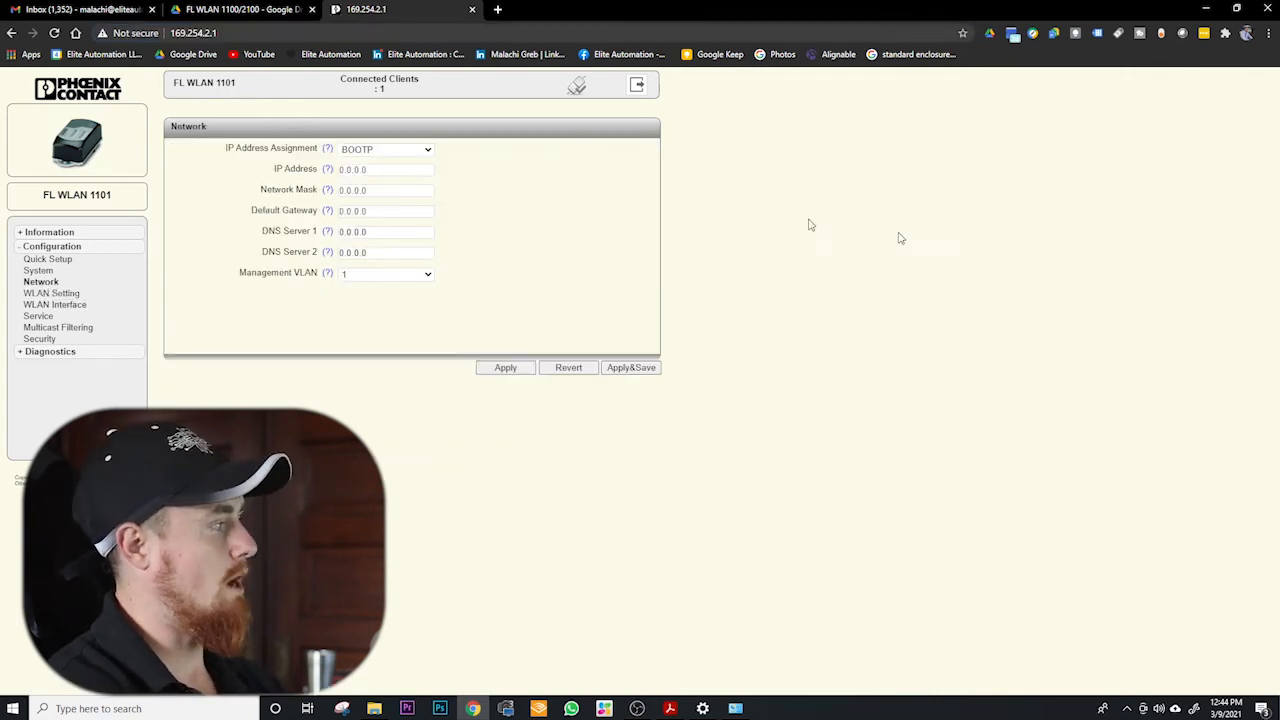
pyautogui.moveTo(512, 184)
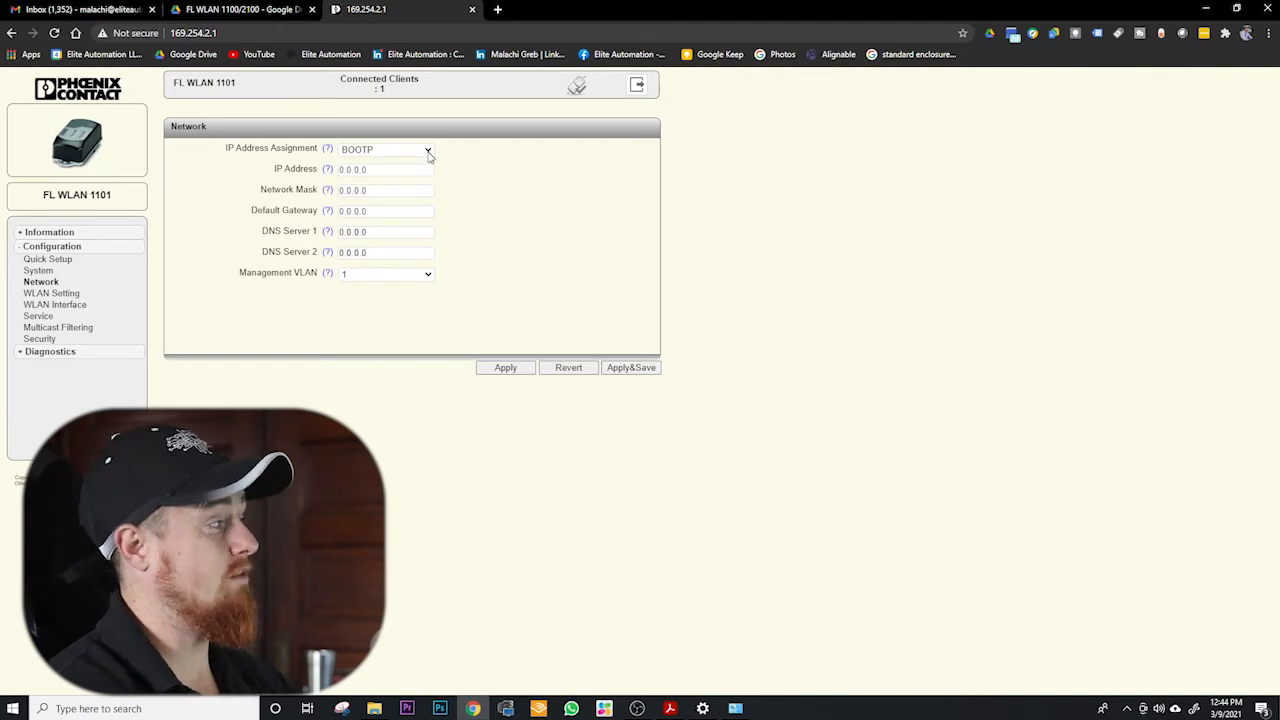
pyautogui.moveTo(436, 164)
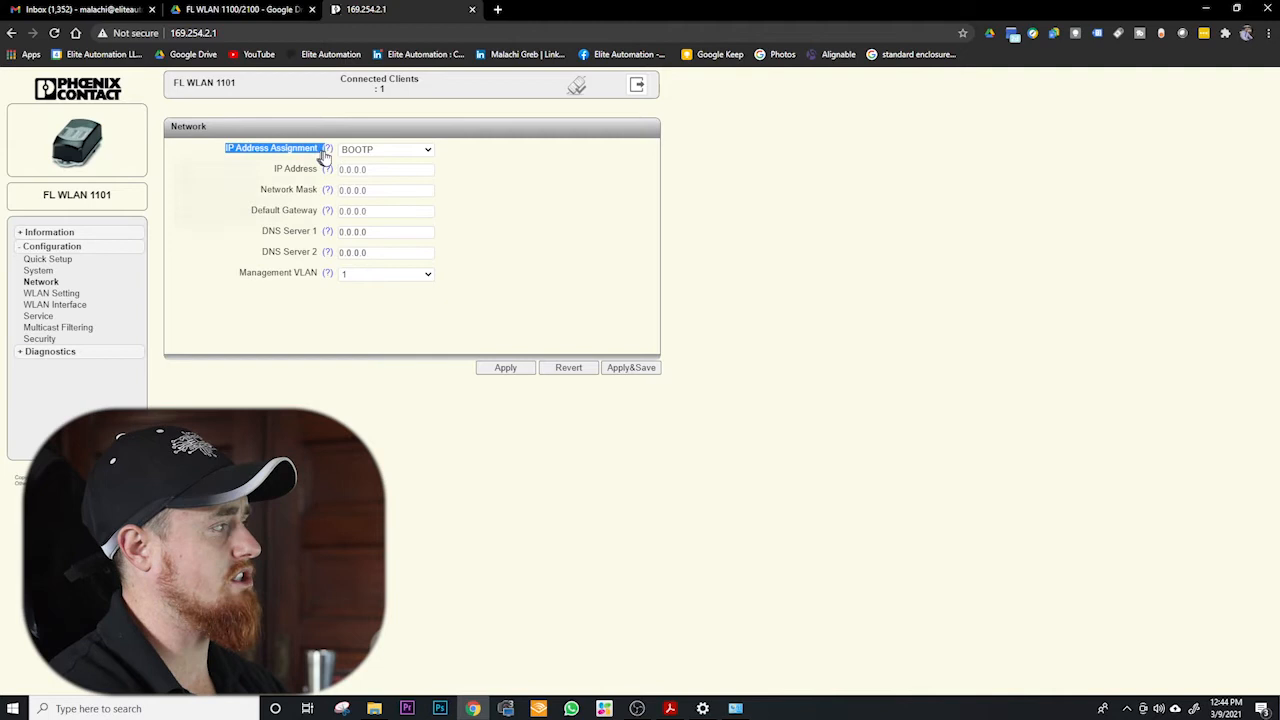
# - Set the device's IP address assignment to STATIC
pyautogui.click(424, 148)
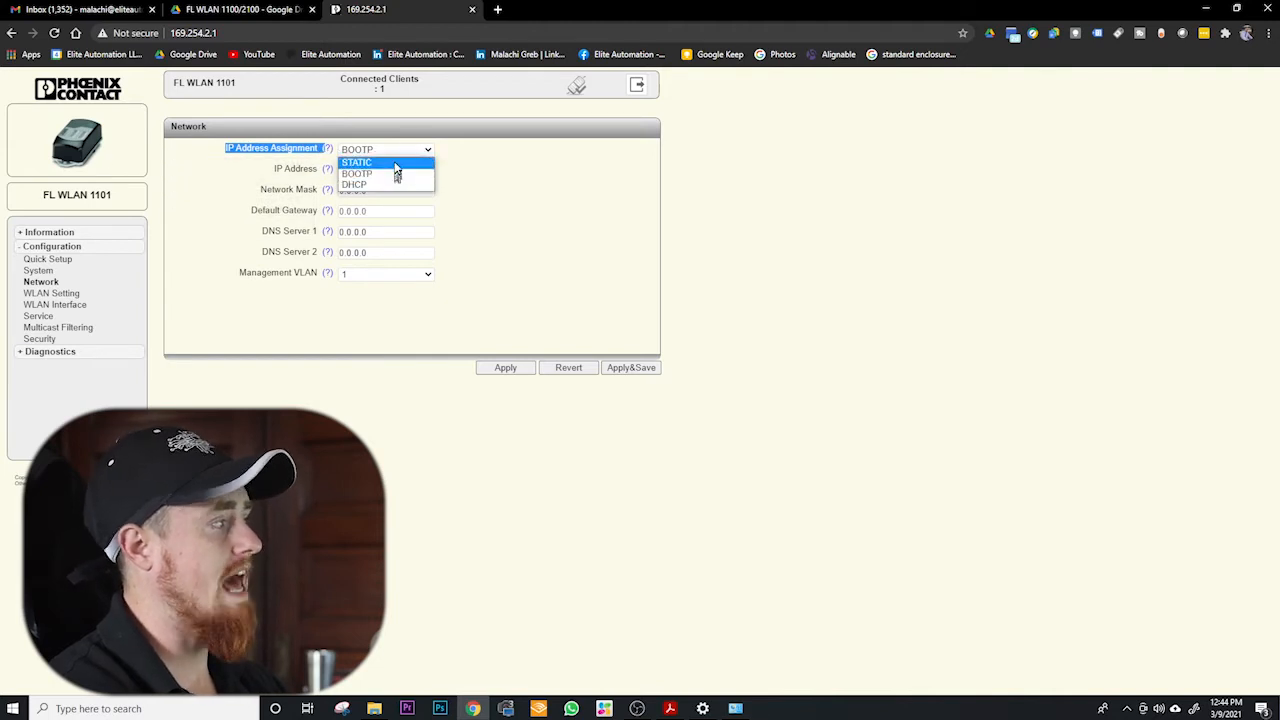
pyautogui.click(384, 162)
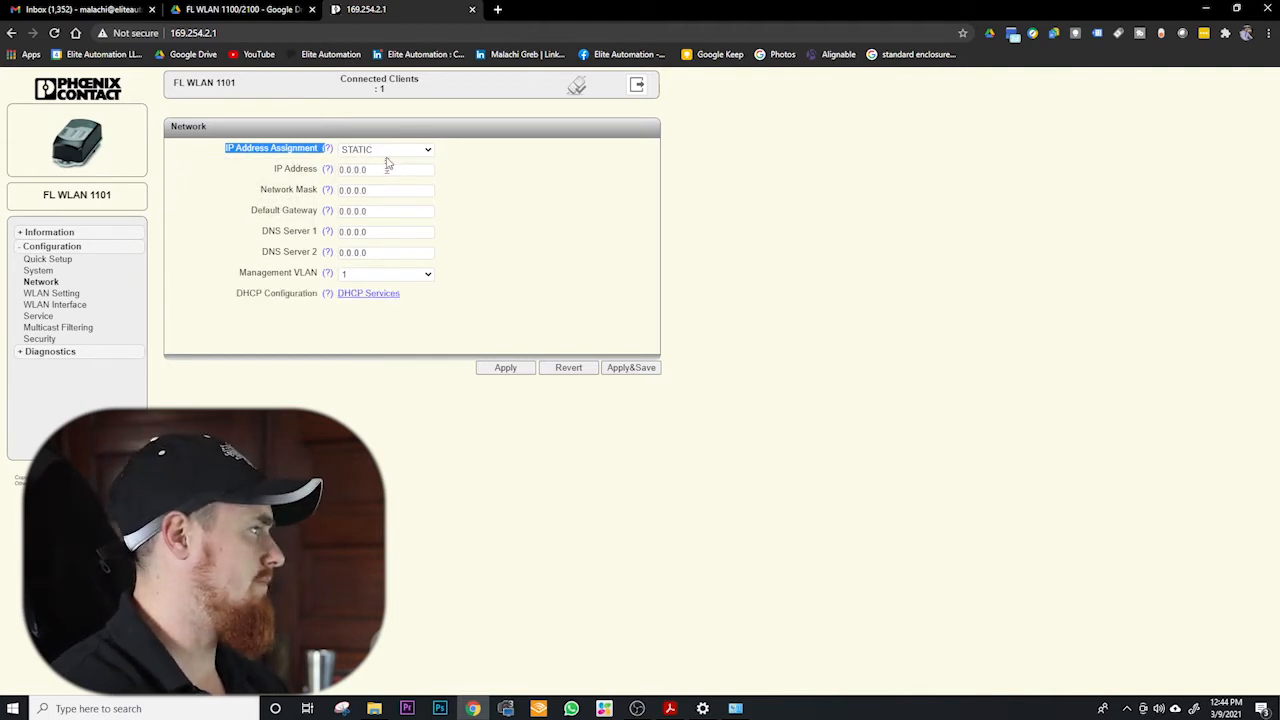
pyautogui.click(422, 148)
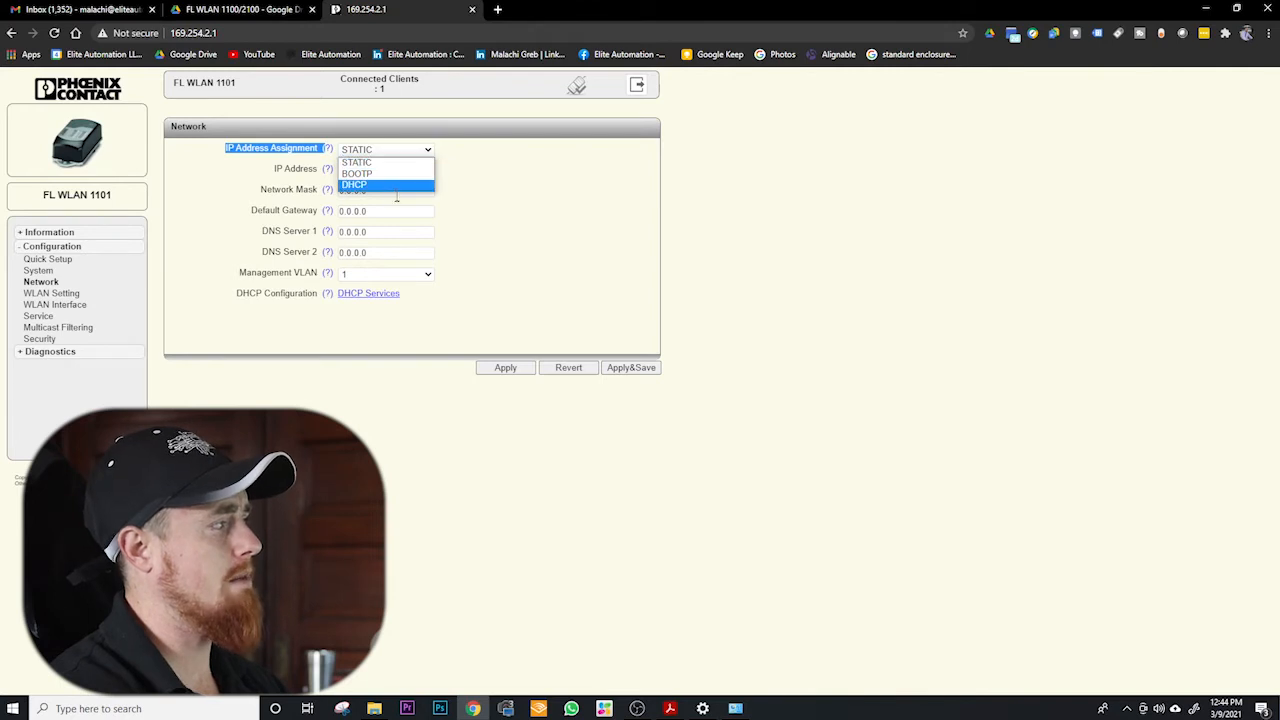
pyautogui.moveTo(404, 162)
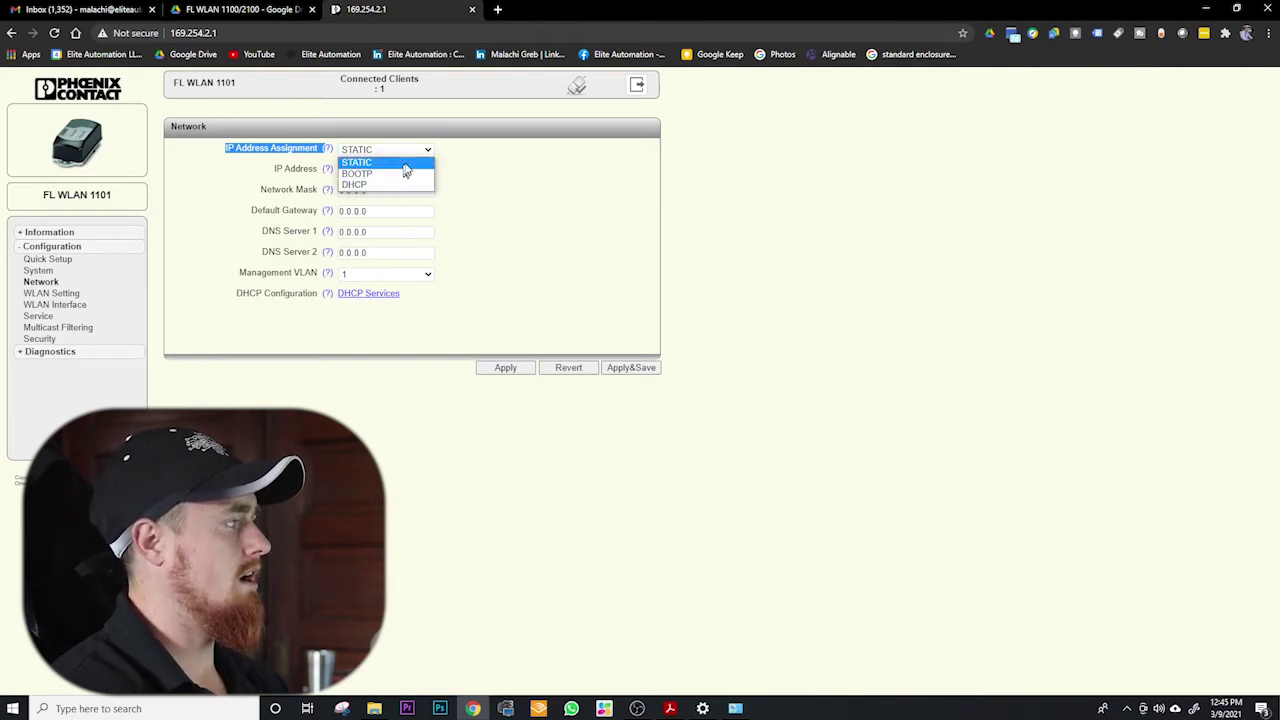
pyautogui.click(360, 162)
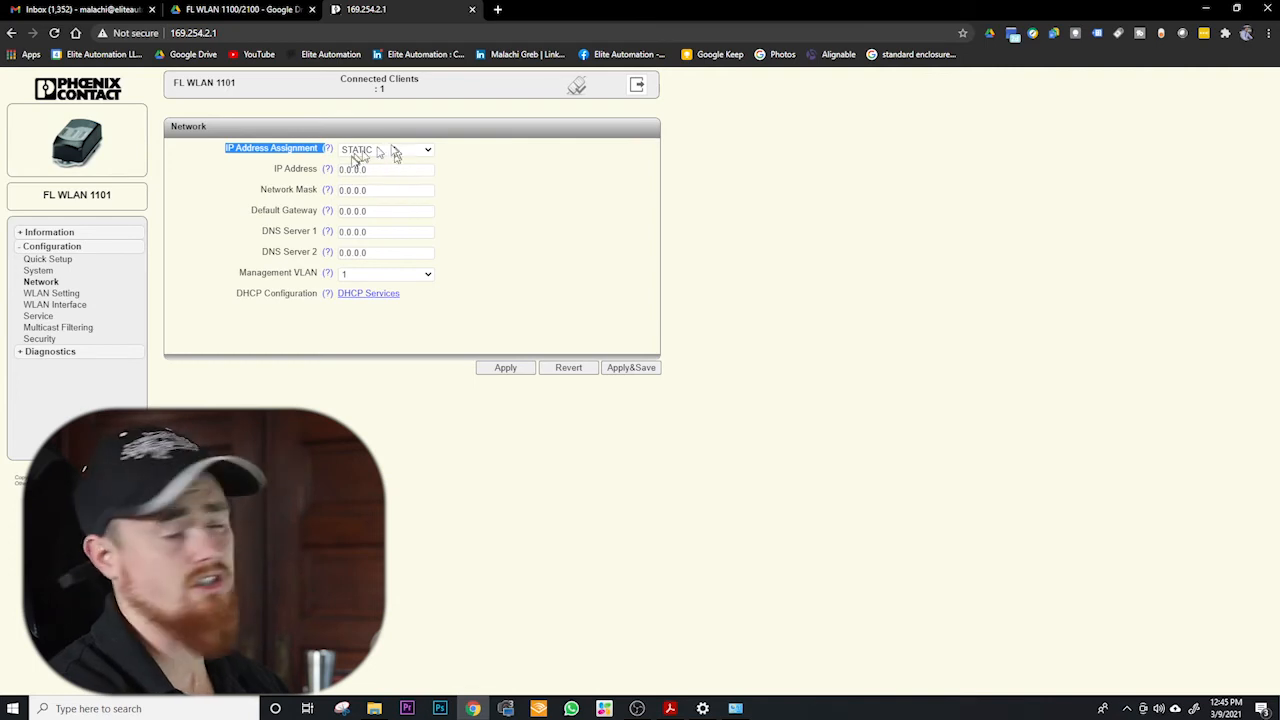
# - Enter IP 192.168.0.20 and mask 255.255.255.0, then apply and save the settings
pyautogui.click(384, 168)
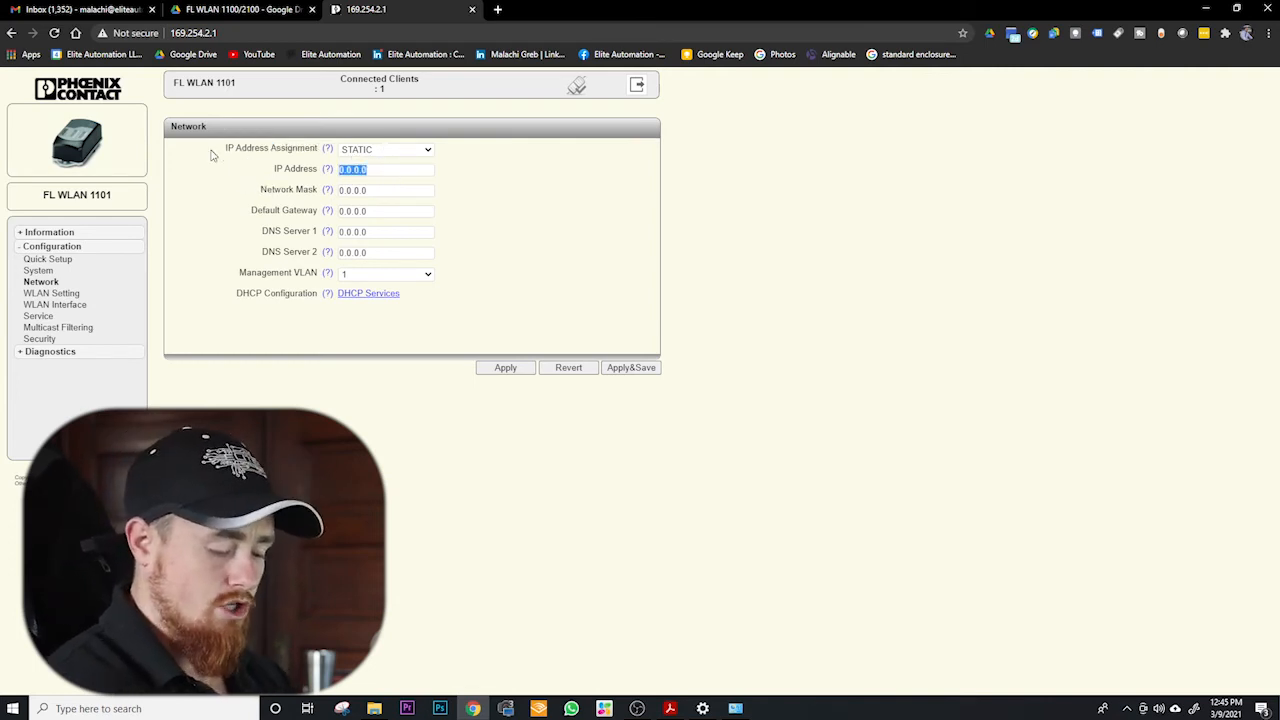
pyautogui.write('168')
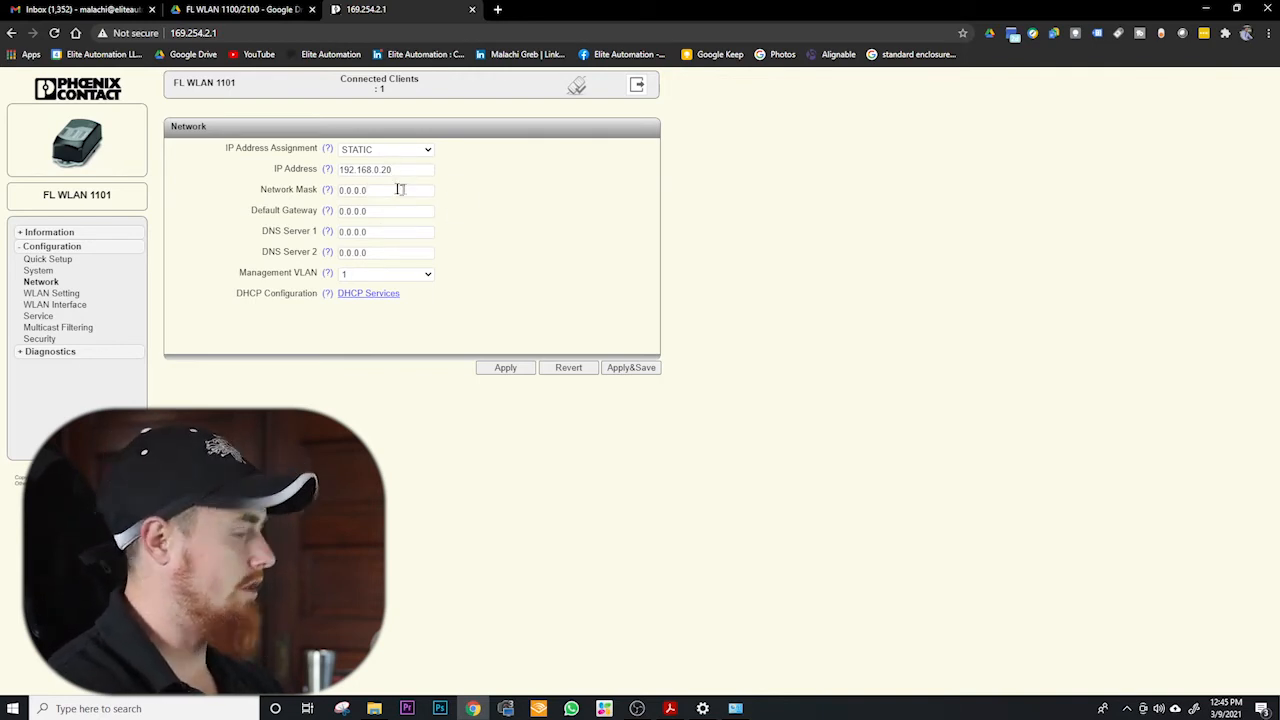
pyautogui.write('25')
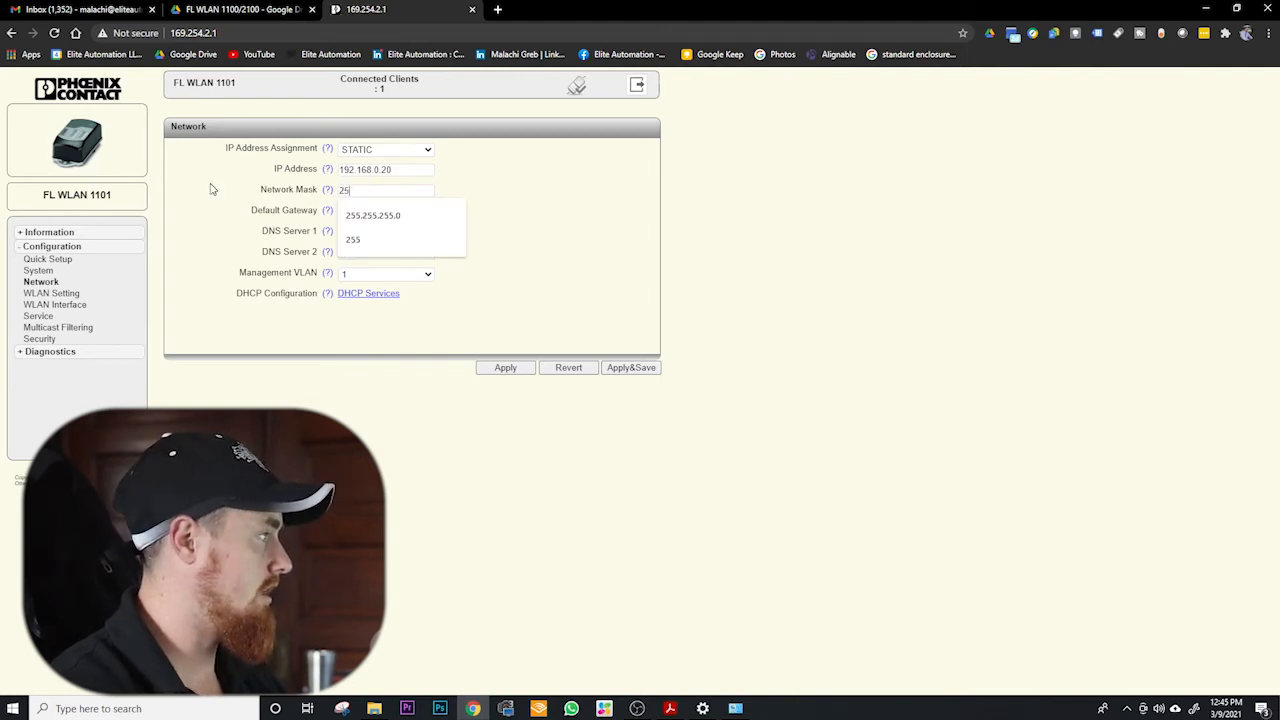
pyautogui.click(372, 216)
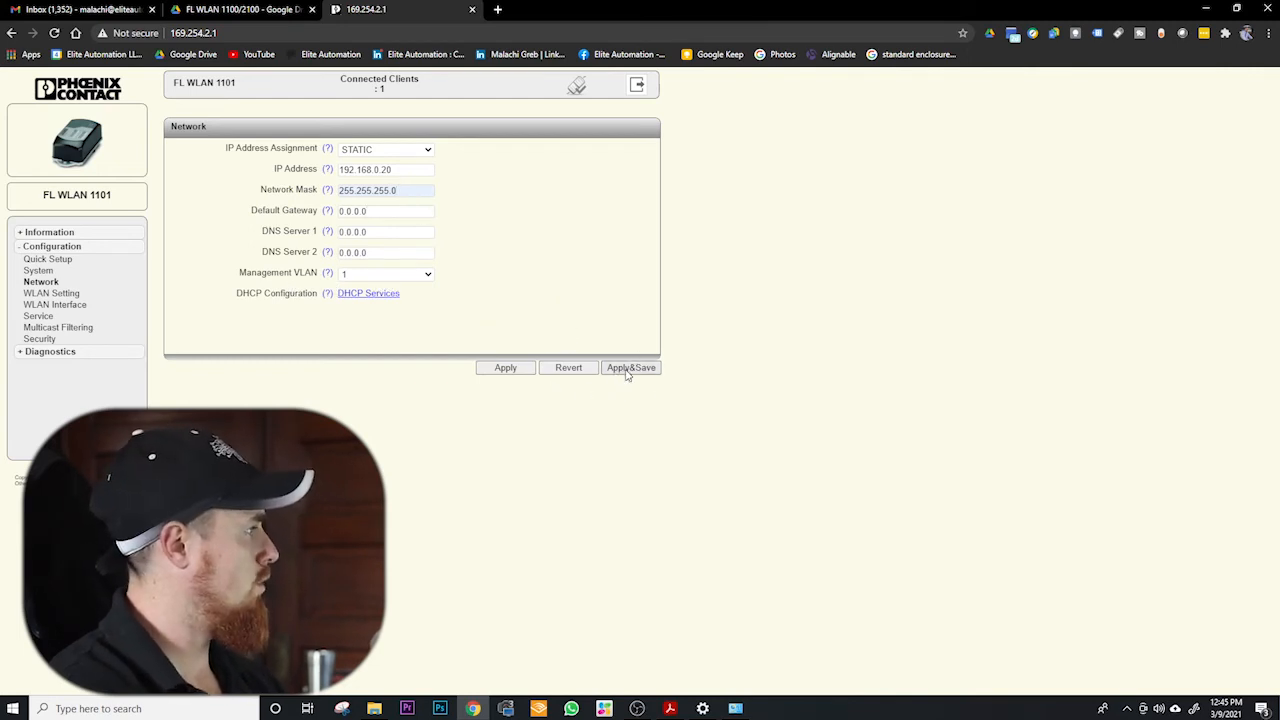
pyautogui.click(630, 368)
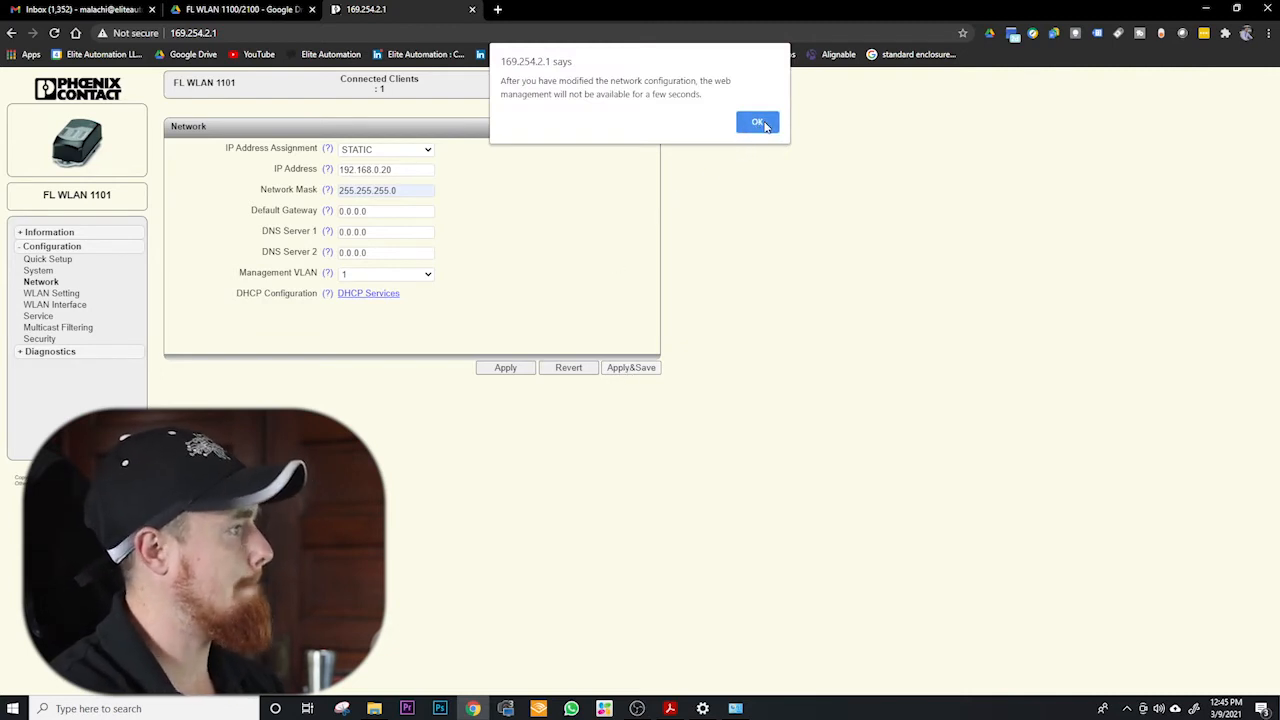
# - Acknowledge the network-change notice and browse to 192.168.0.20, which is unreachable
pyautogui.click(756, 122)
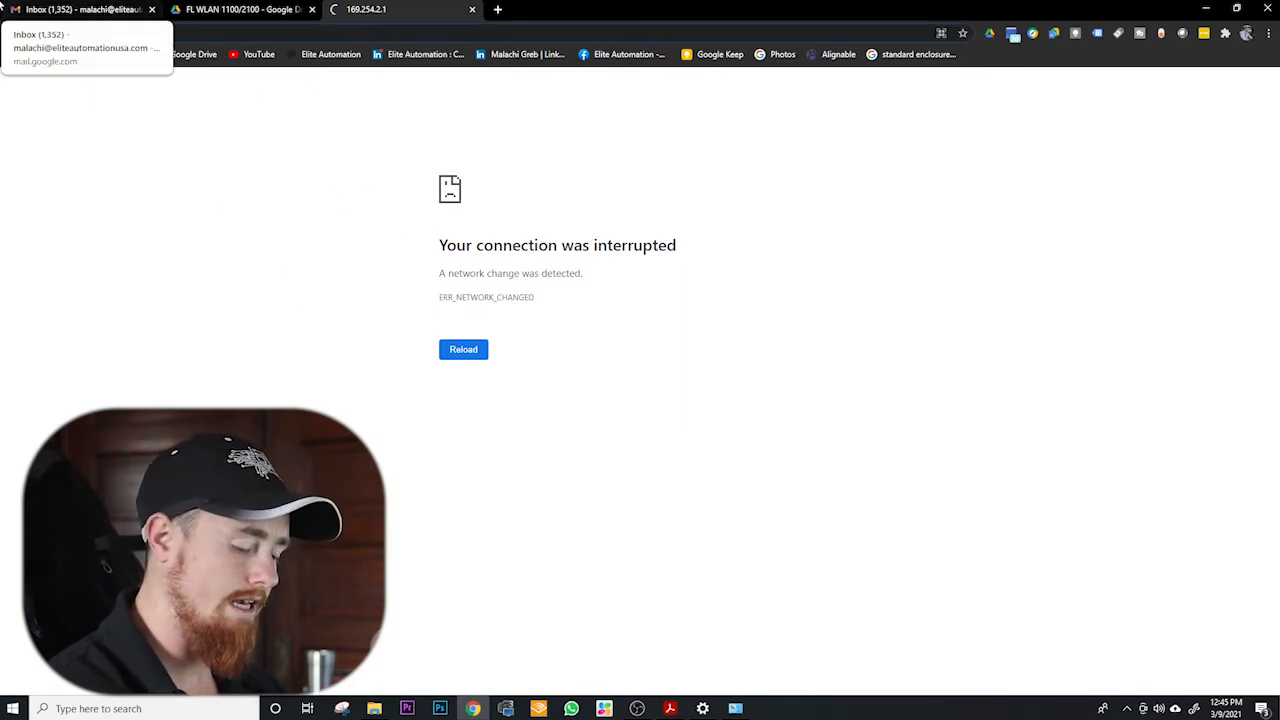
pyautogui.write('192.168.0.20')
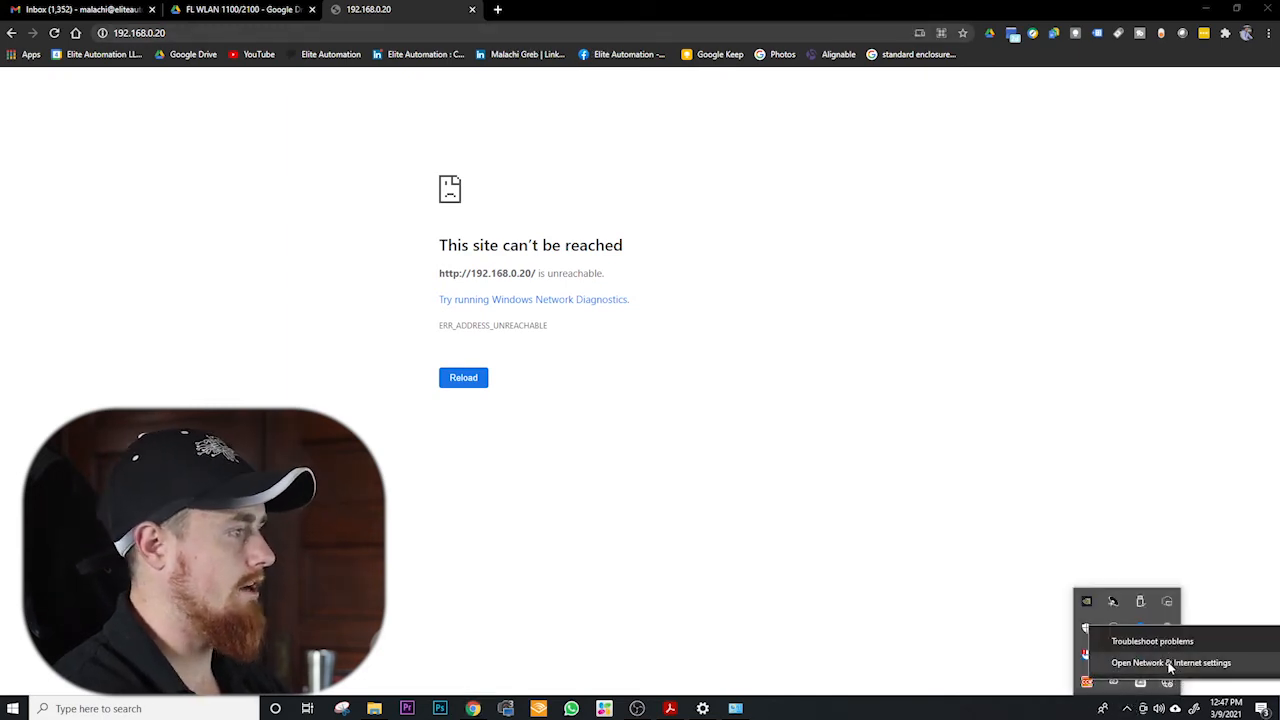
# - Reach the Wi-Fi adapter's IPv4 properties and choose manual IP addressing
pyautogui.click(1160, 664)
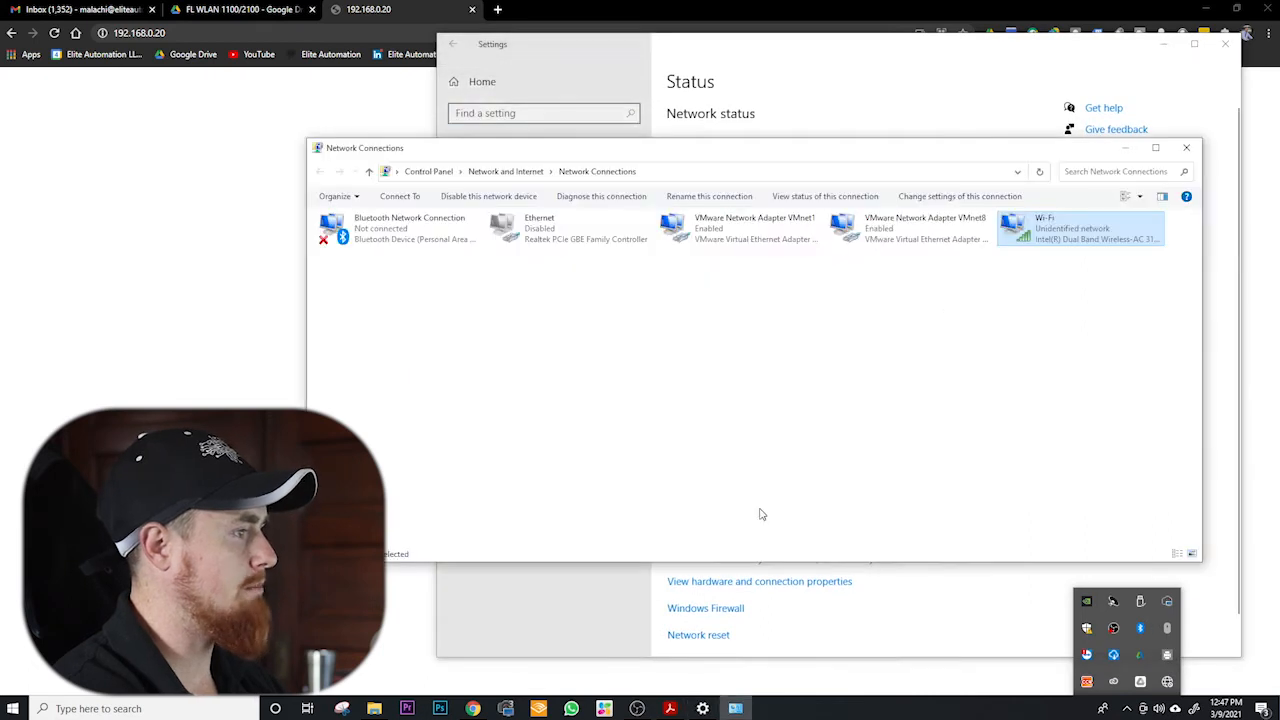
pyautogui.rightClick(1080, 230)
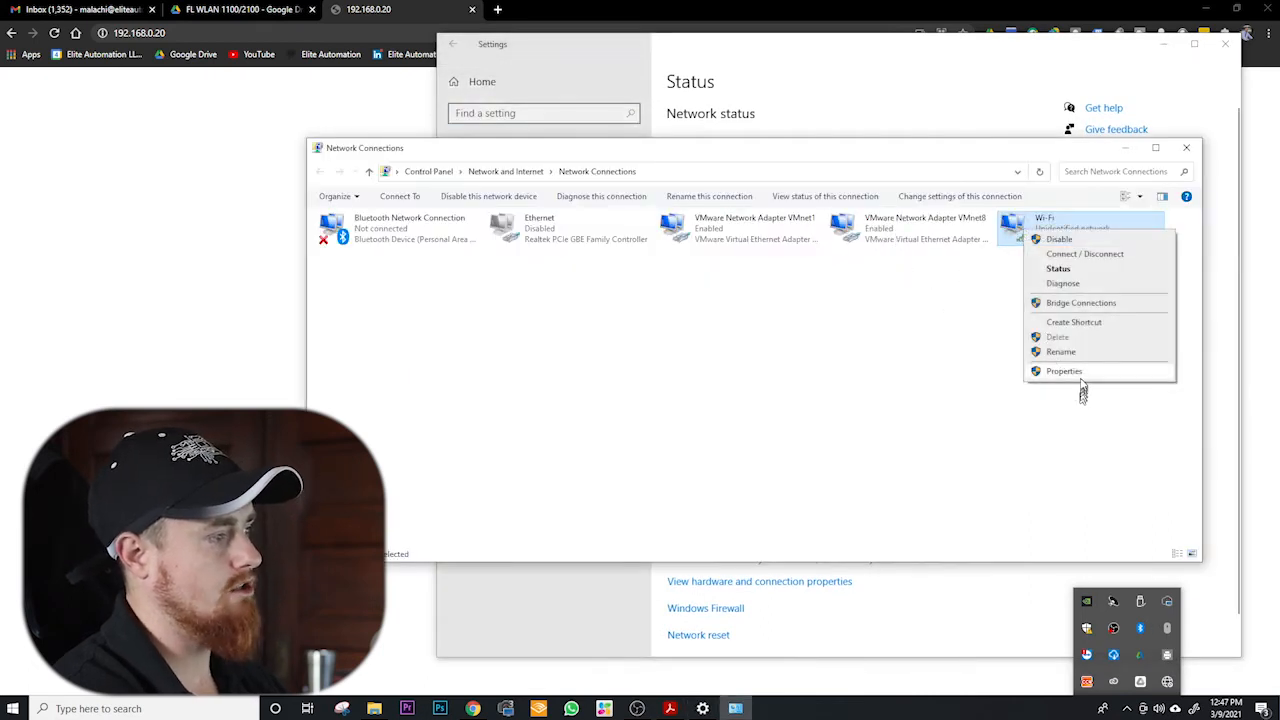
pyautogui.click(1064, 370)
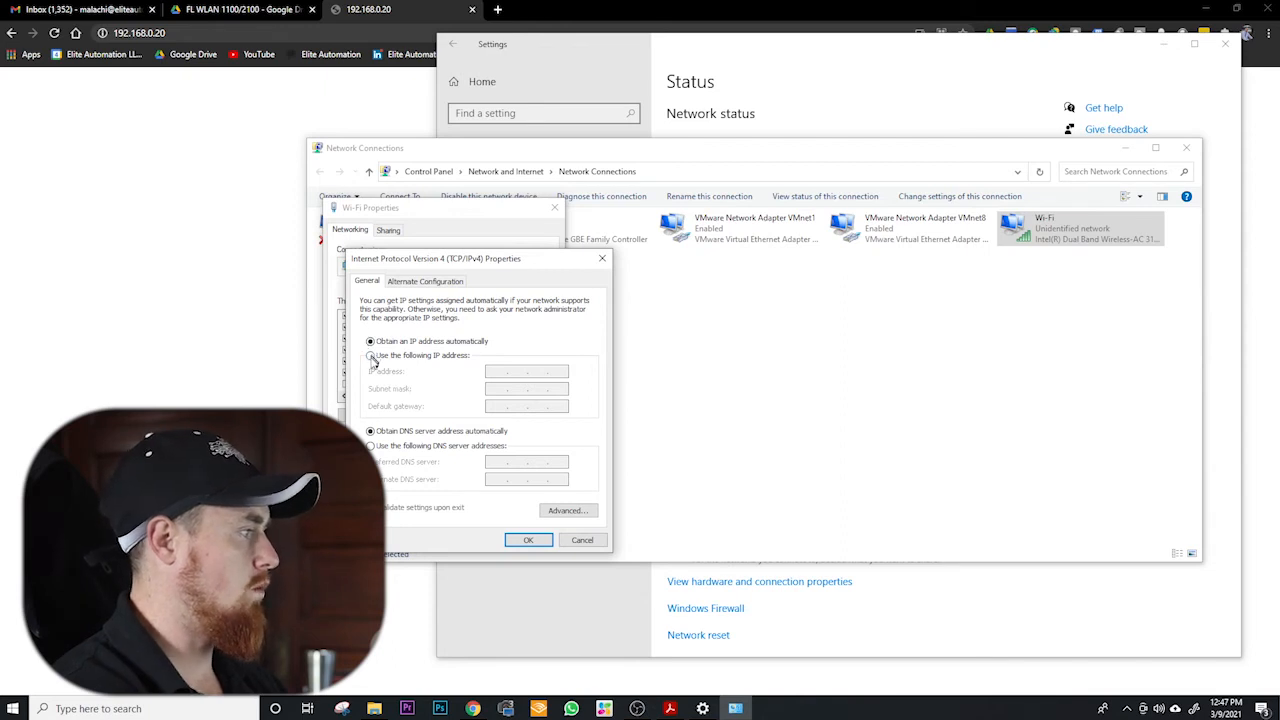
pyautogui.click(372, 356)
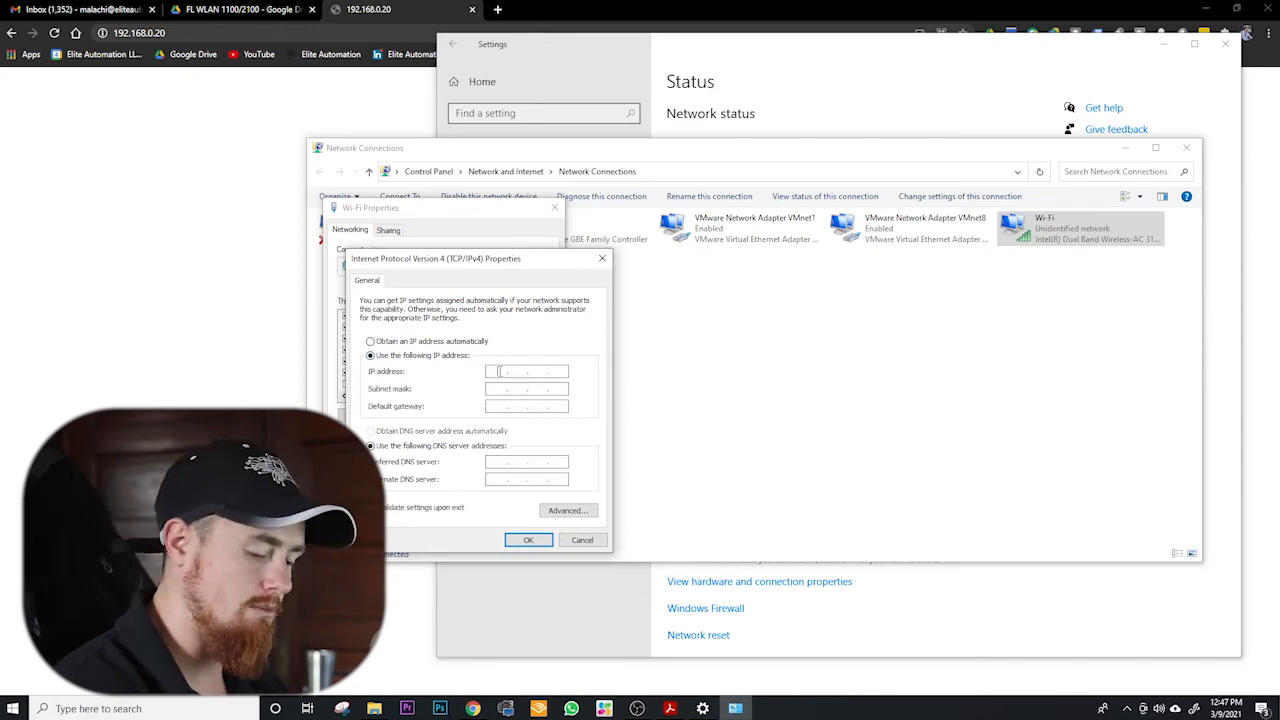
# - Give the Wi-Fi adapter static IP 192.168.0.21 with mask 255.255.255.0 and save it
pyautogui.write('192.168.0.')
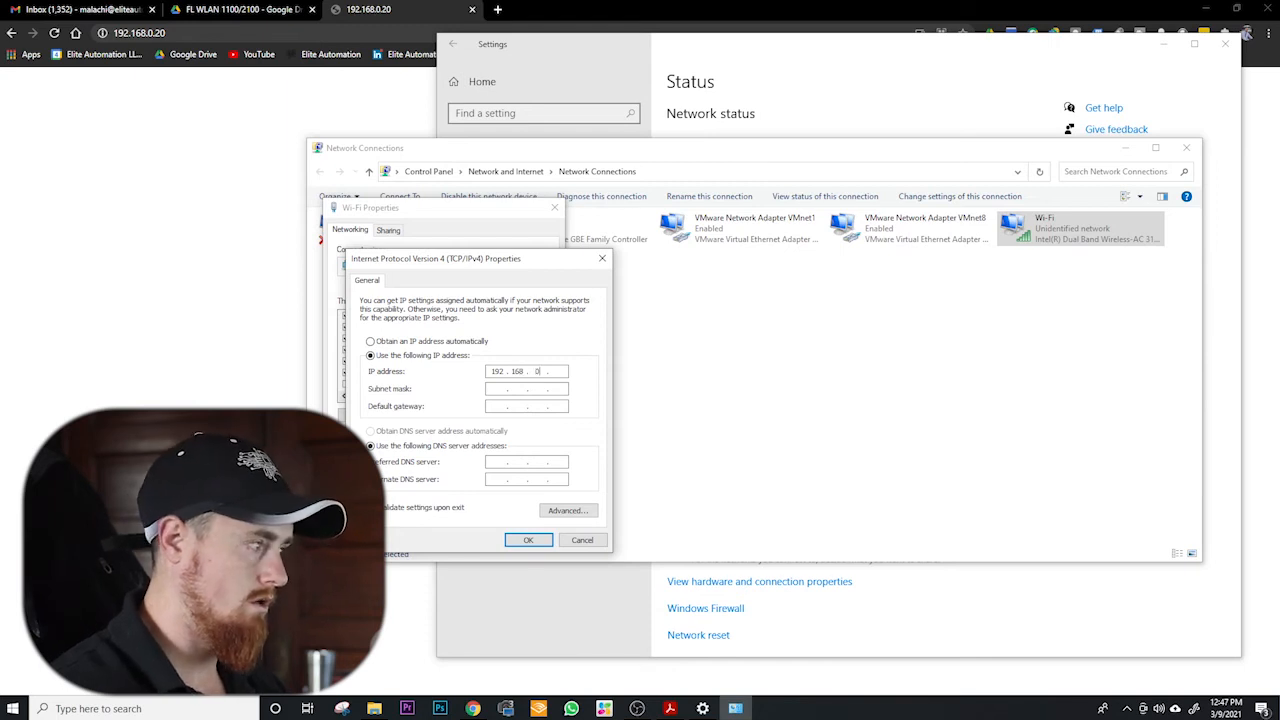
pyautogui.write('21')
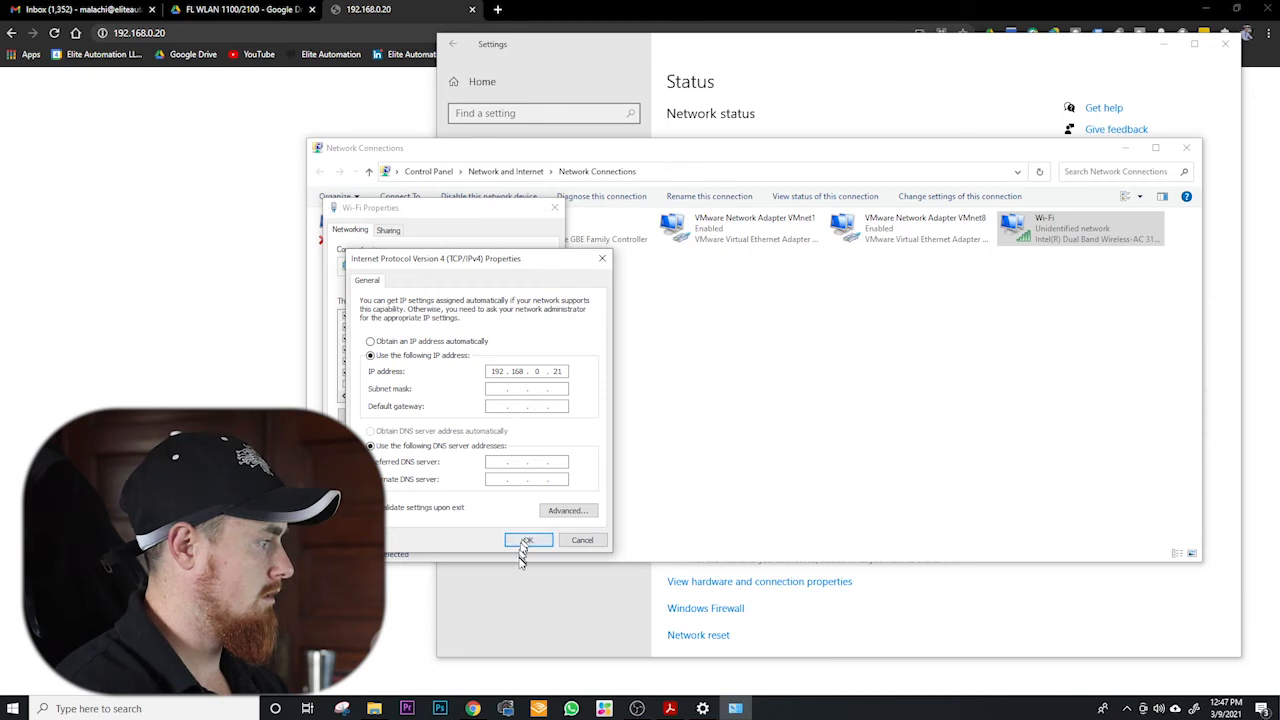
pyautogui.click(528, 540)
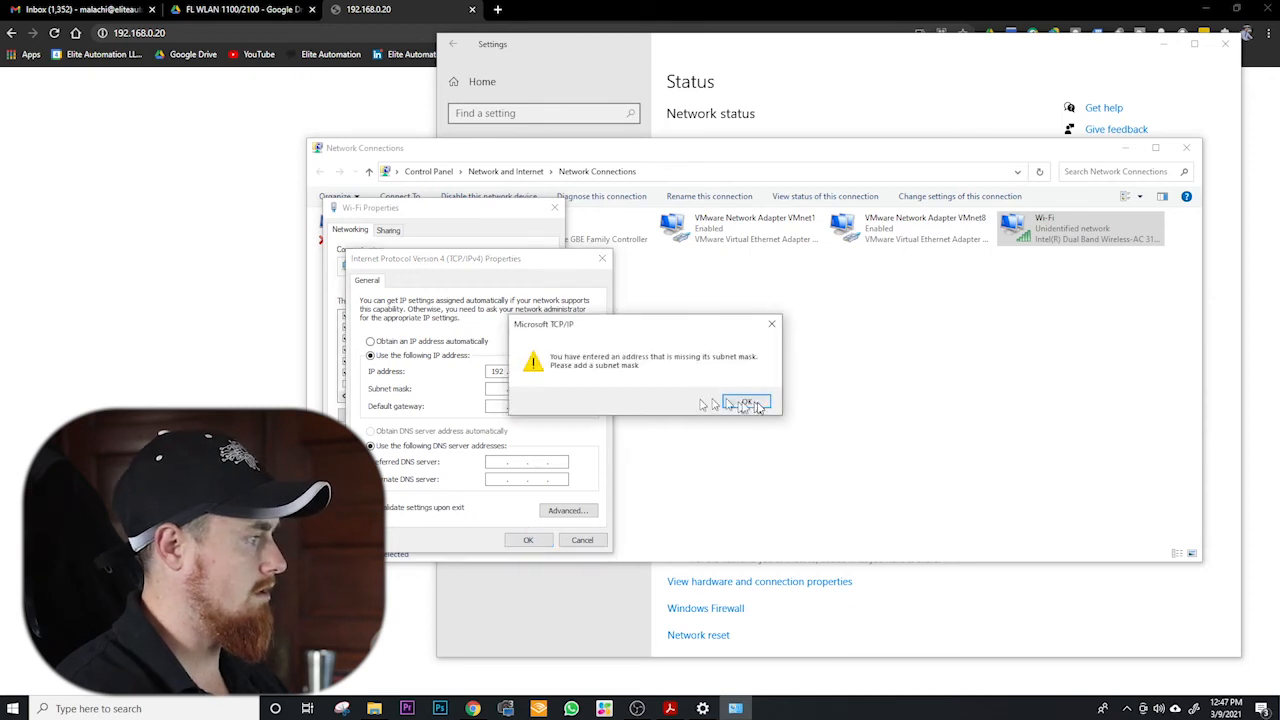
pyautogui.click(748, 402)
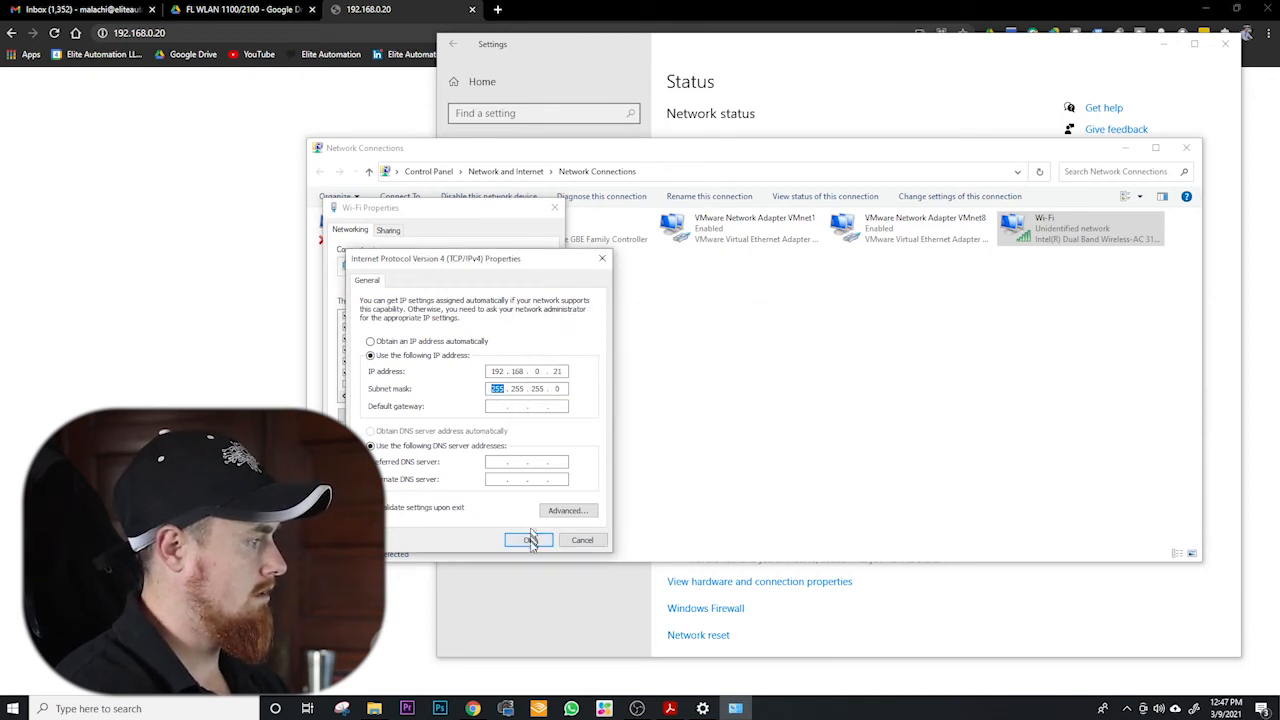
pyautogui.click(528, 540)
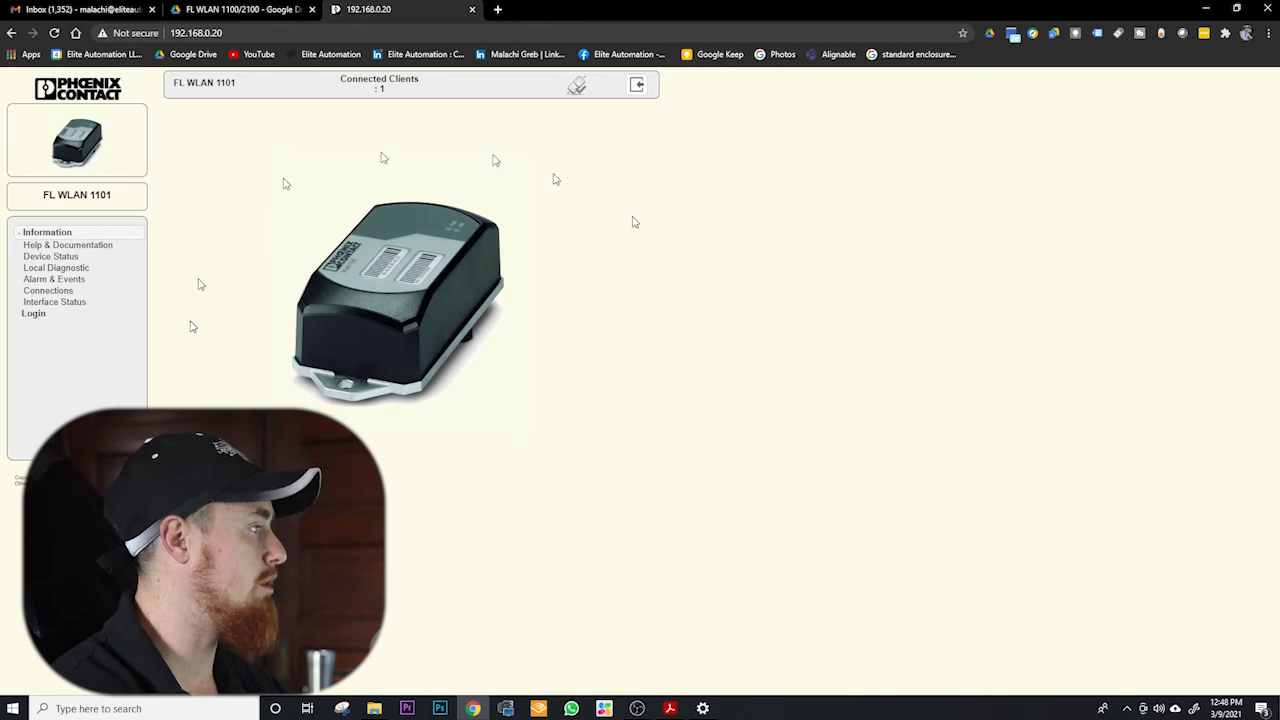
pyautogui.moveTo(506, 272)
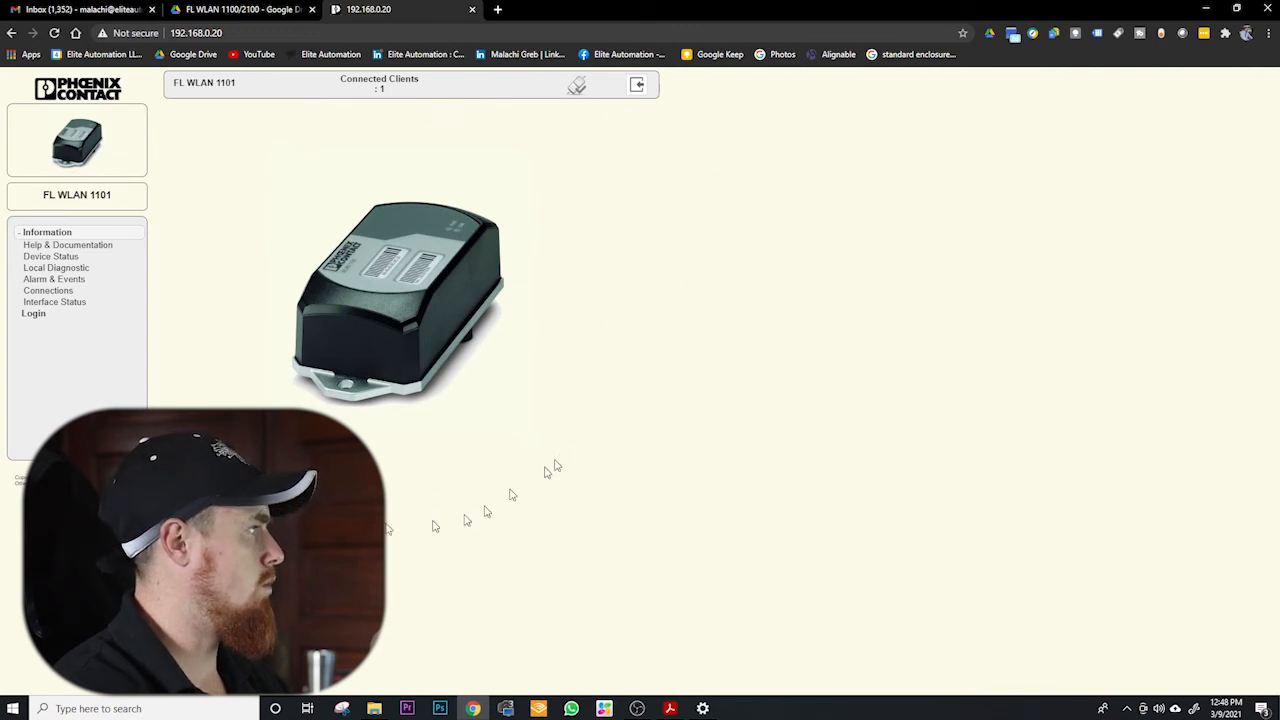
pyautogui.moveTo(336, 96)
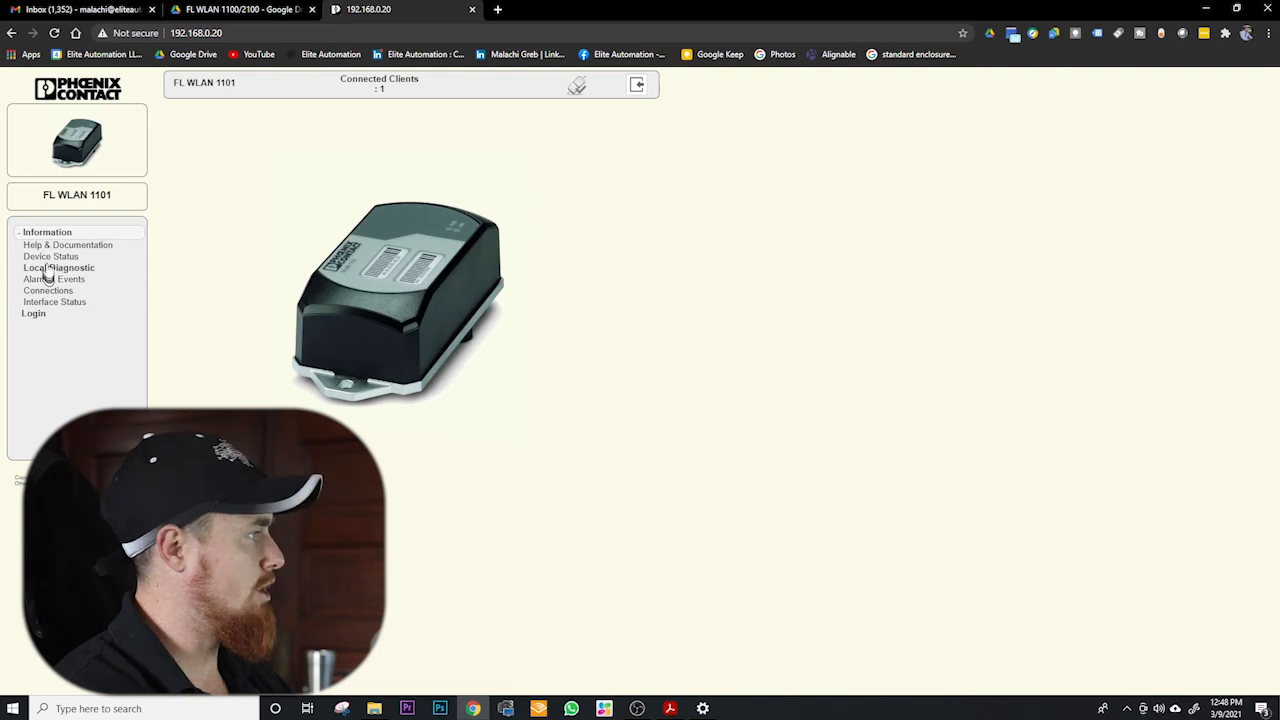
# - Load the Device Status page from the Information menu at 192.168.0.20
pyautogui.click(52, 256)
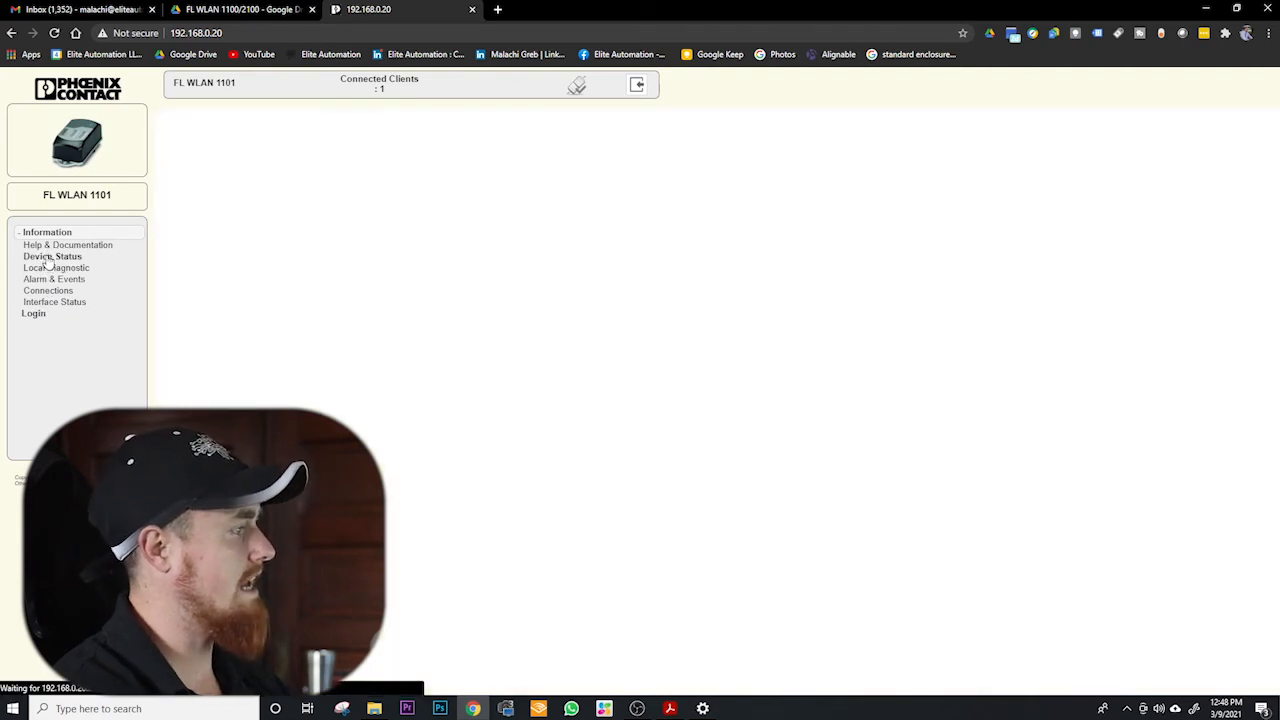
# - Confirm Device Status reports IP 192.168.0.20 and highlight subnet mask 255.255.255.0
pyautogui.click(52, 256)
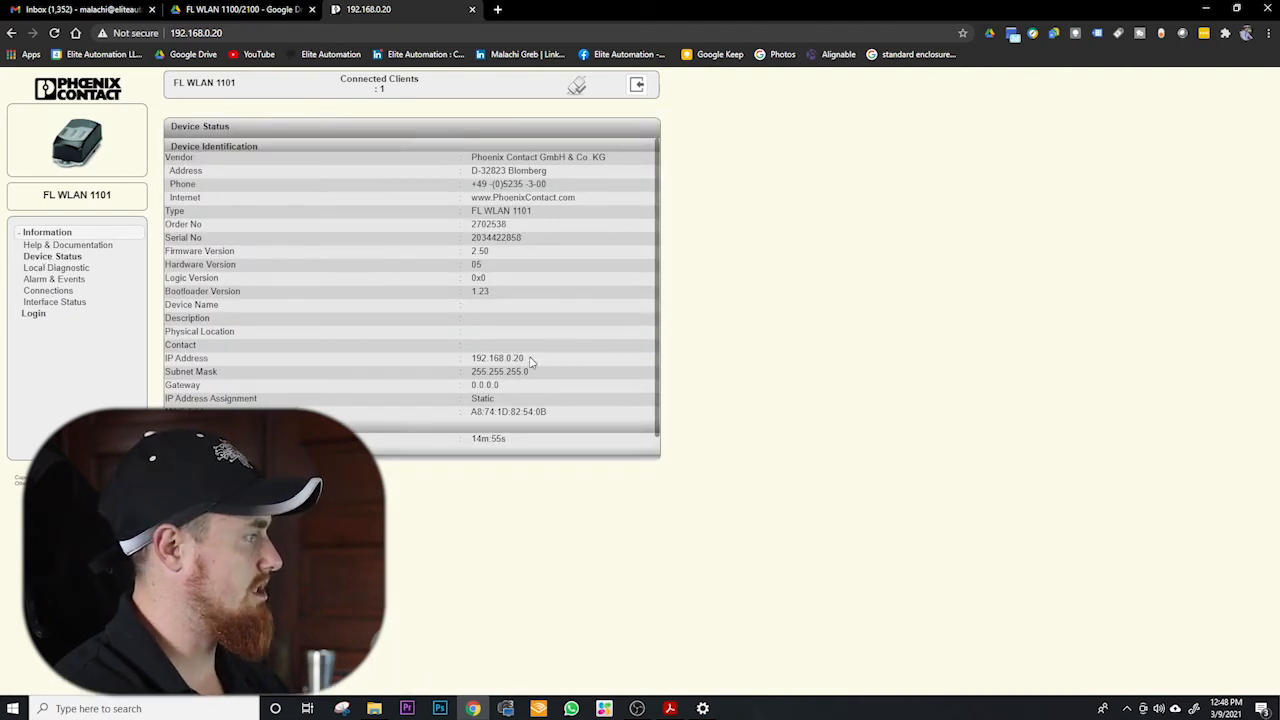
pyautogui.doubleClick(496, 358)
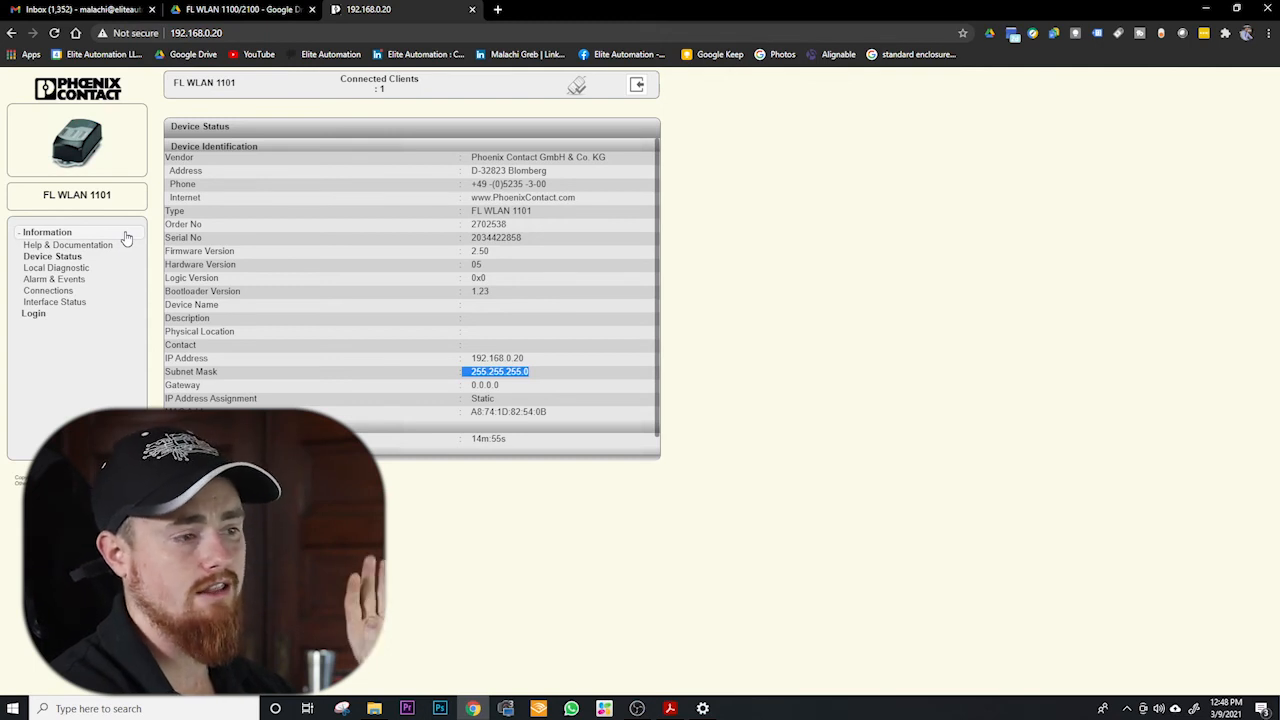
pyautogui.moveTo(948, 292)
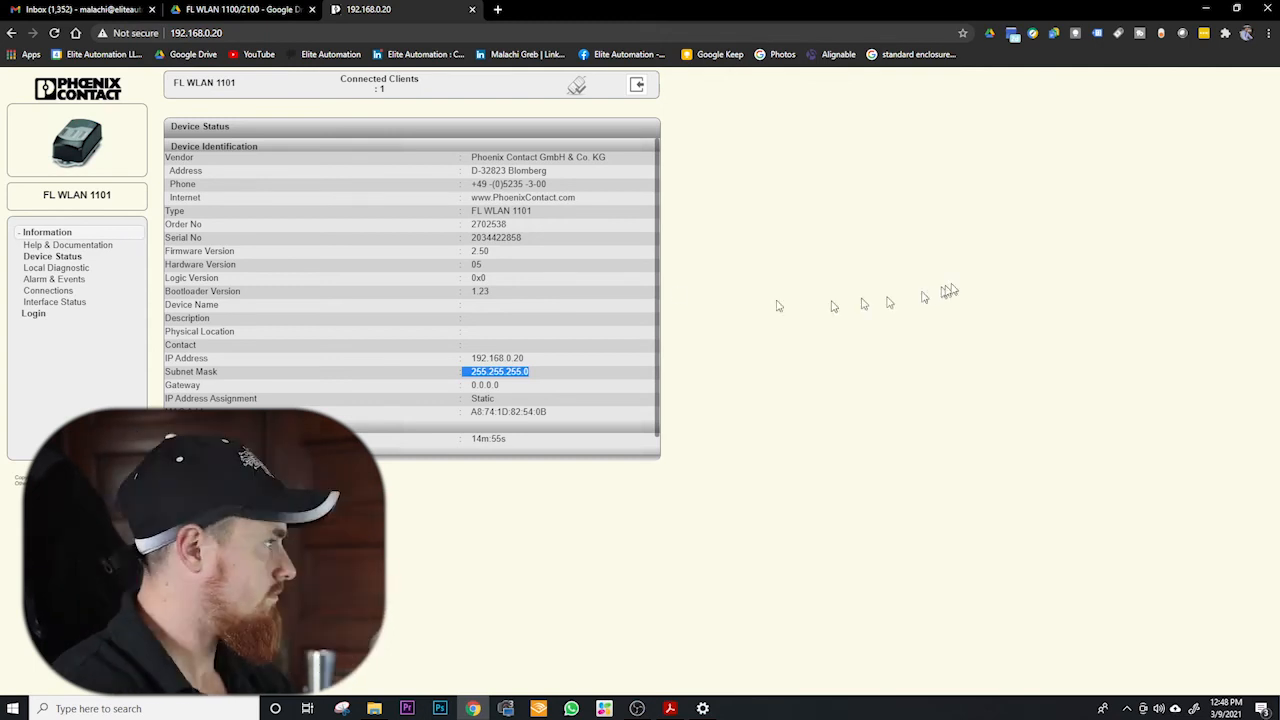
pyautogui.moveTo(976, 272)
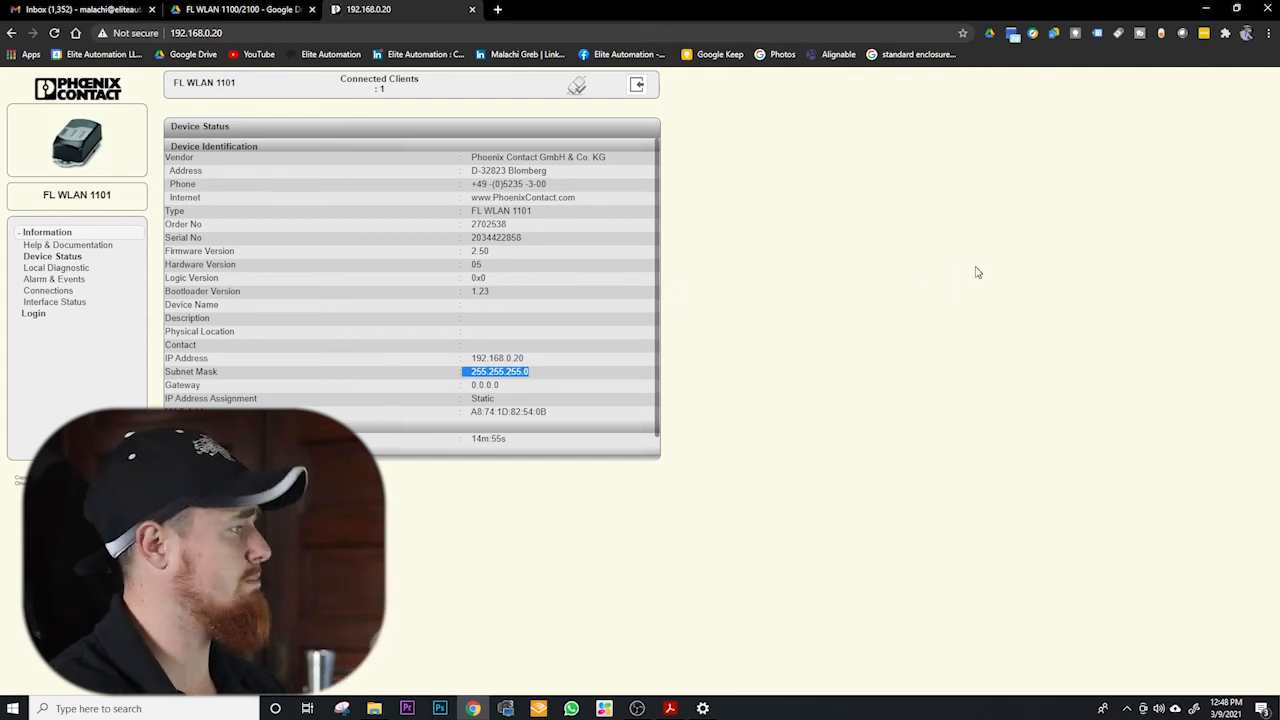